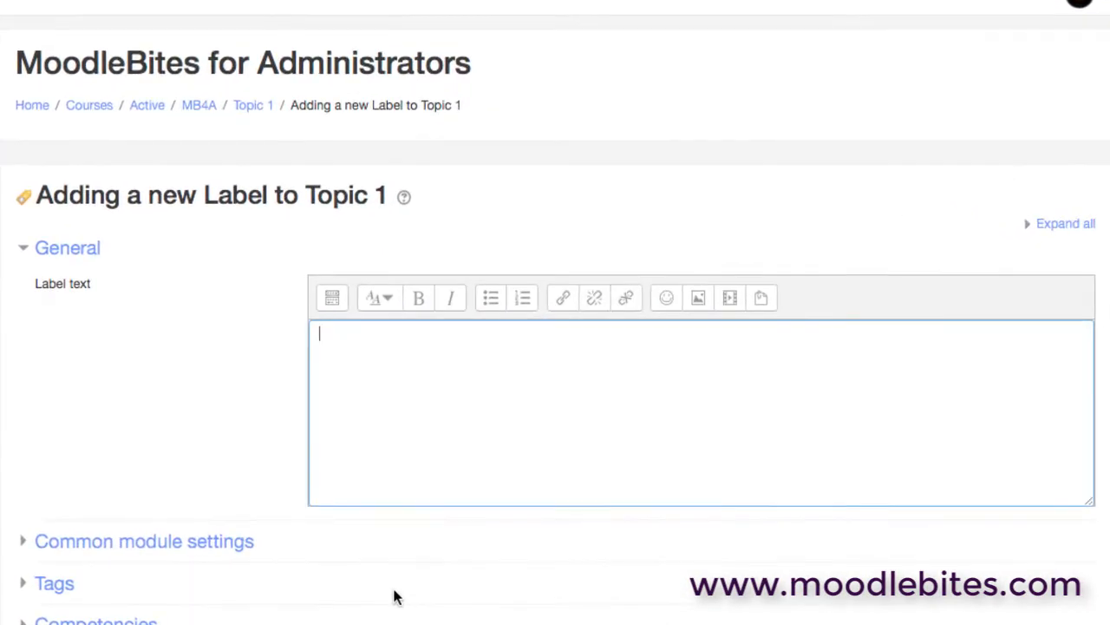
mouse_move(350, 334)
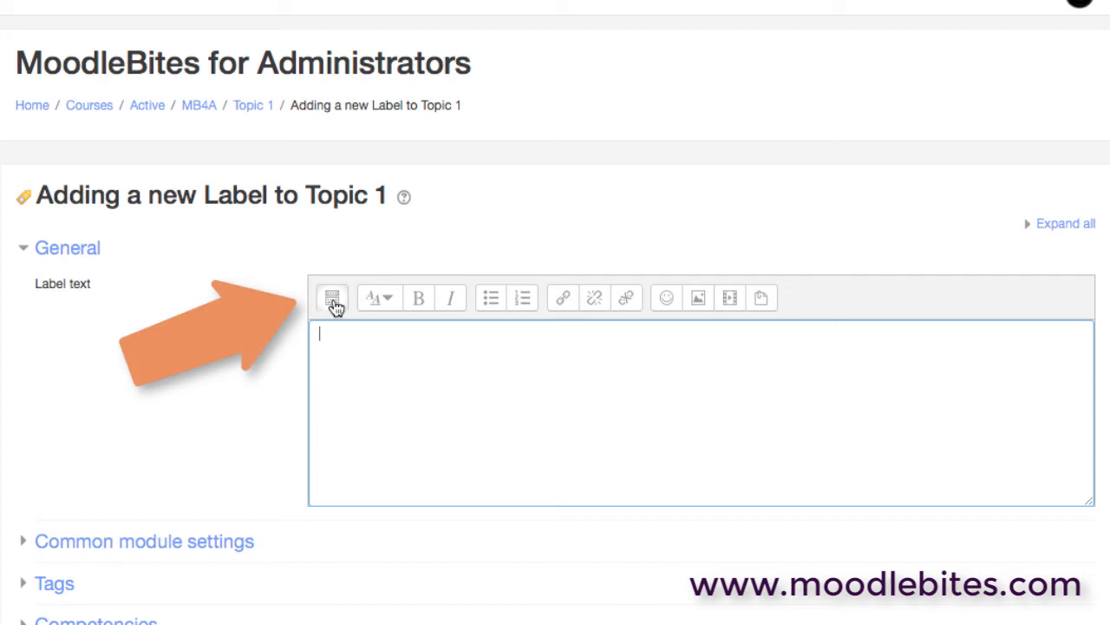
Expand the full Atto toolbar and type five label lines starting 'Here is some text'
click(333, 297)
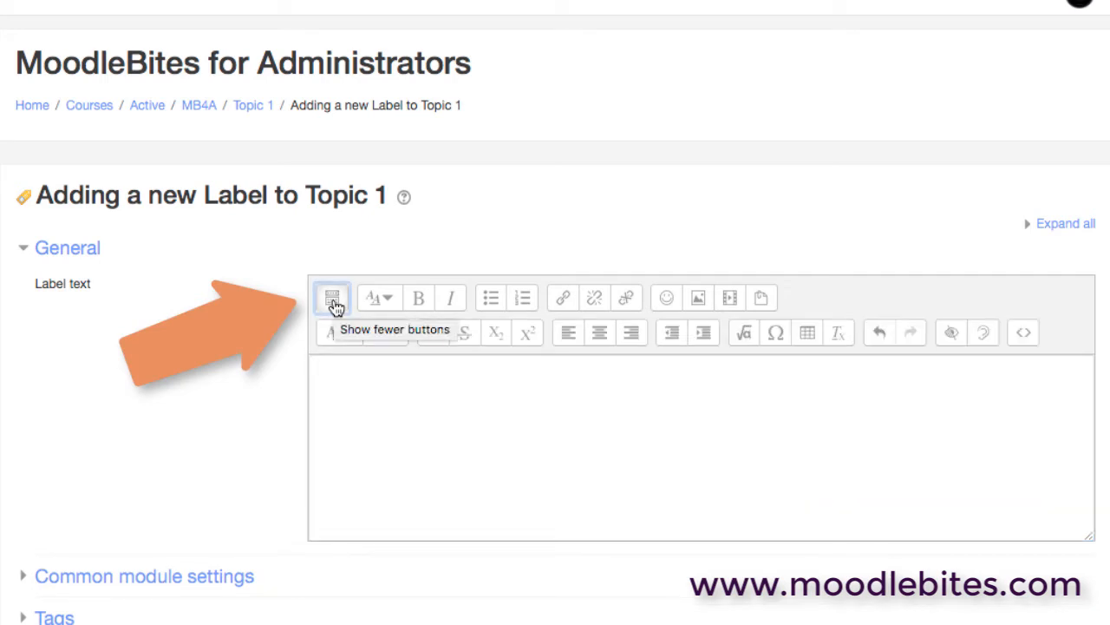
click(332, 297)
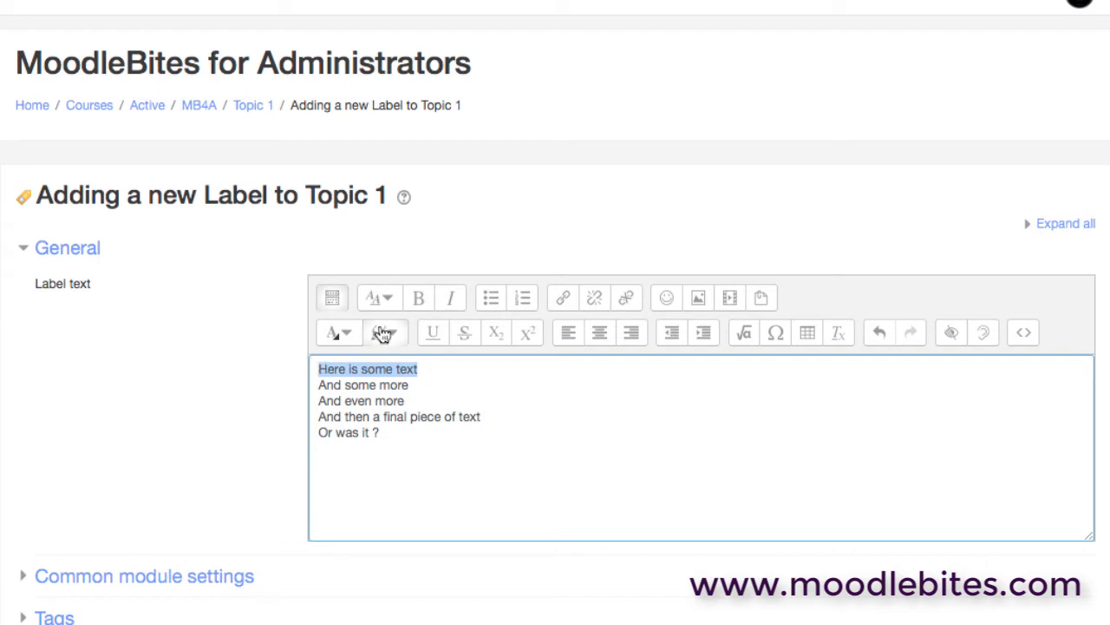
Open the paragraph styles list to make 'Here is some text' a medium heading
click(378, 298)
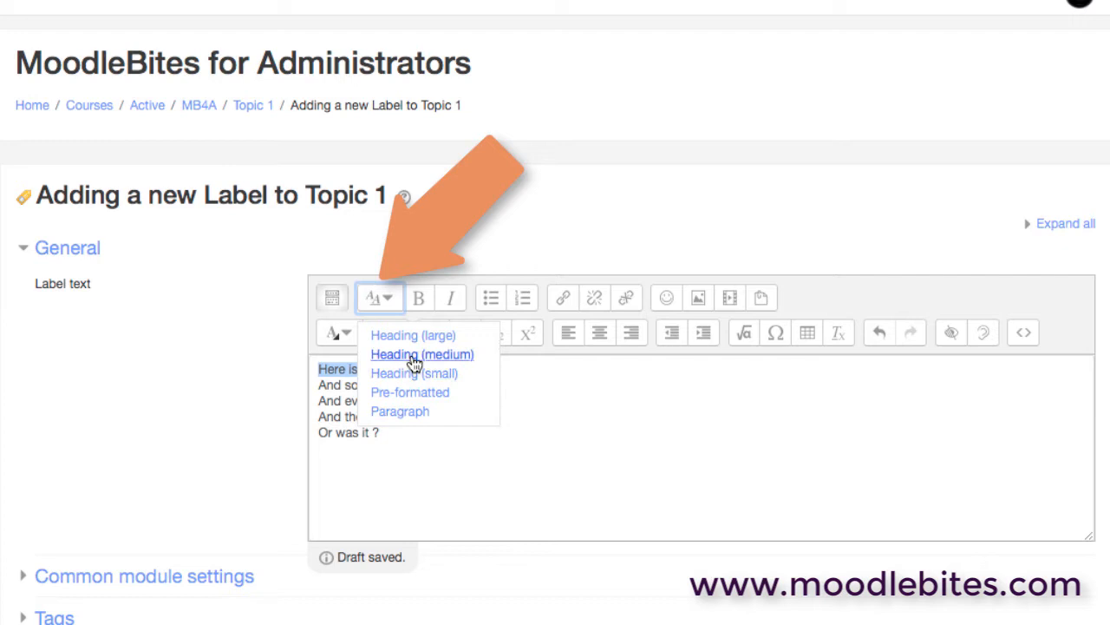
mouse_move(413, 373)
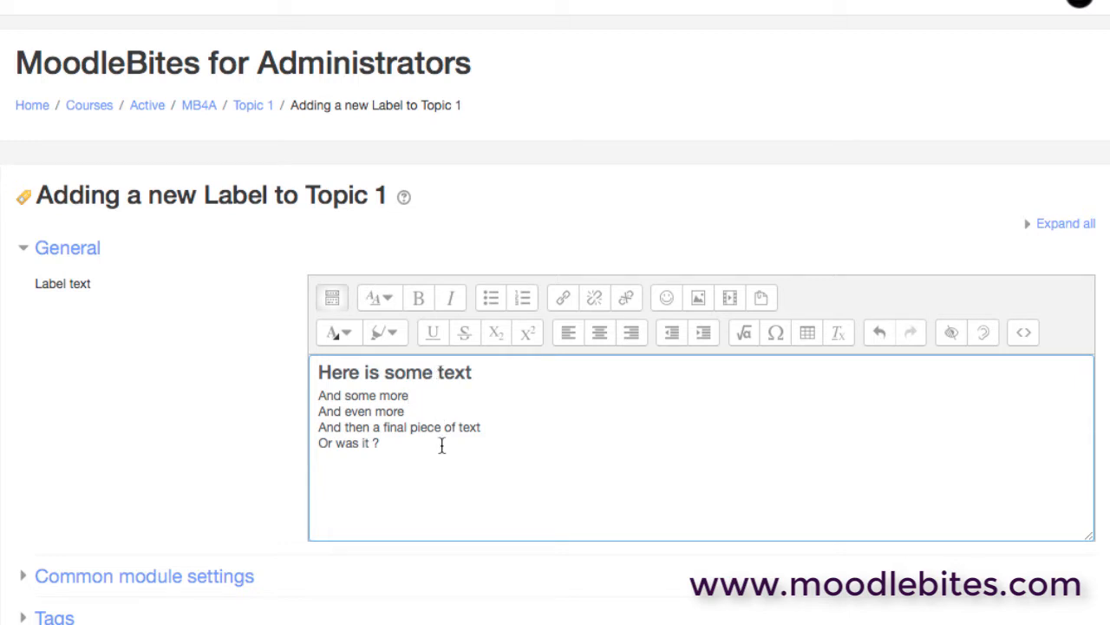
mouse_move(442, 457)
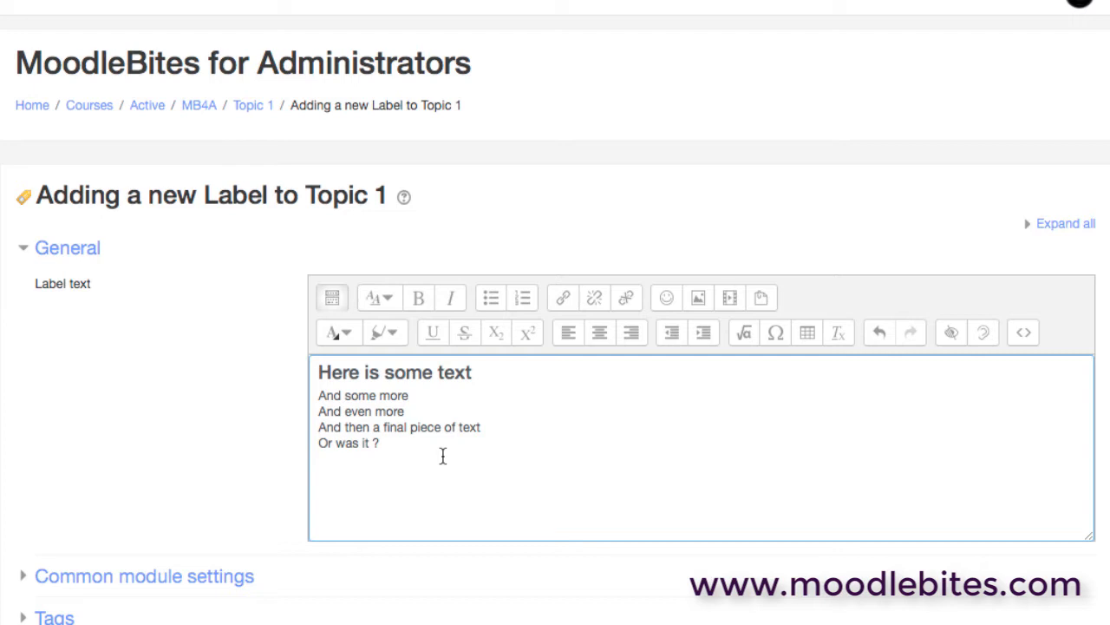
mouse_move(329, 395)
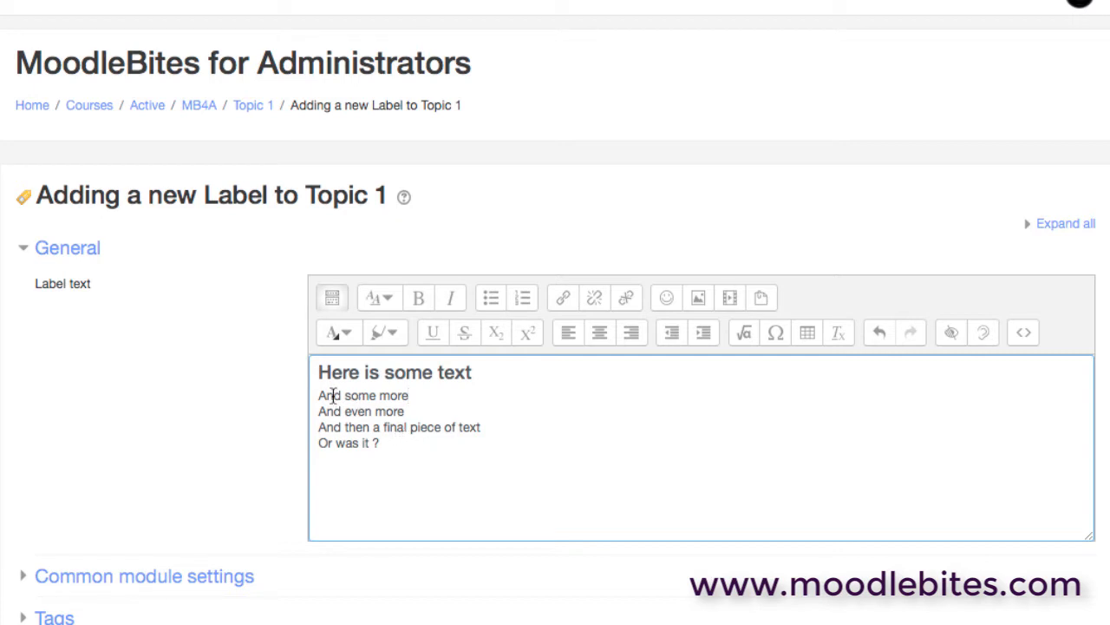
Select 'And' for formatting, then apply and remove bulleted and numbered lists on line three
double_click(329, 396)
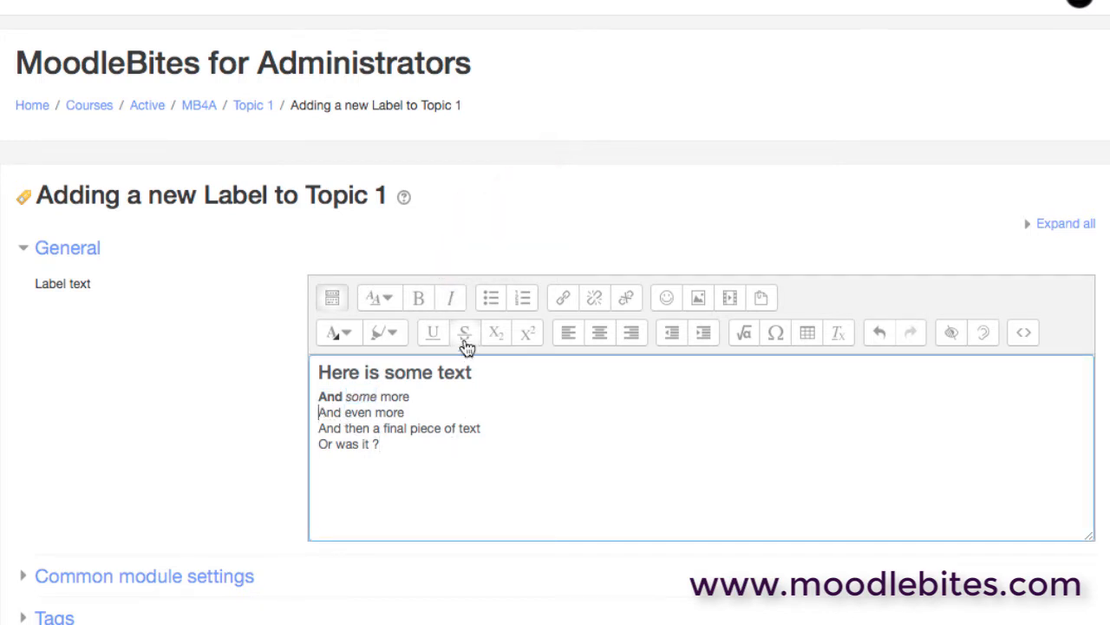
click(490, 298)
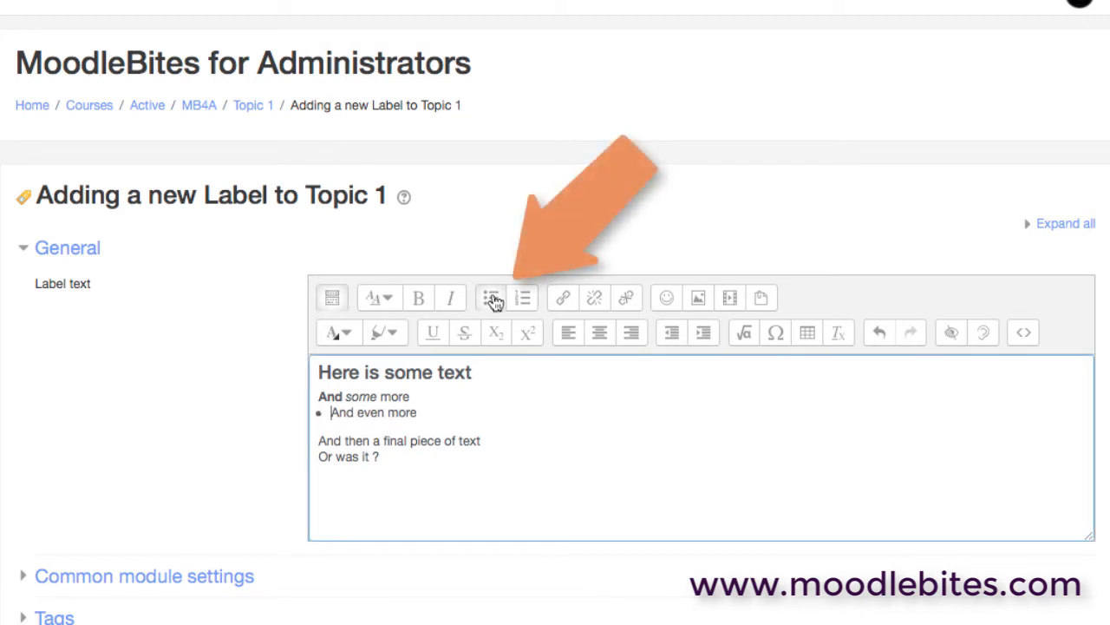
click(523, 298)
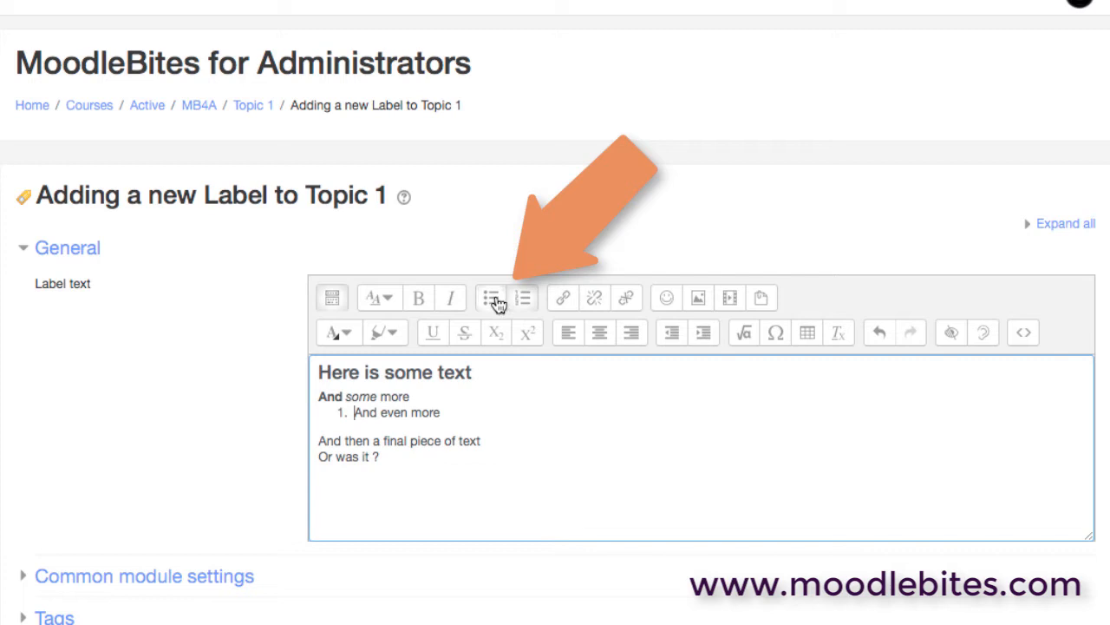
click(524, 297)
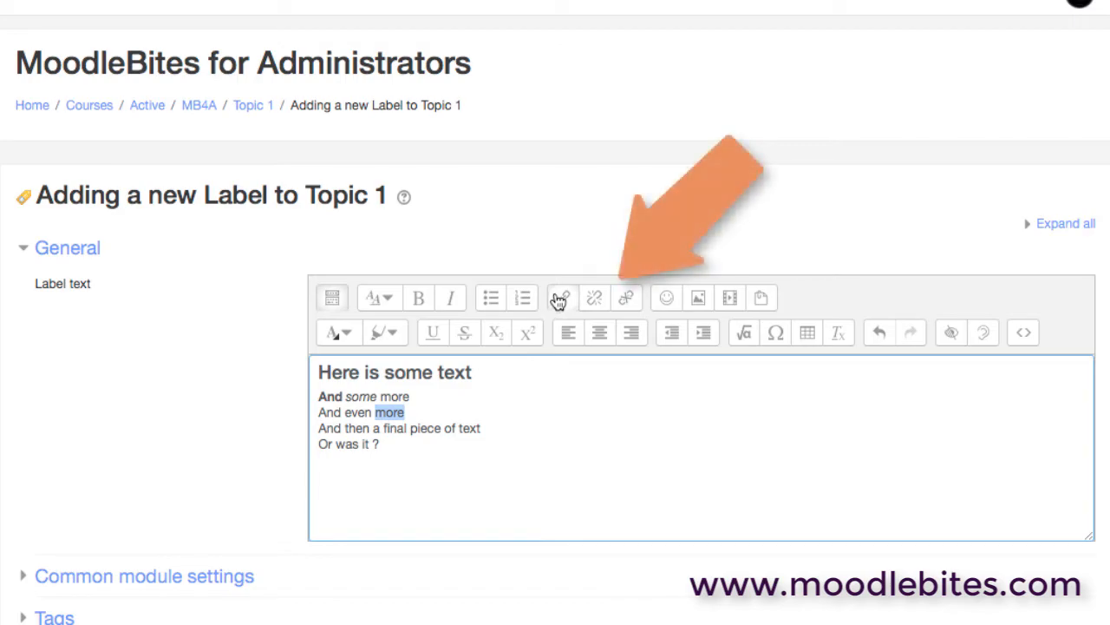
click(562, 297)
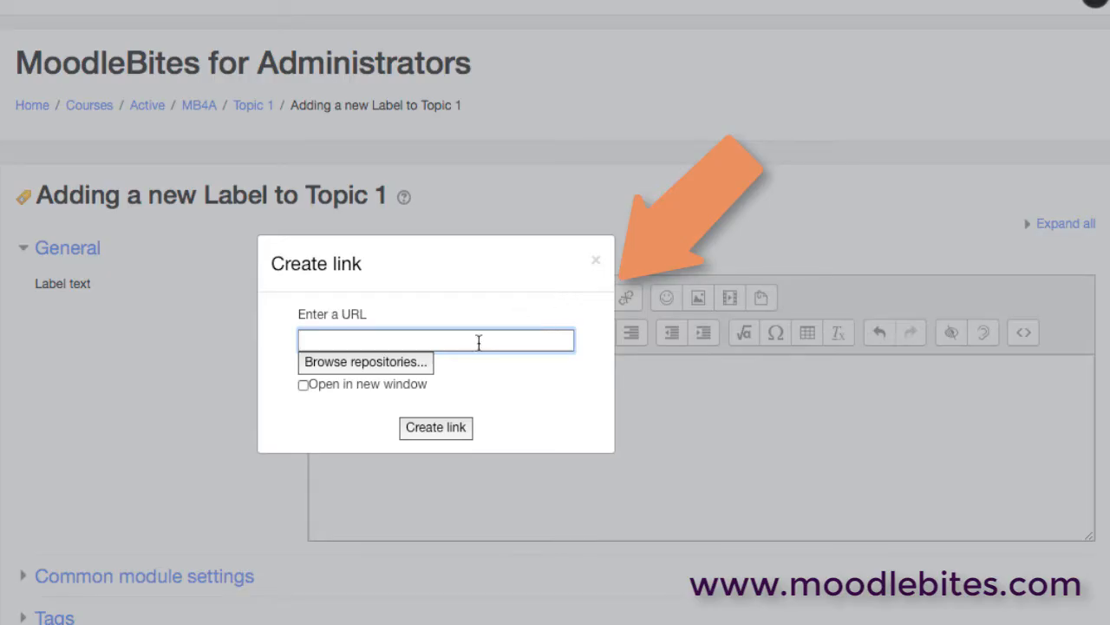
text(https://)
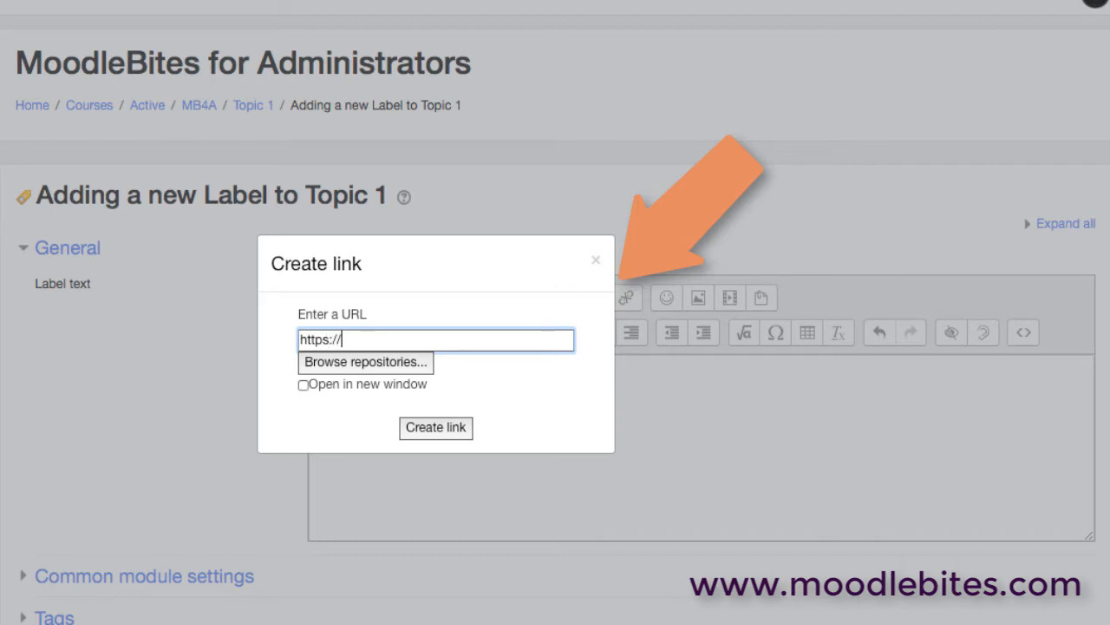
text(moodle)
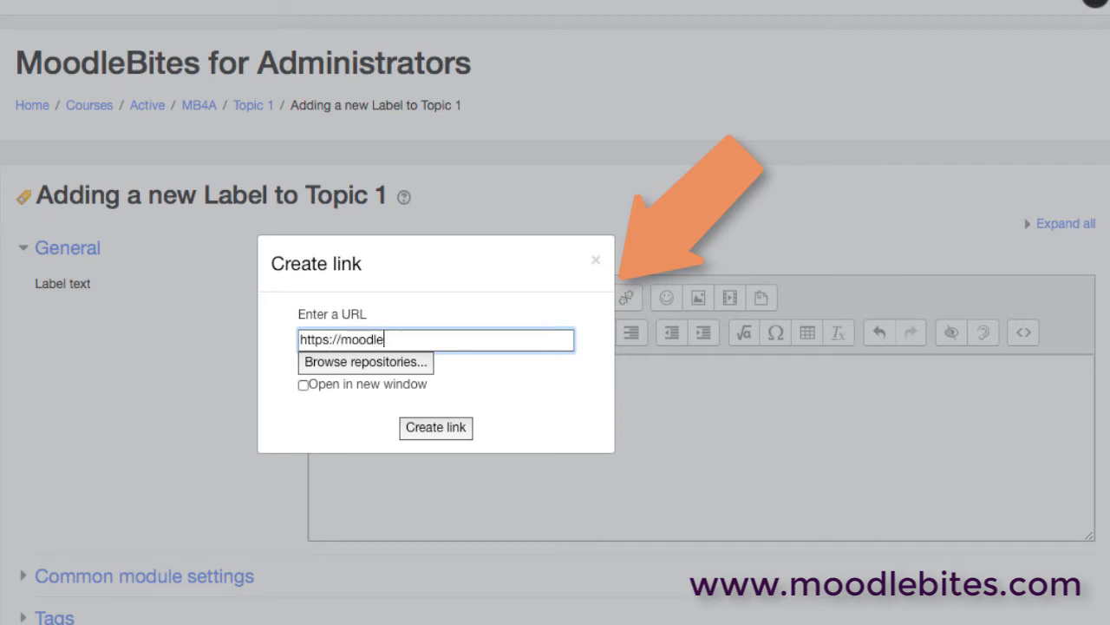
text(.og)
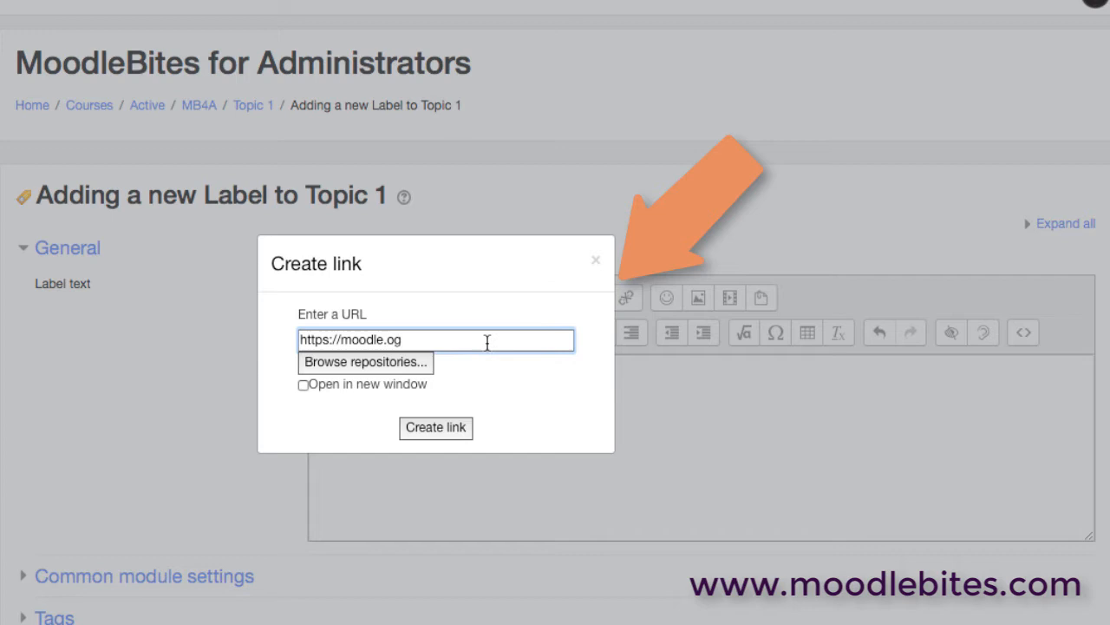
mouse_move(323, 412)
text(r)
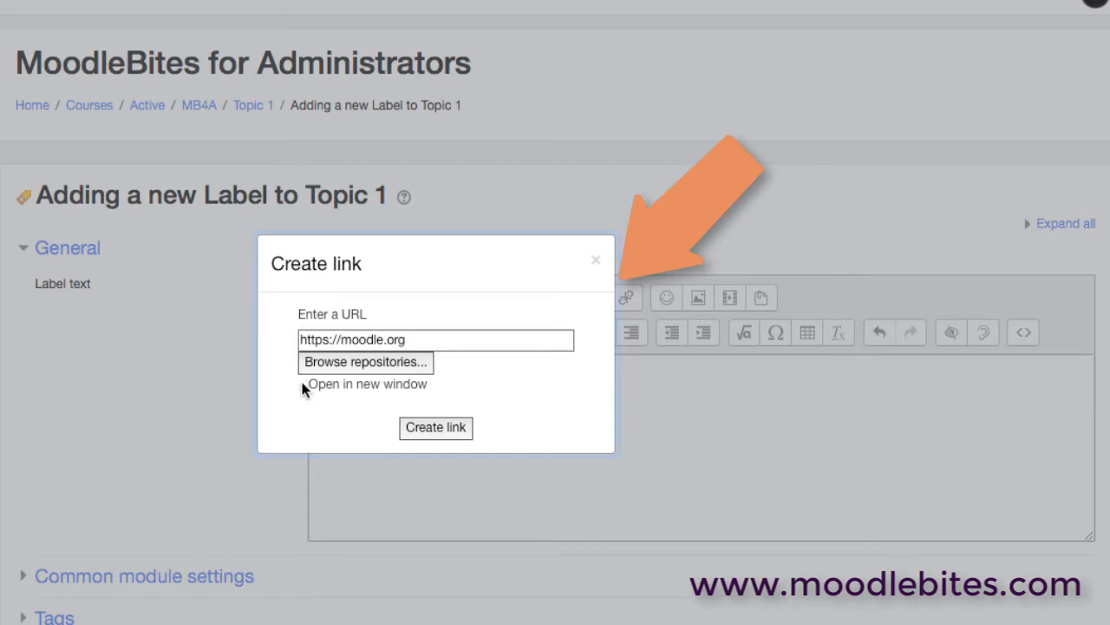
click(303, 384)
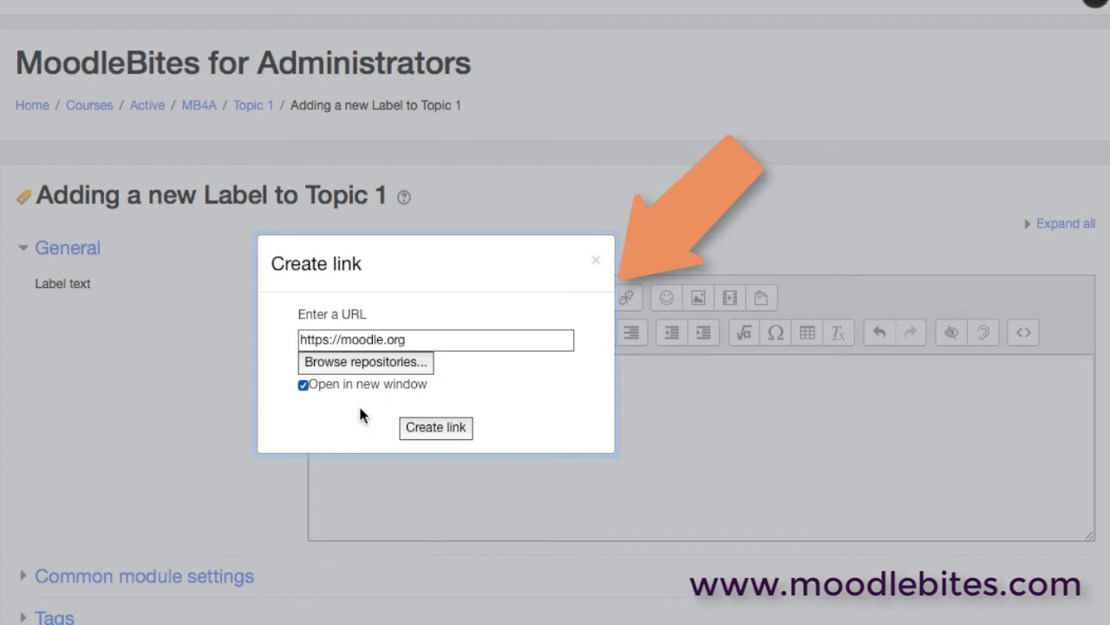
mouse_move(363, 412)
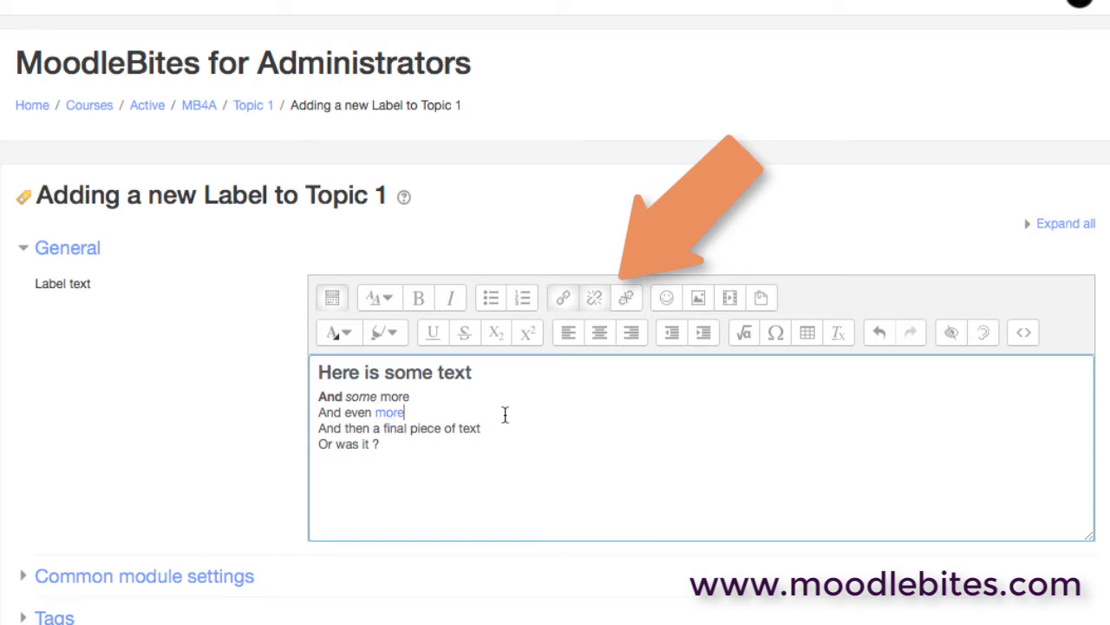
mouse_move(441, 430)
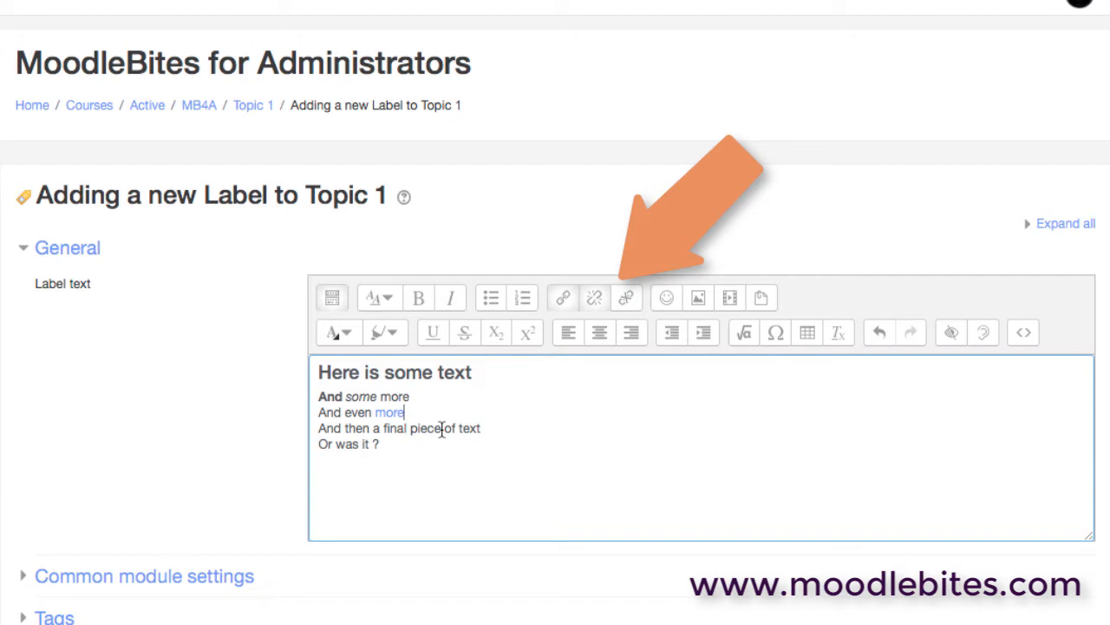
Select the linked word 'more' so its link can be removed
double_click(390, 412)
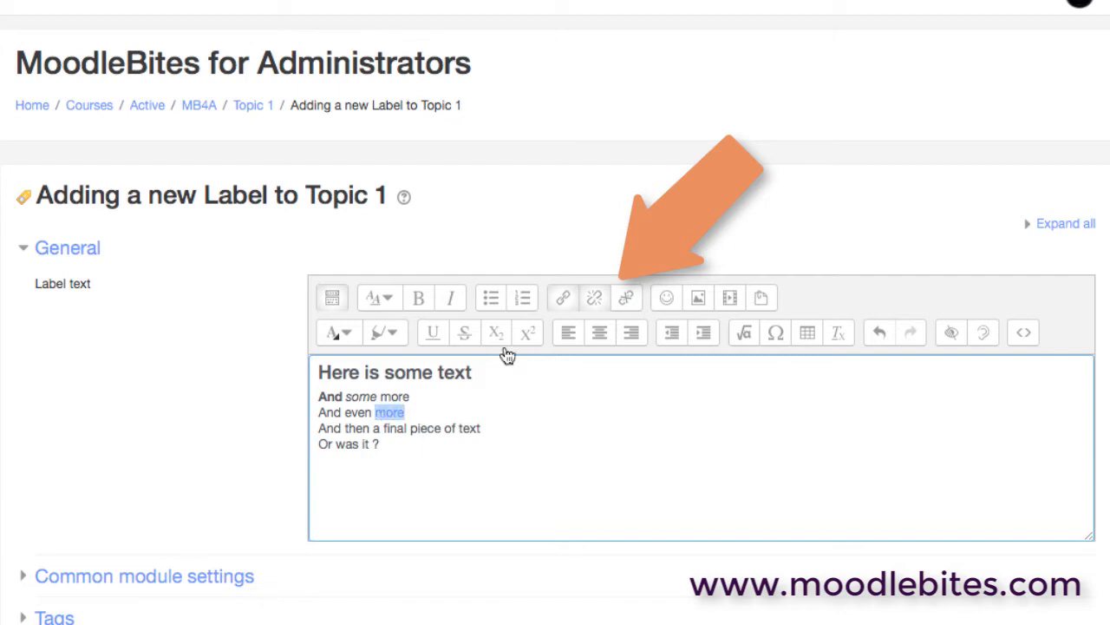
mouse_move(594, 298)
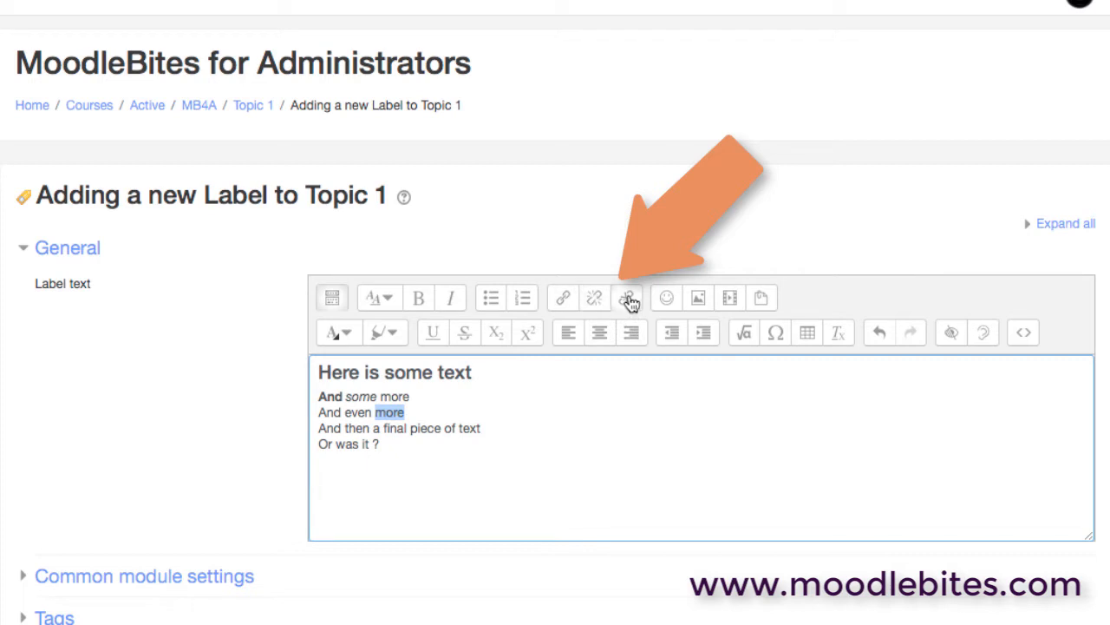
mouse_move(628, 298)
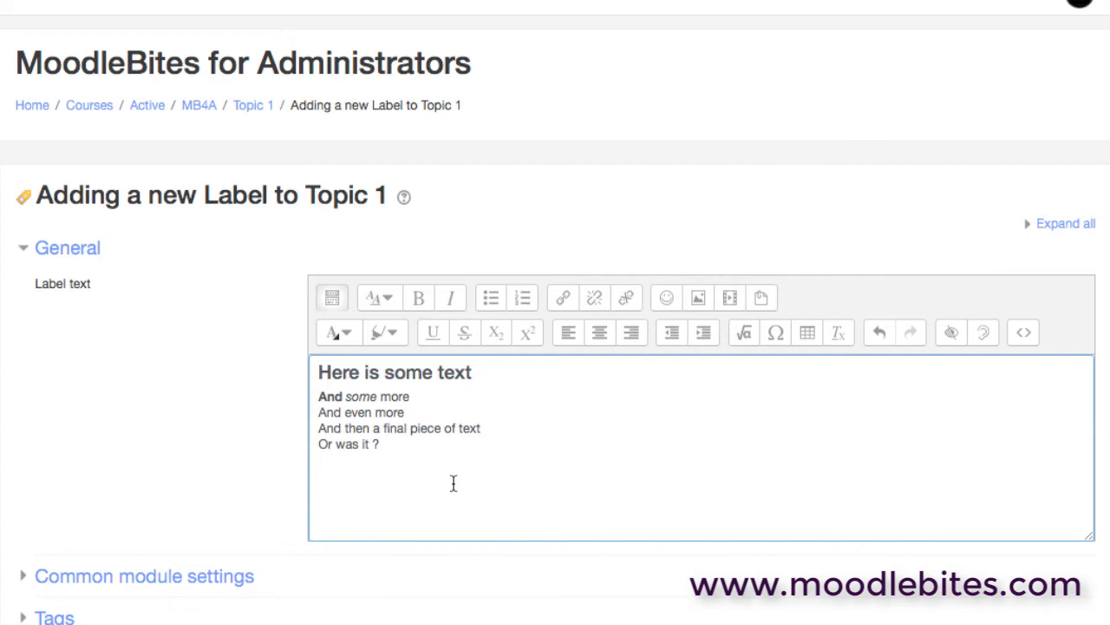
mouse_move(446, 448)
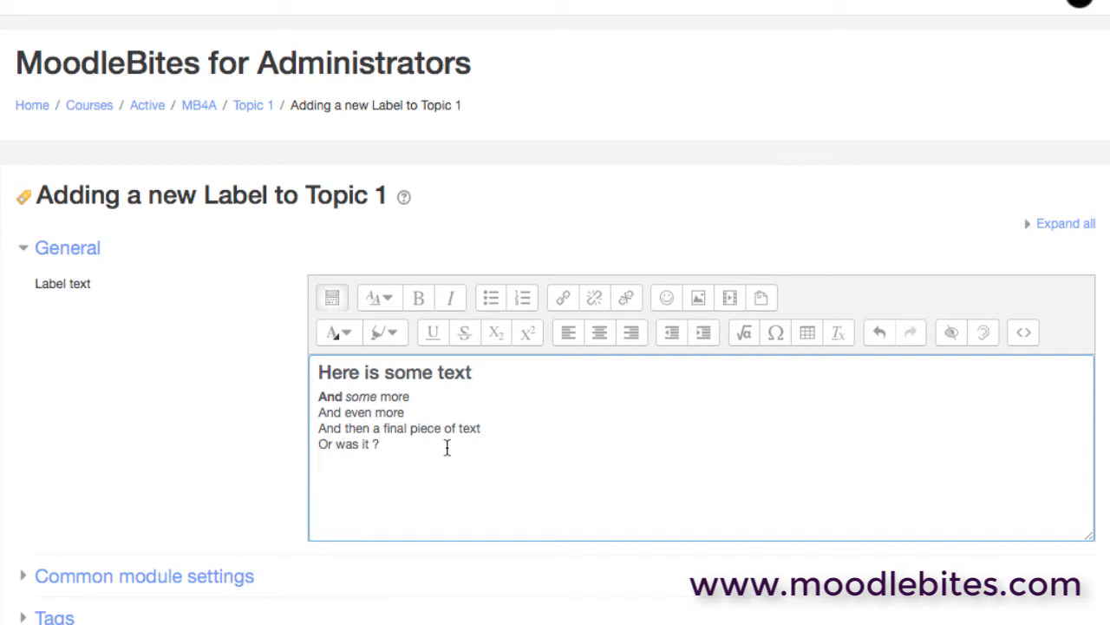
mouse_move(666, 298)
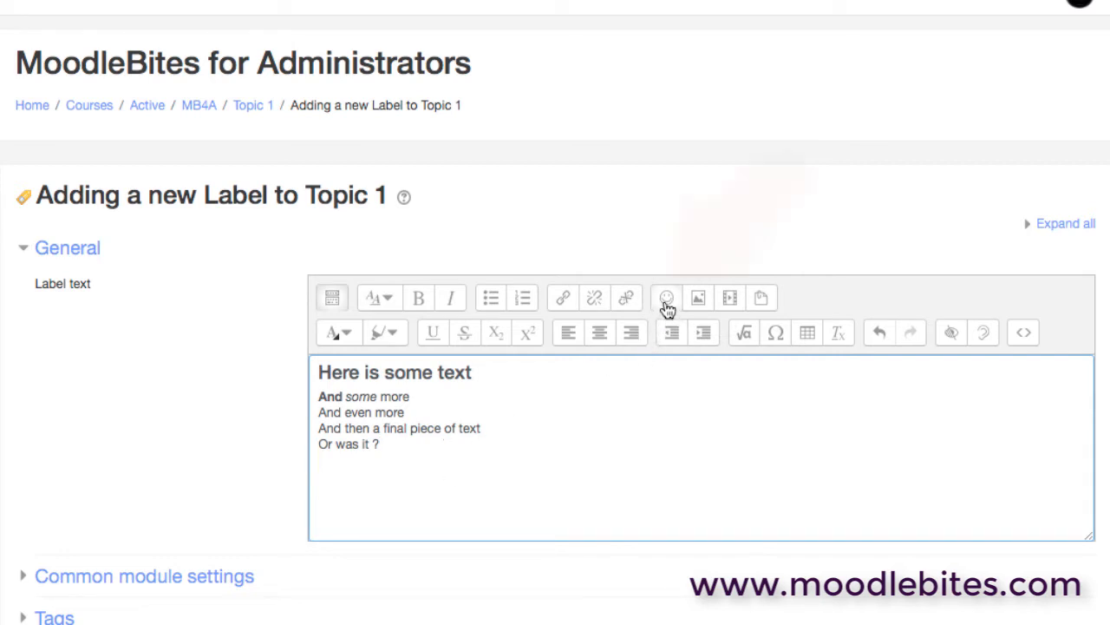
Insert the evil emoticon followed by a :-) smiley on a new line
click(665, 298)
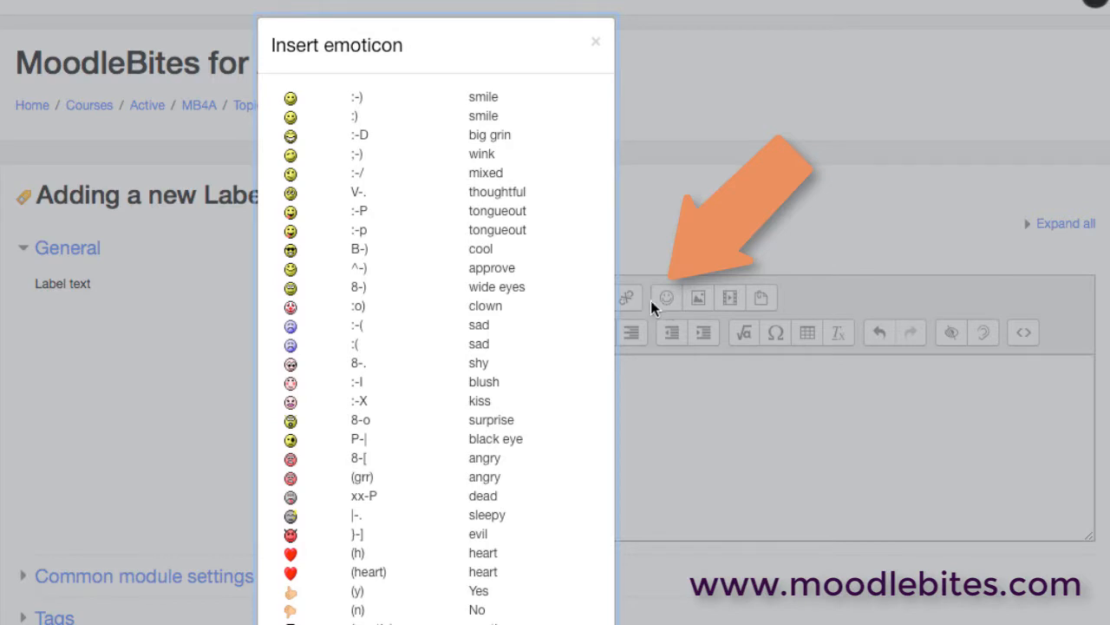
mouse_move(254, 516)
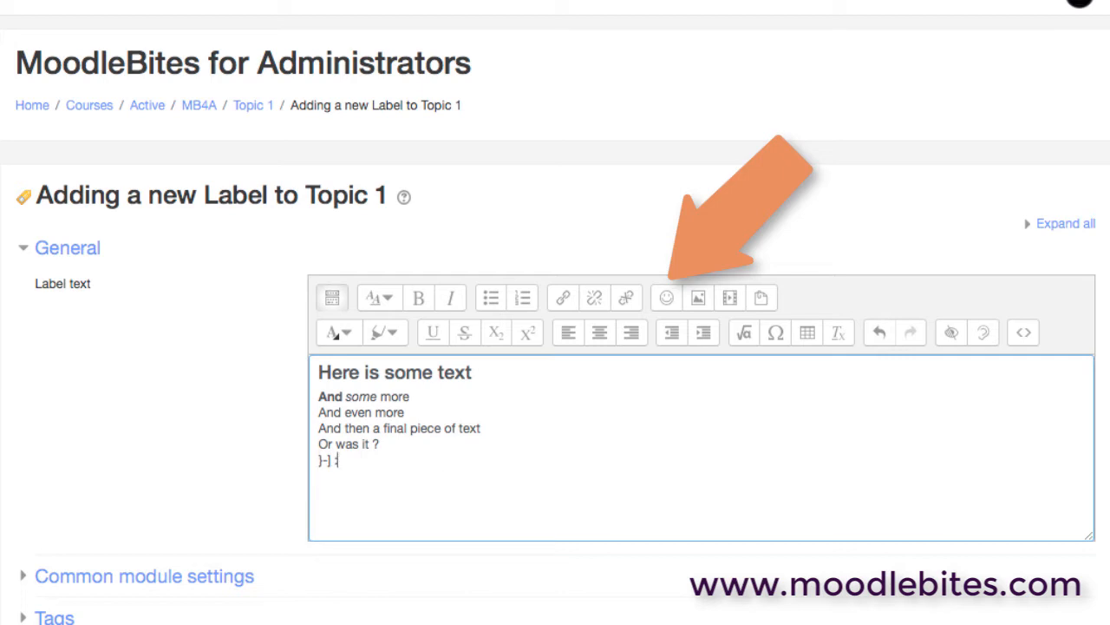
text(:-))
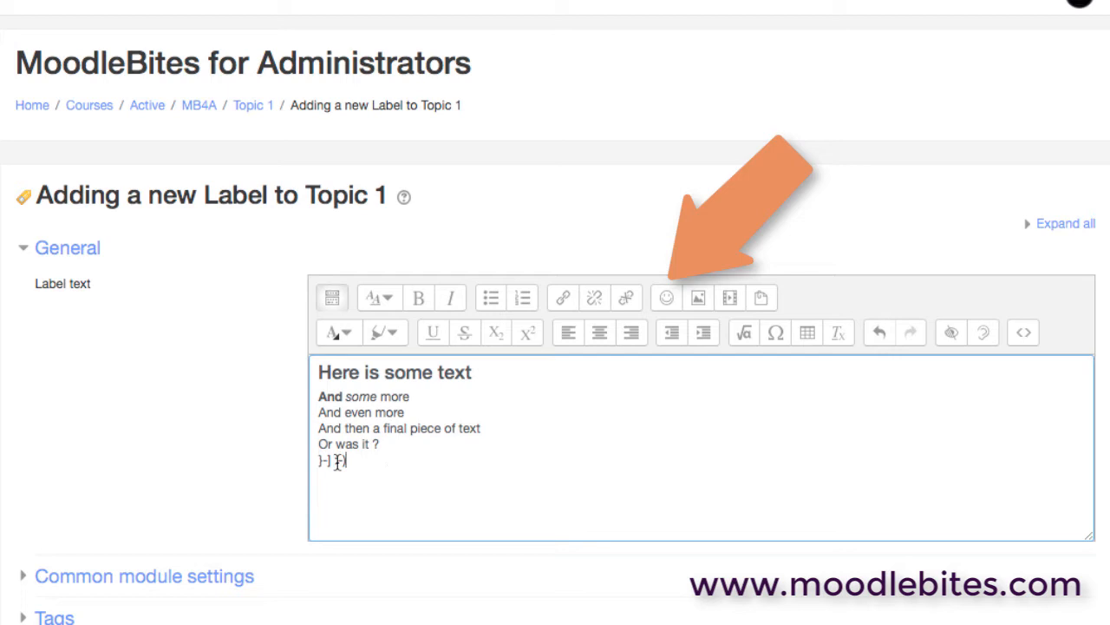
text(:-))
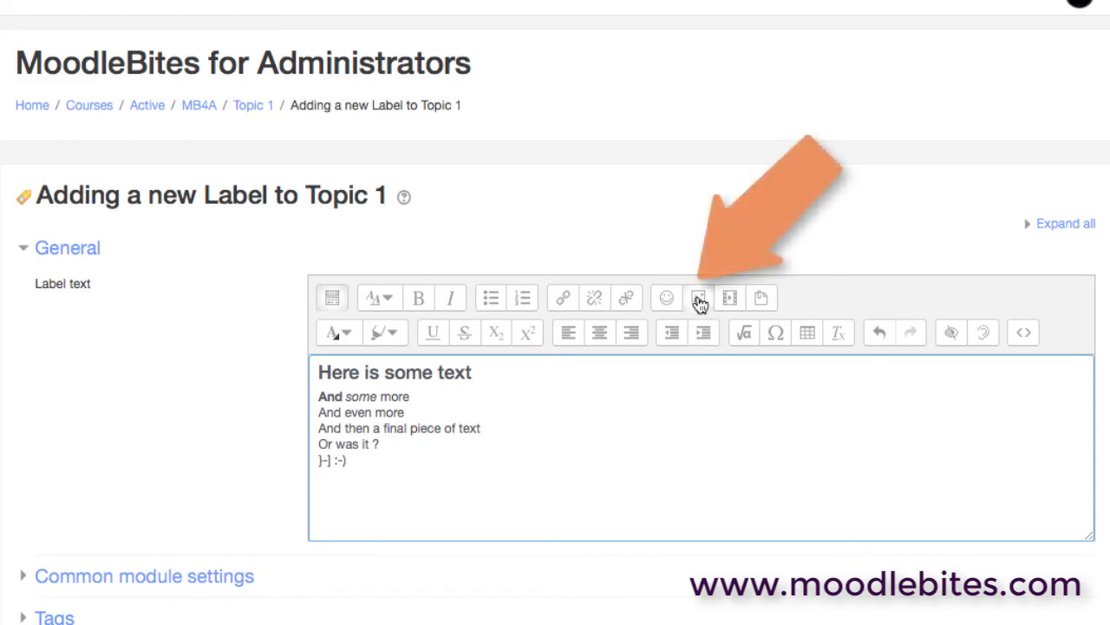
Insert the Terminal image from stored files with the description 'Terminal'
click(698, 298)
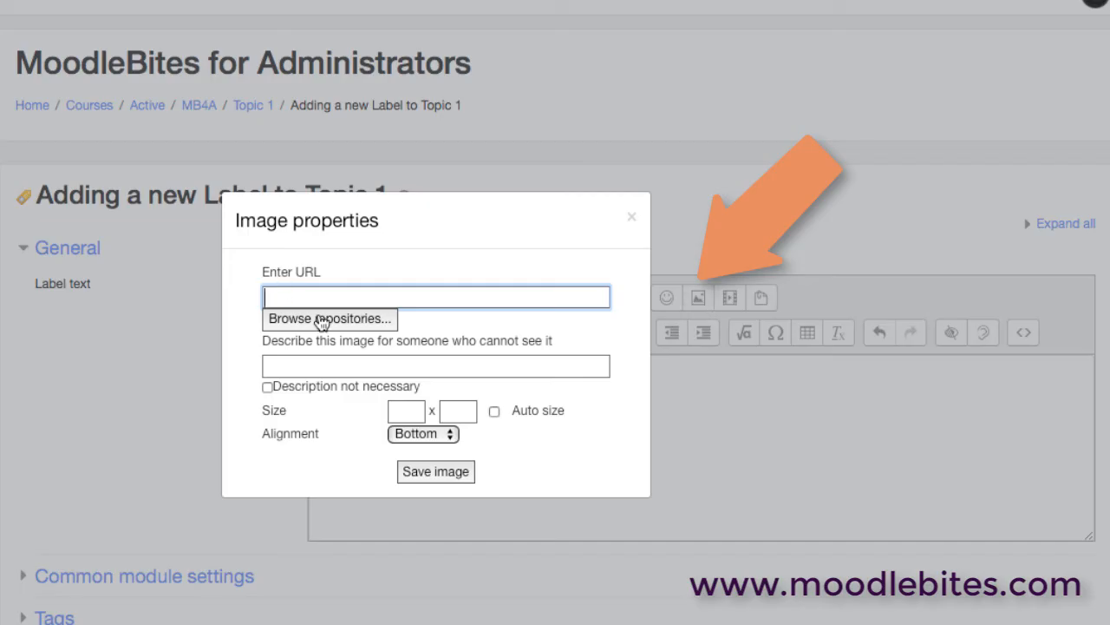
click(329, 319)
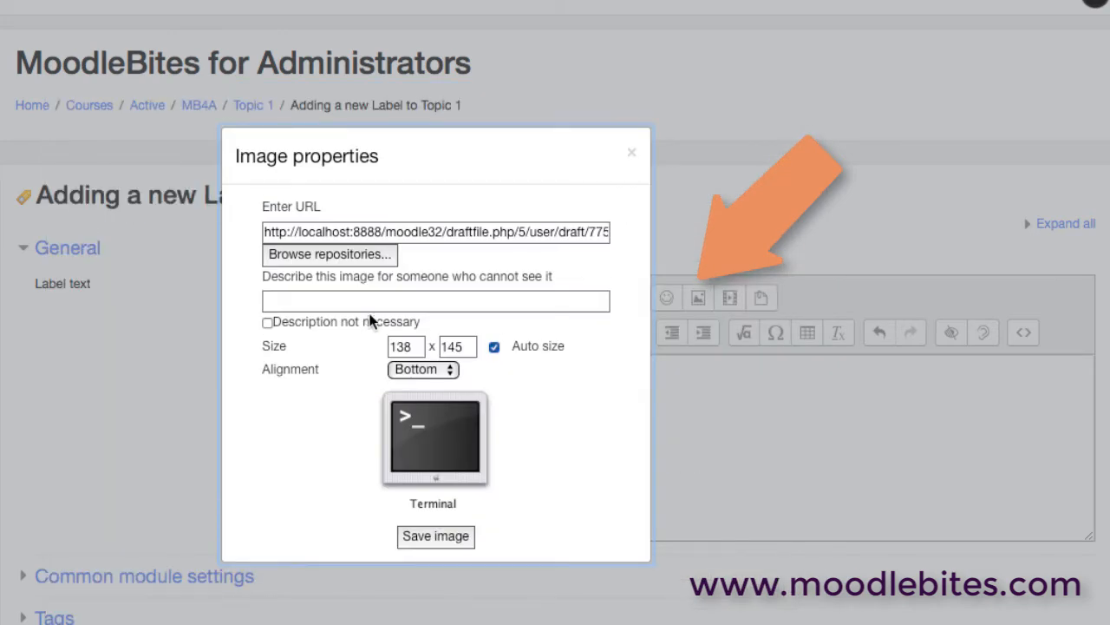
click(435, 301)
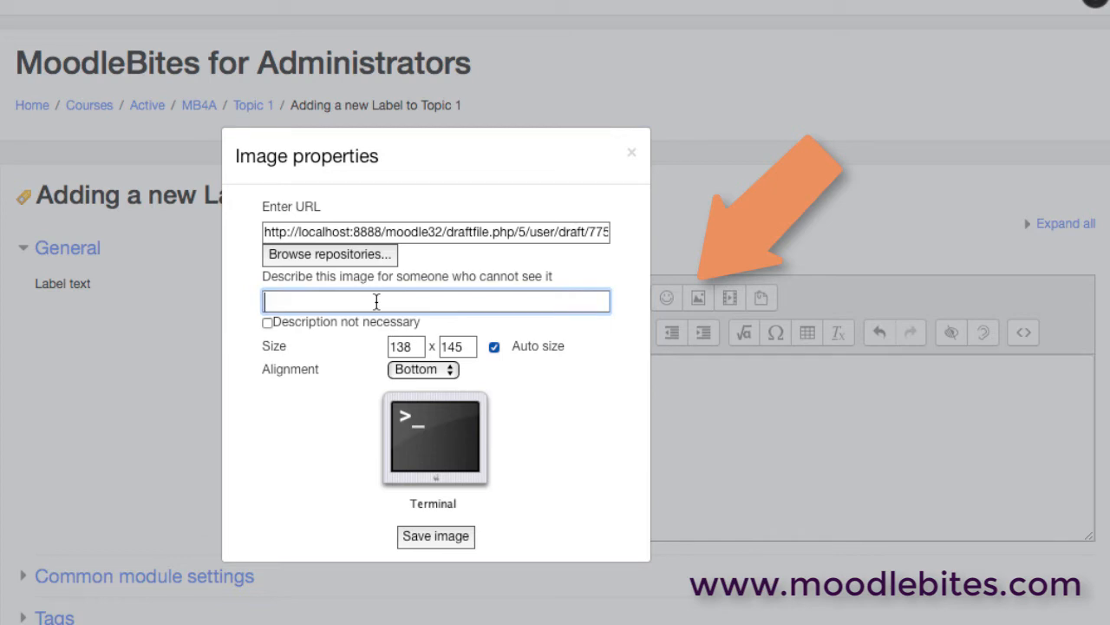
text(Terminal)
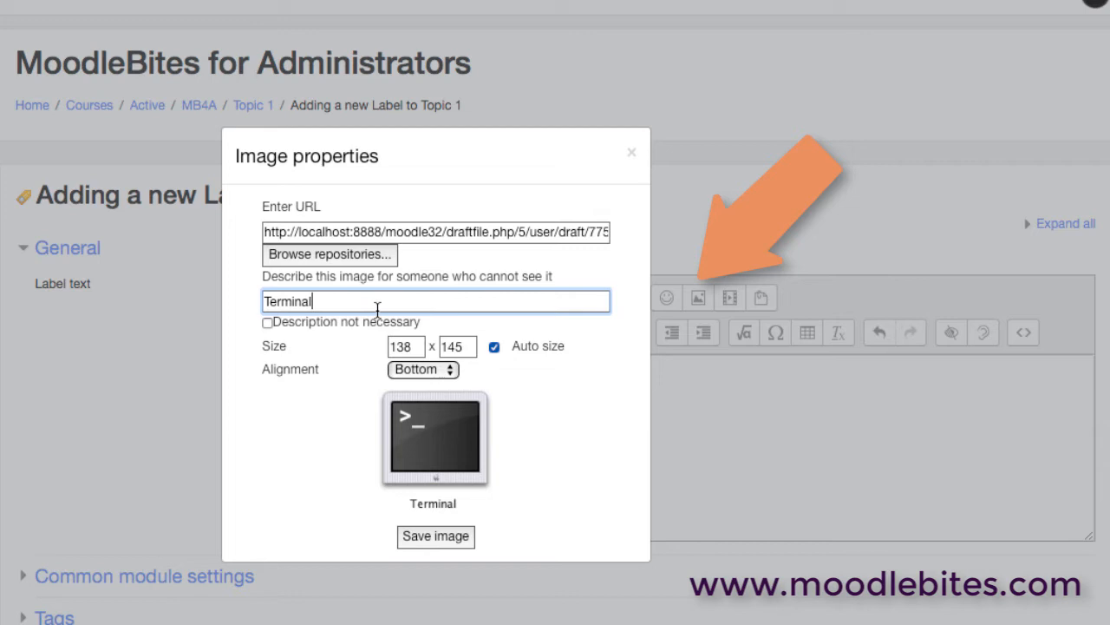
click(435, 536)
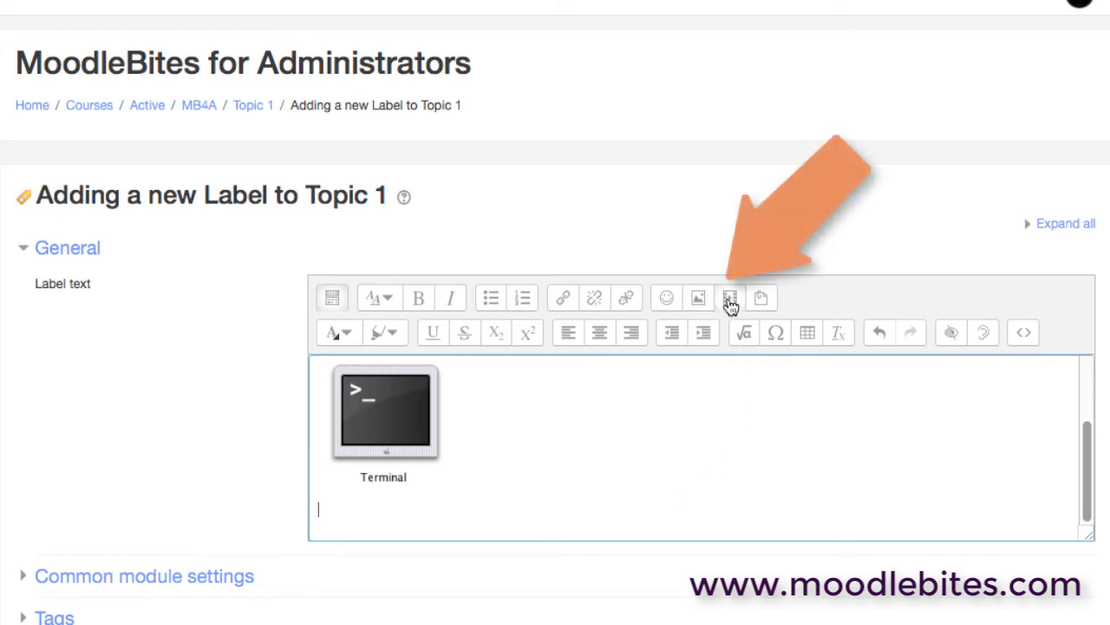
mouse_move(729, 297)
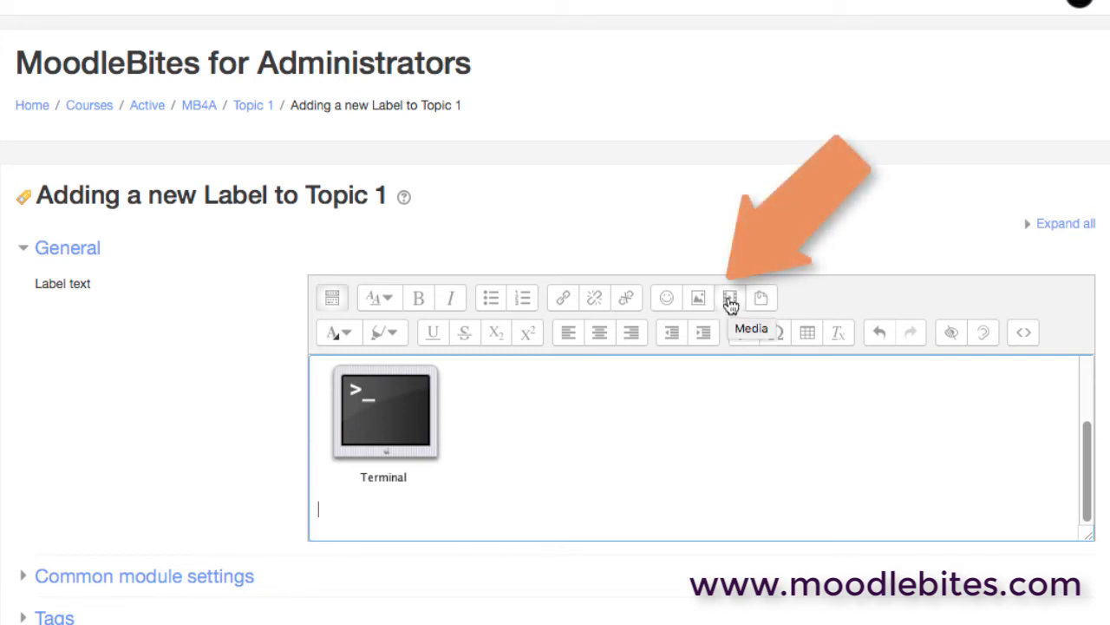
Open the media dialog and look through its Video and Audio tabs
click(730, 297)
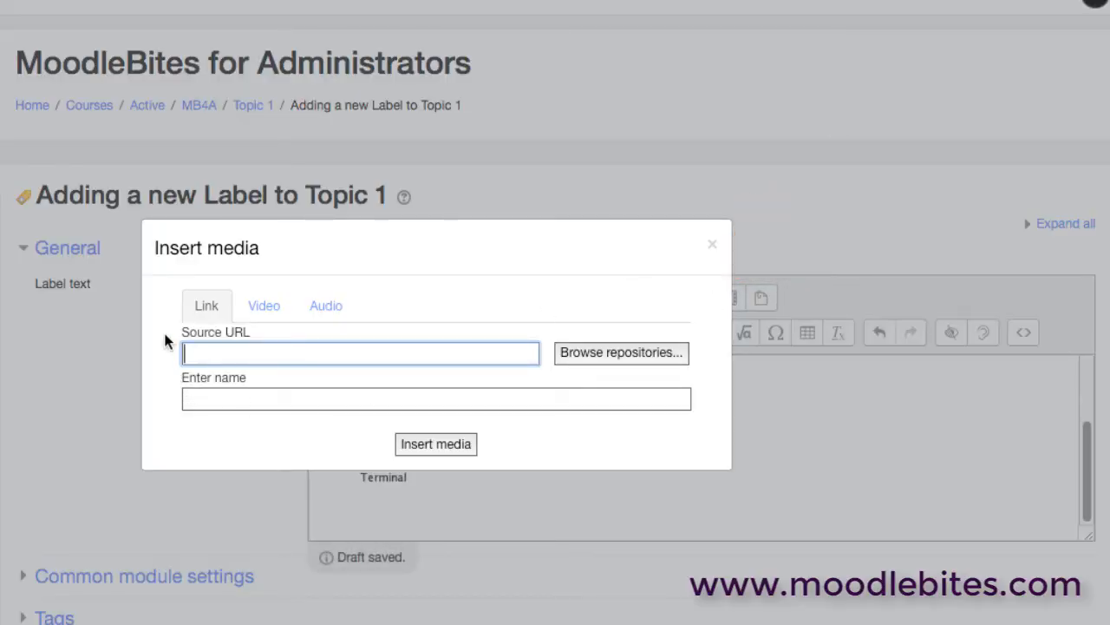
mouse_move(254, 390)
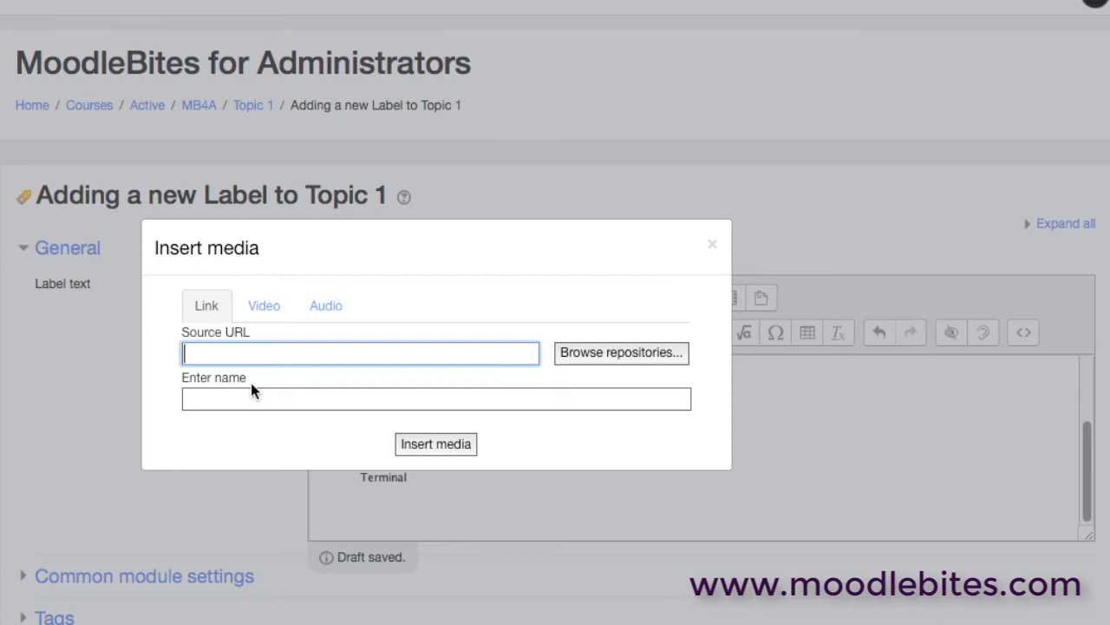
click(264, 305)
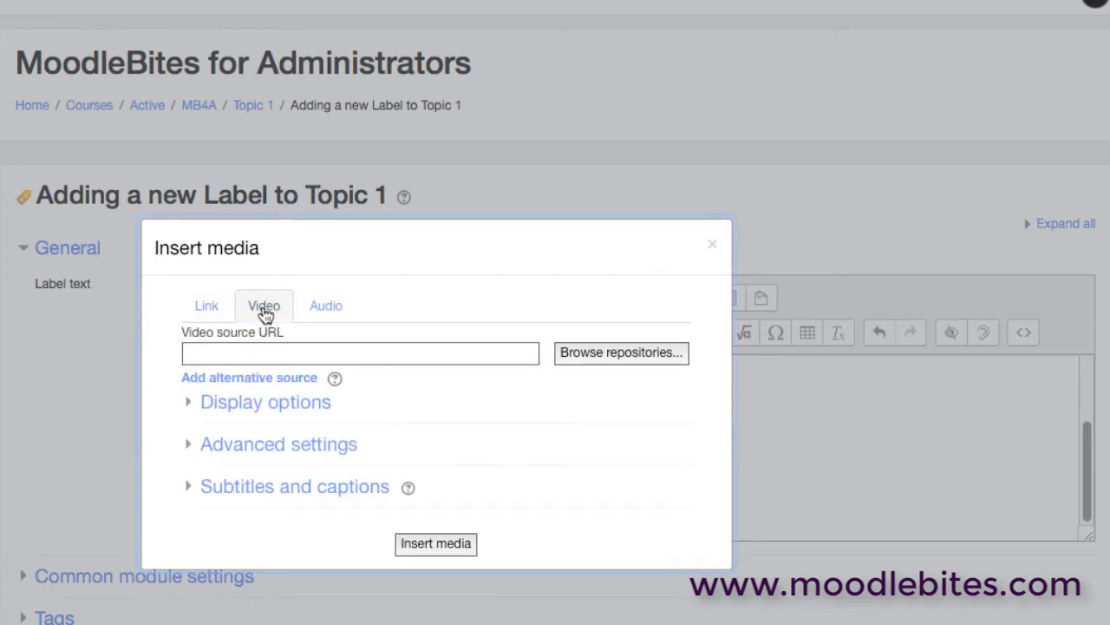
click(326, 305)
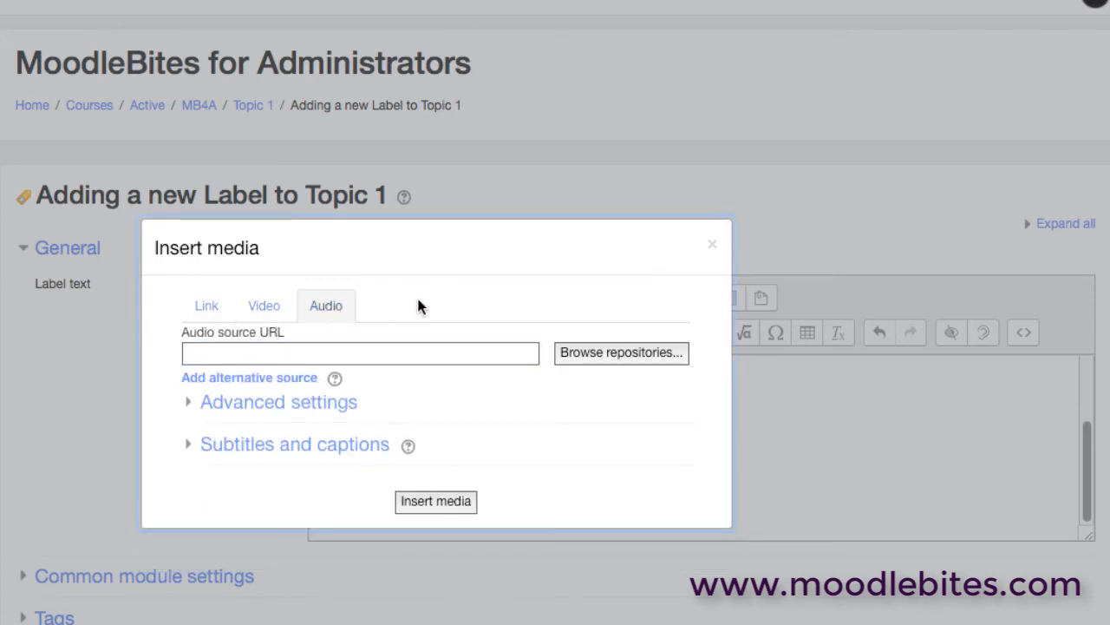
click(264, 305)
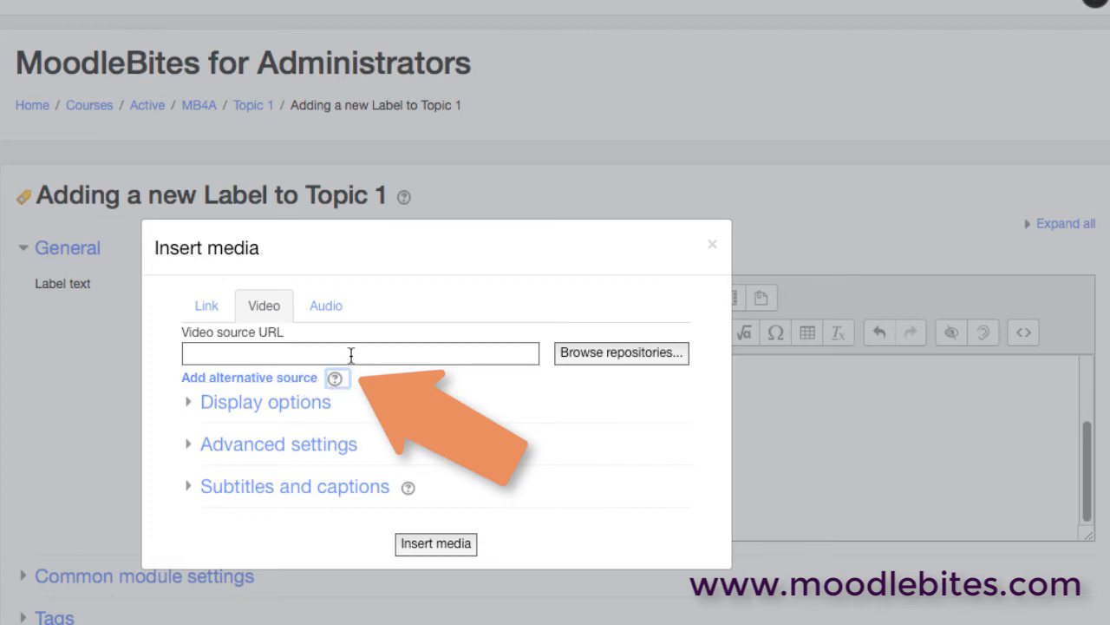
Enter a .avi video source and a .mp4 alternative source
click(360, 353)
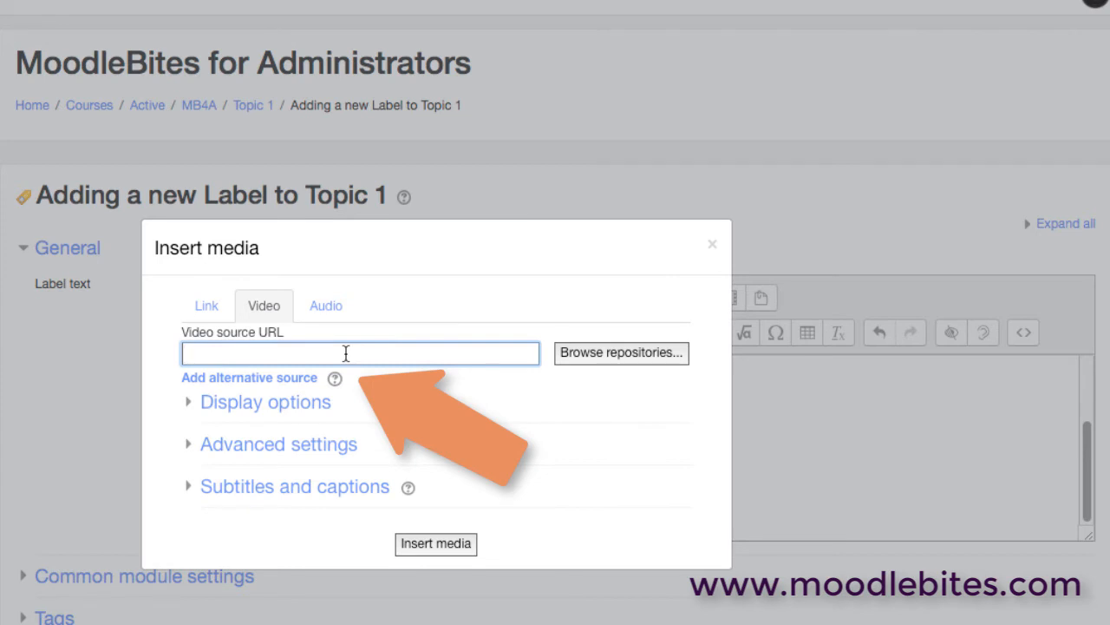
text(.avi)
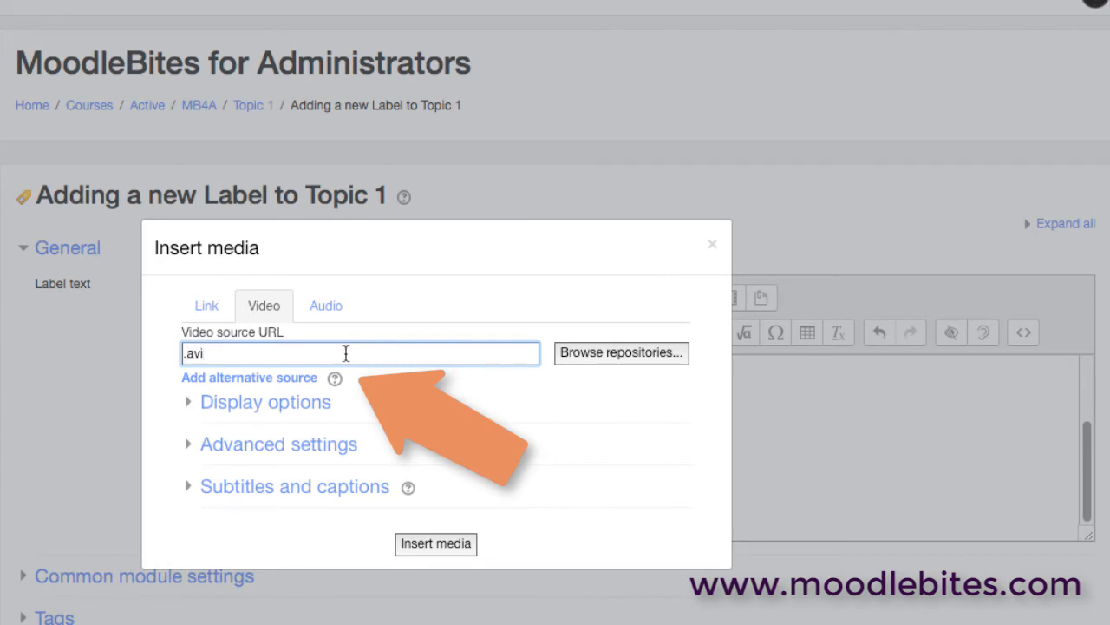
click(249, 376)
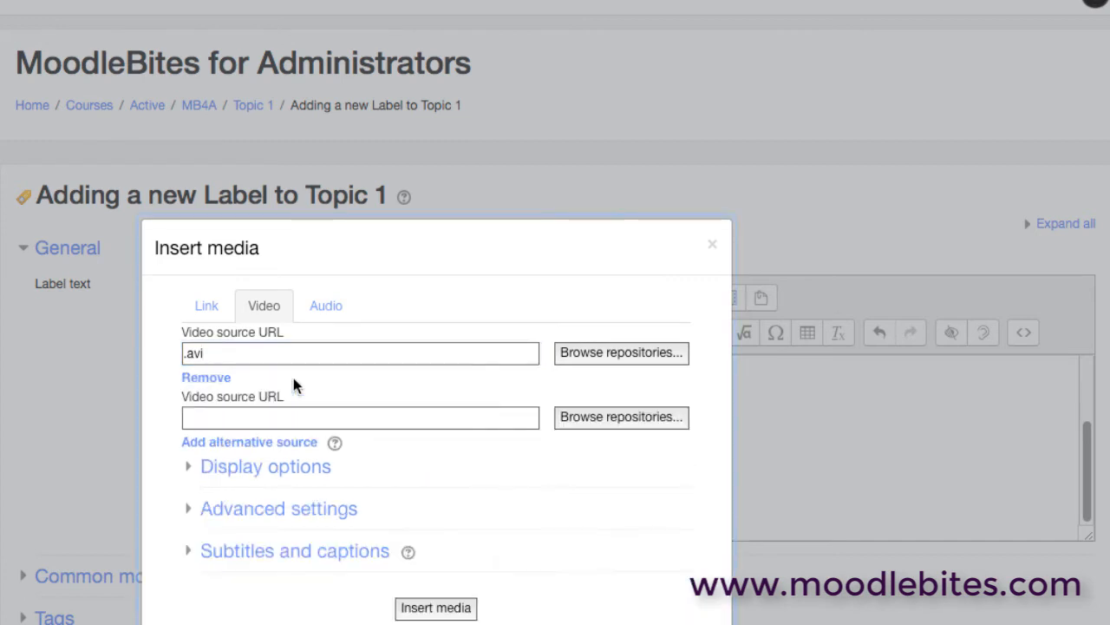
click(360, 417)
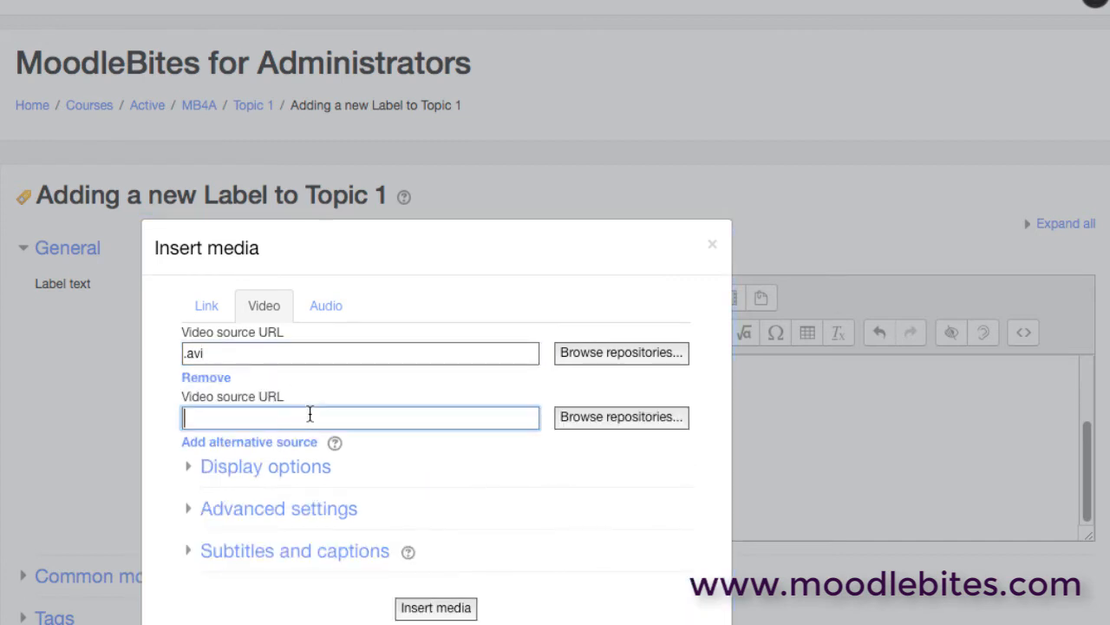
text(.mp)
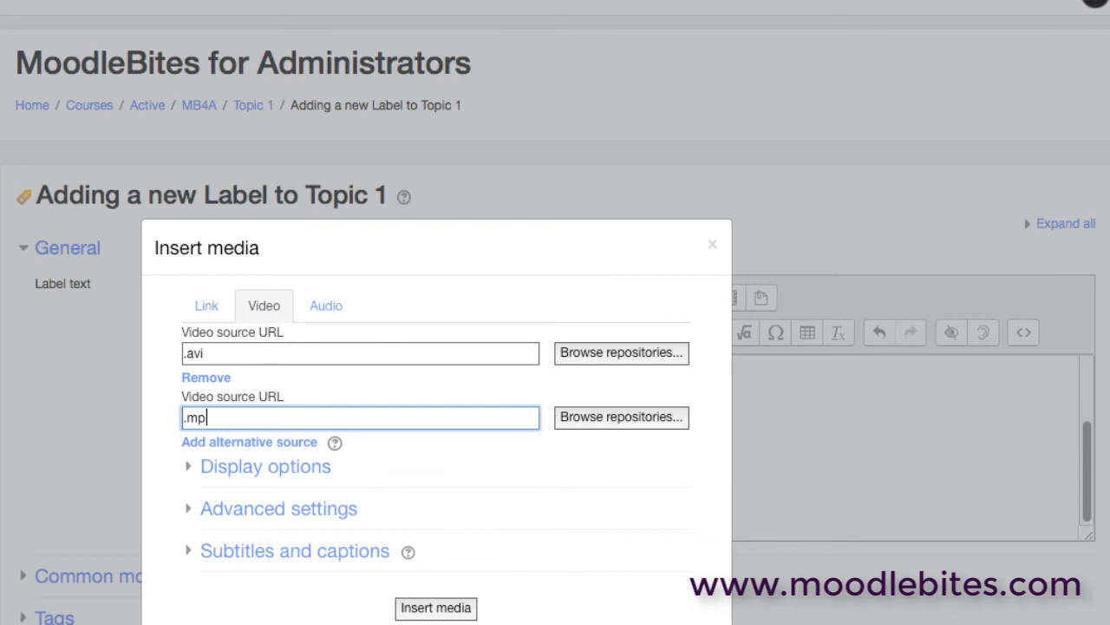
key(Backspace)
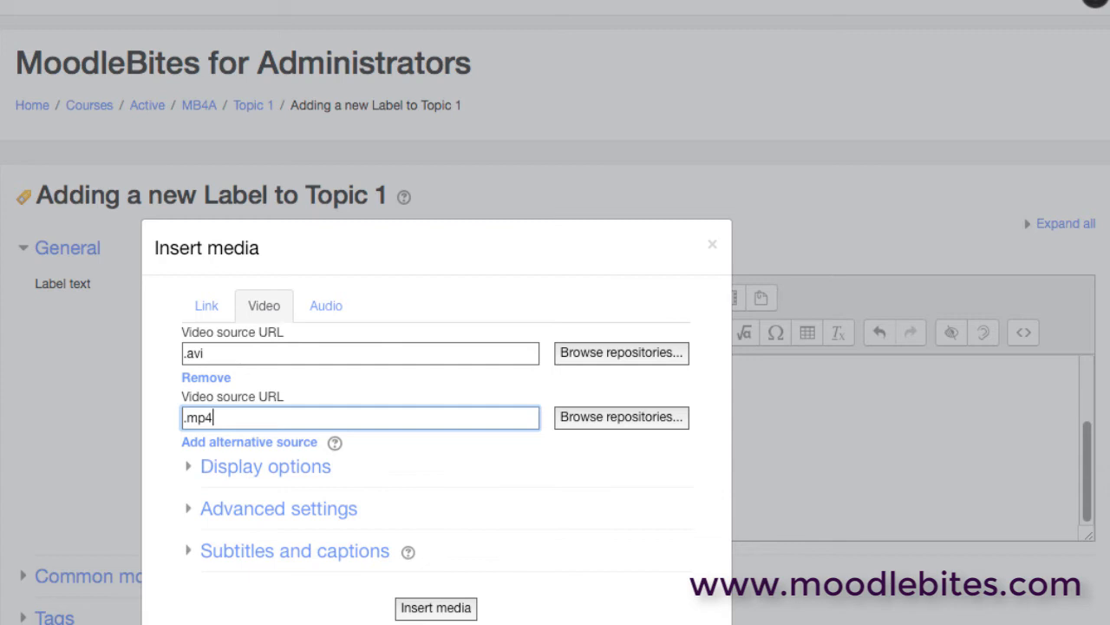
mouse_move(145, 389)
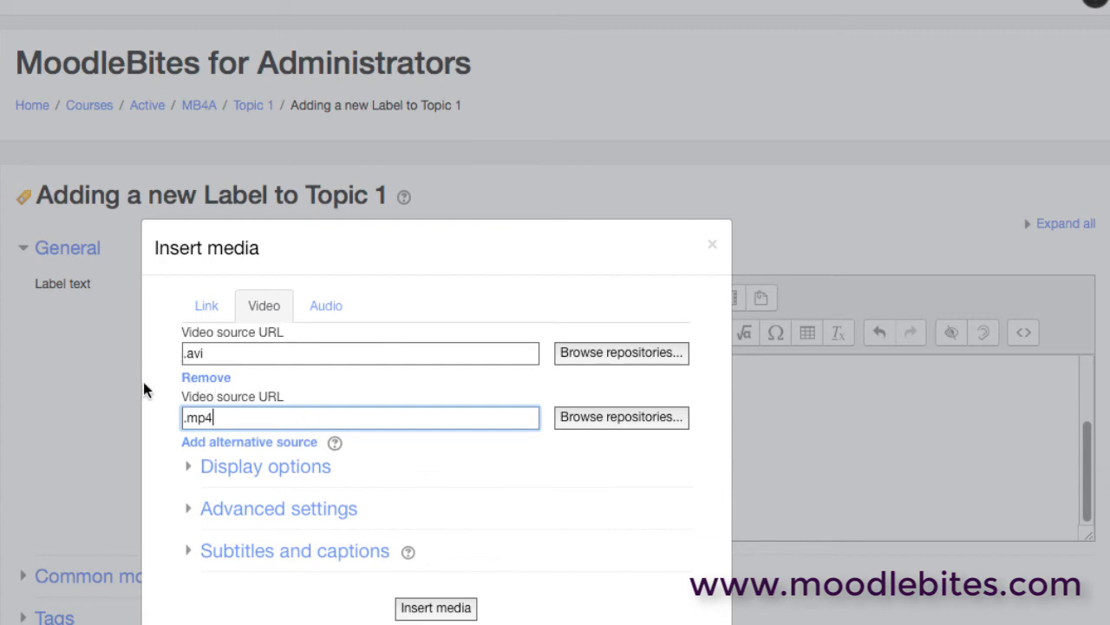
mouse_move(156, 380)
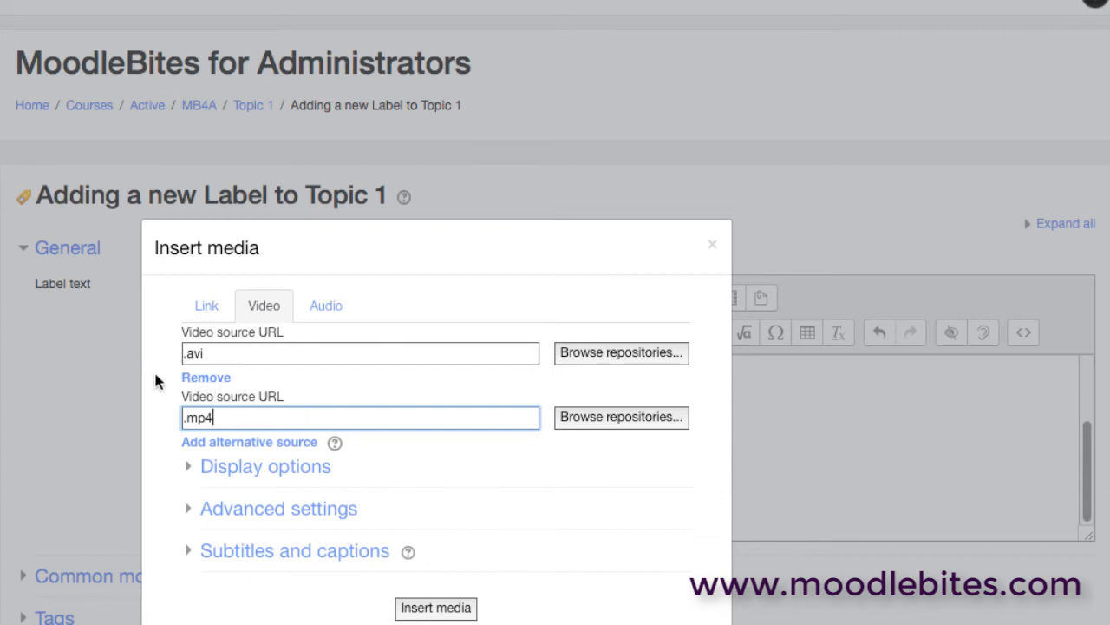
mouse_move(184, 337)
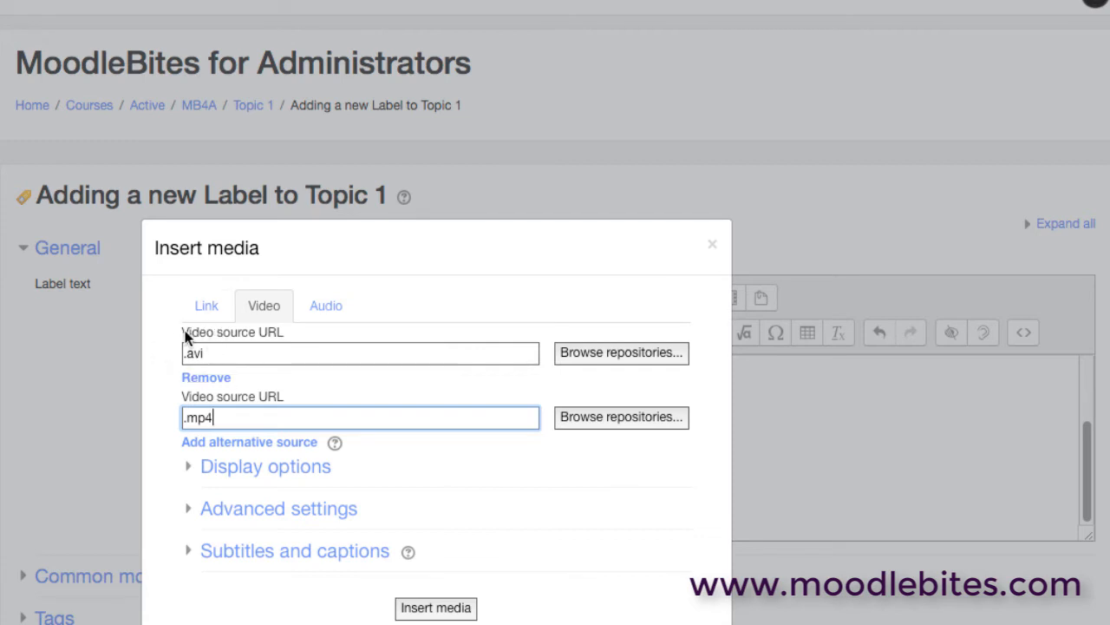
mouse_move(213, 402)
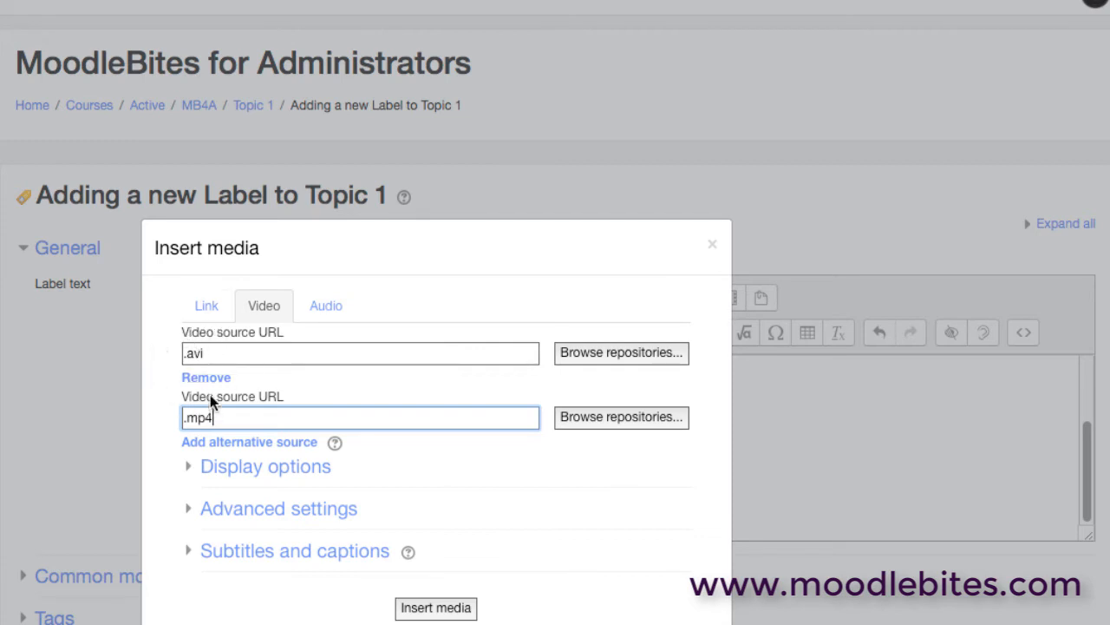
mouse_move(160, 409)
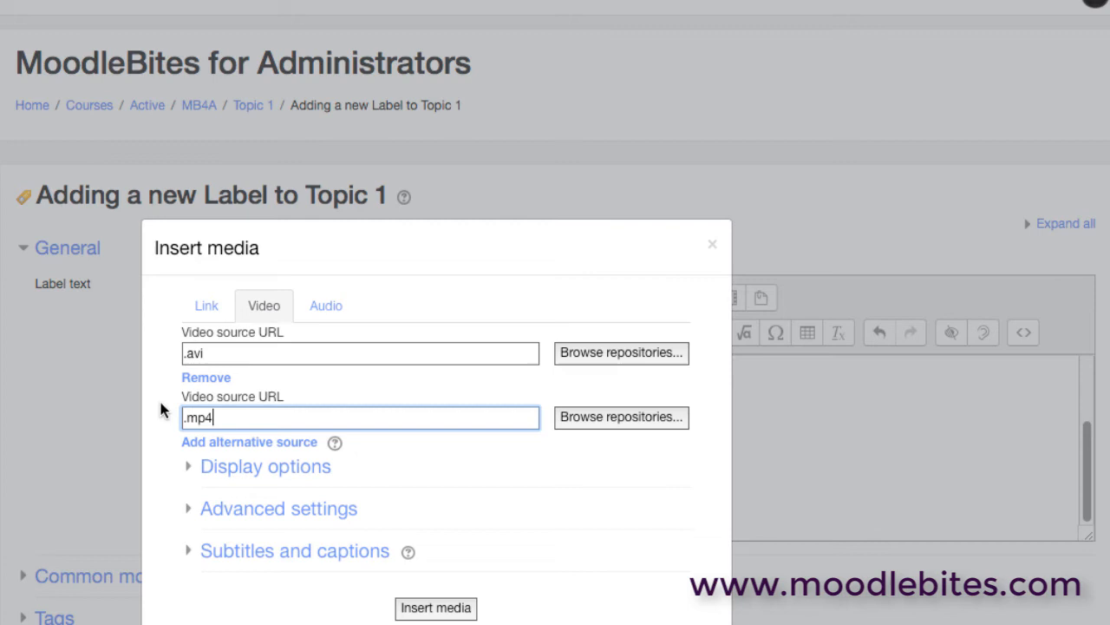
mouse_move(180, 434)
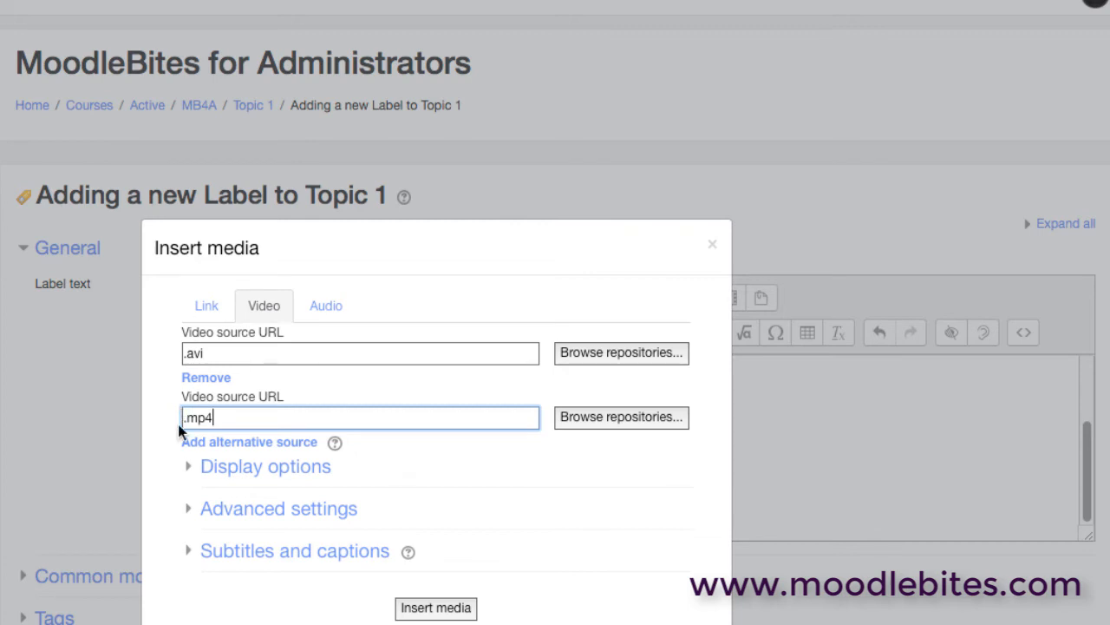
Expand display and advanced settings, leave autoplay off and hide playback controls
click(265, 465)
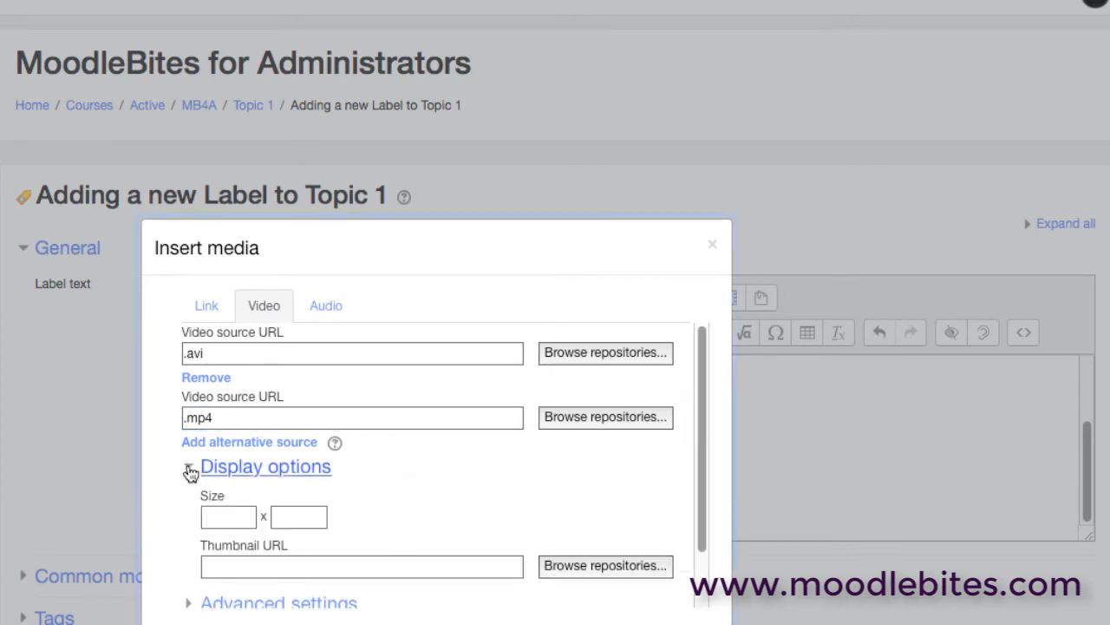
click(188, 465)
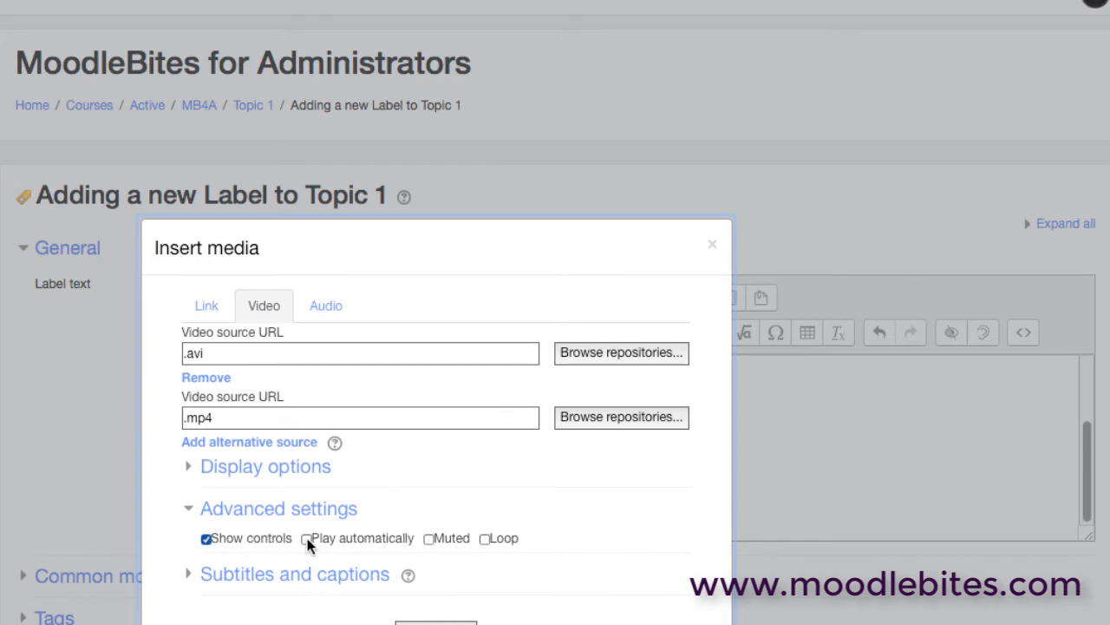
click(304, 537)
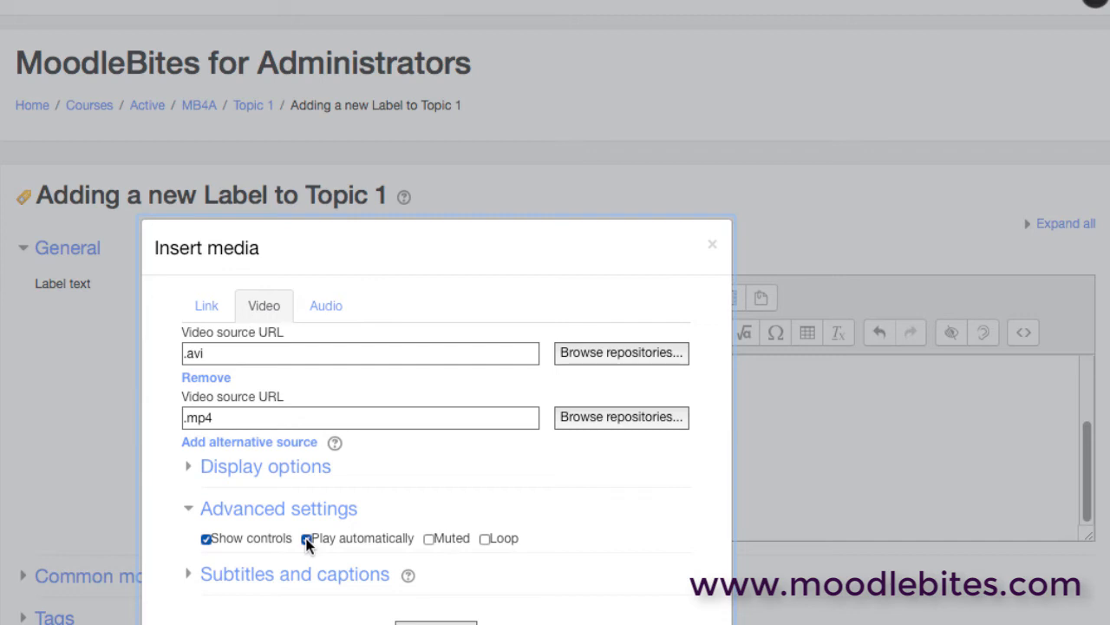
click(307, 538)
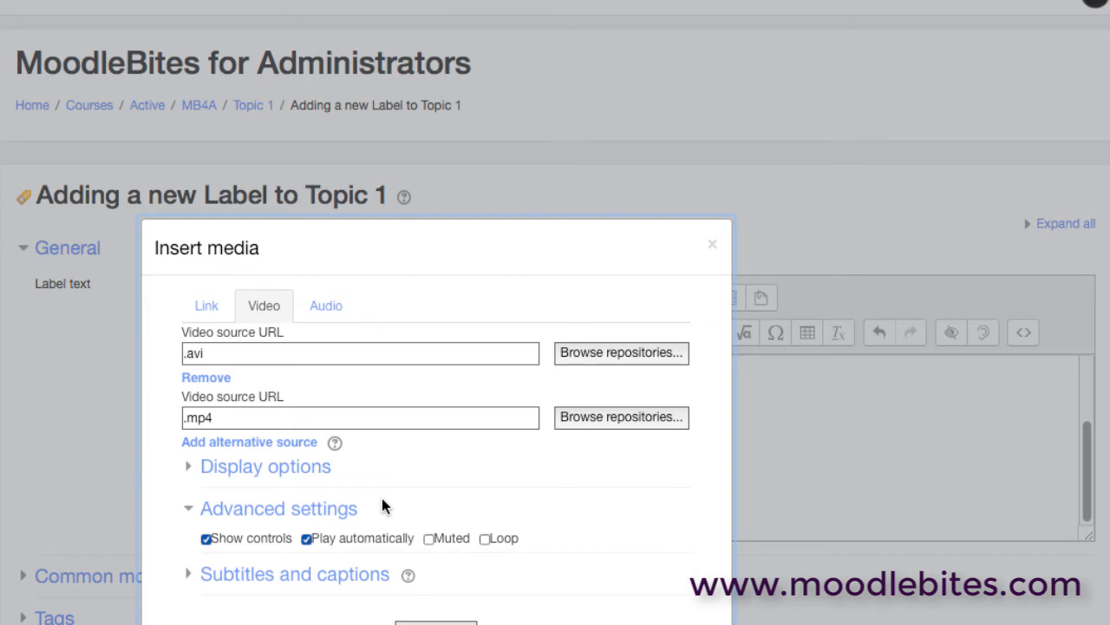
mouse_move(529, 543)
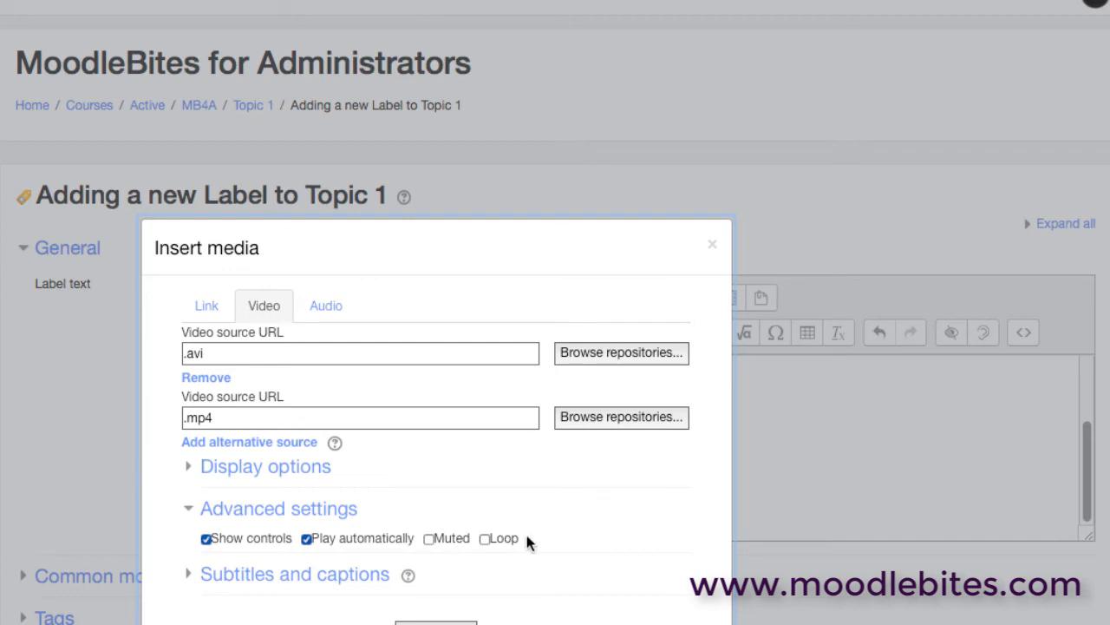
click(306, 538)
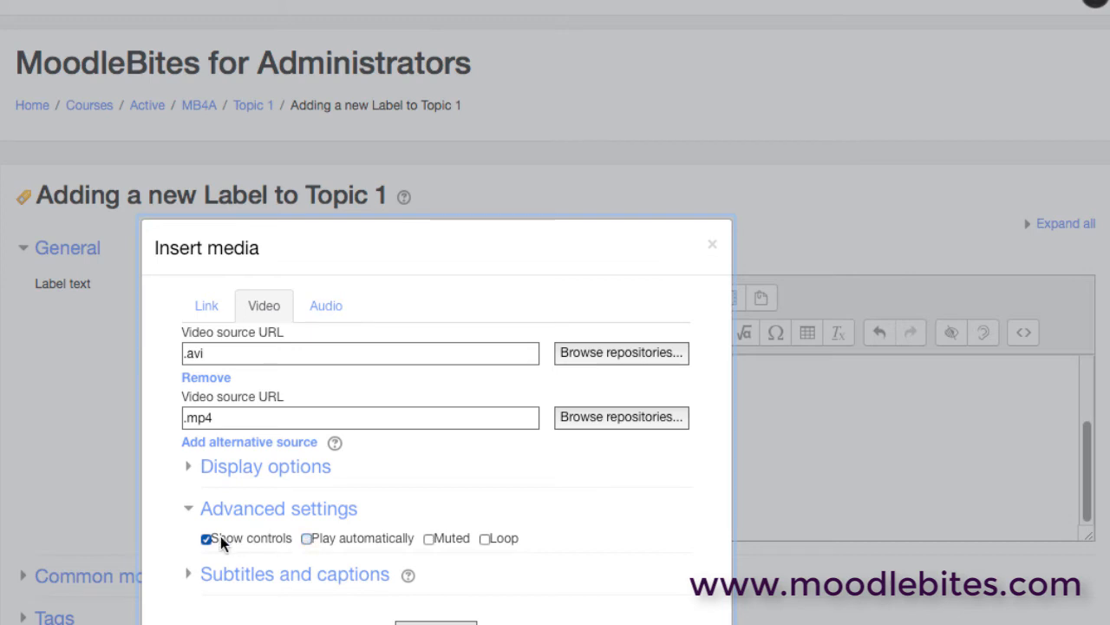
click(206, 538)
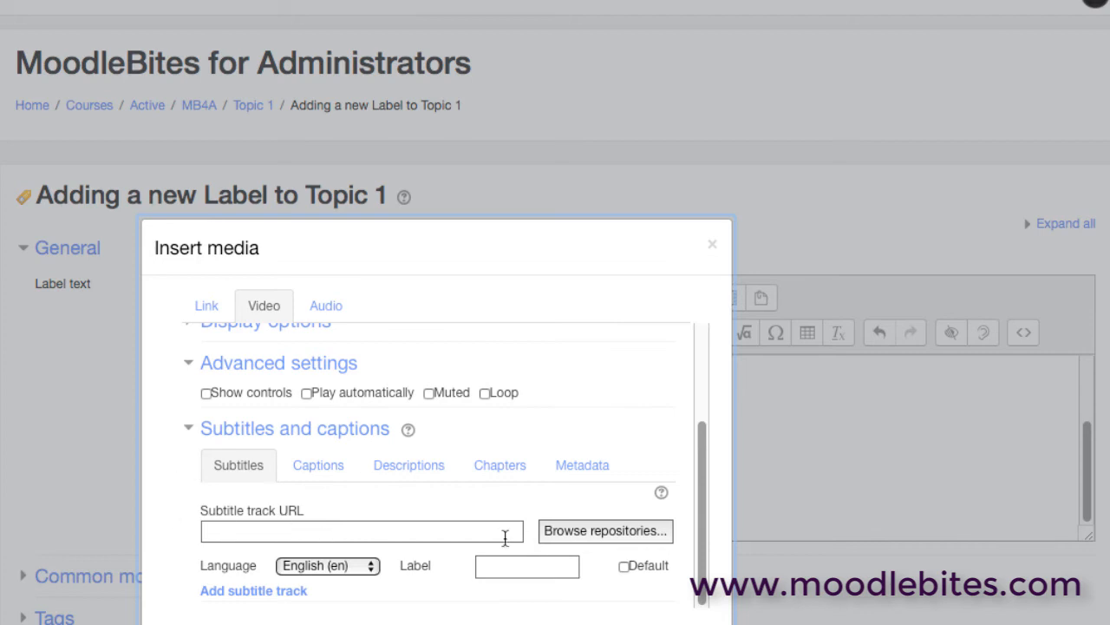
Browse the Captions, Descriptions and Subtitles track tabs, leaving all fields empty
click(319, 465)
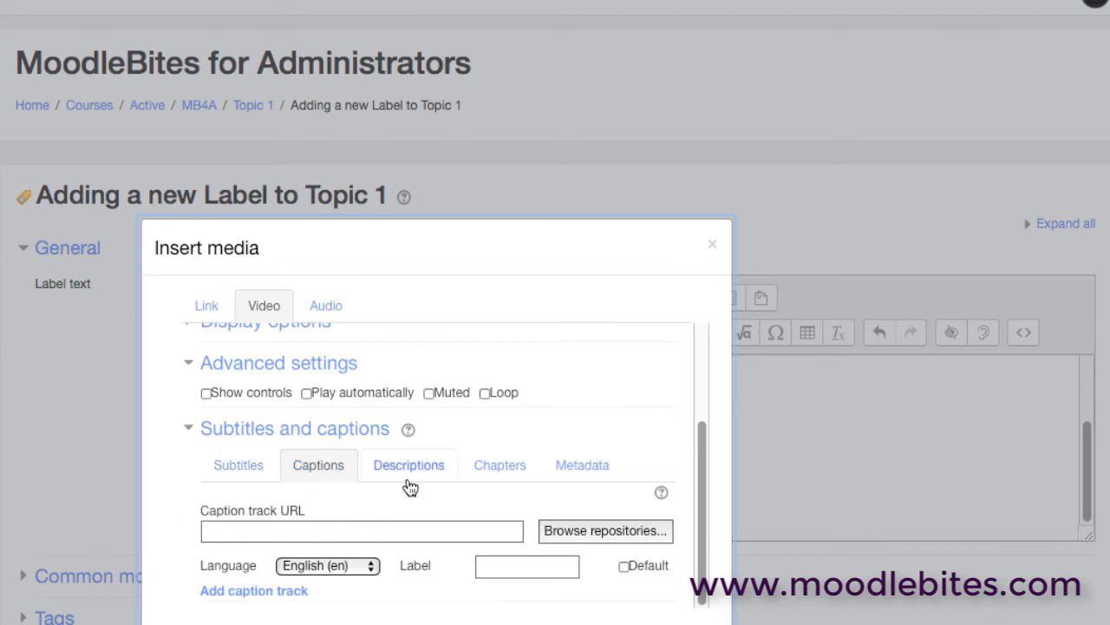
click(409, 464)
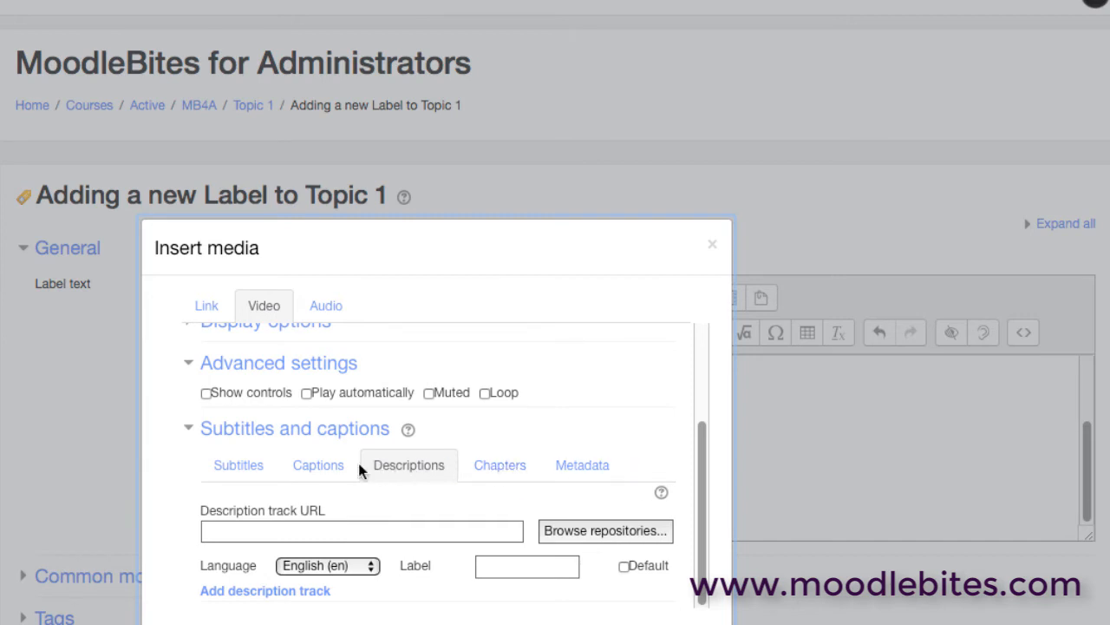
click(318, 464)
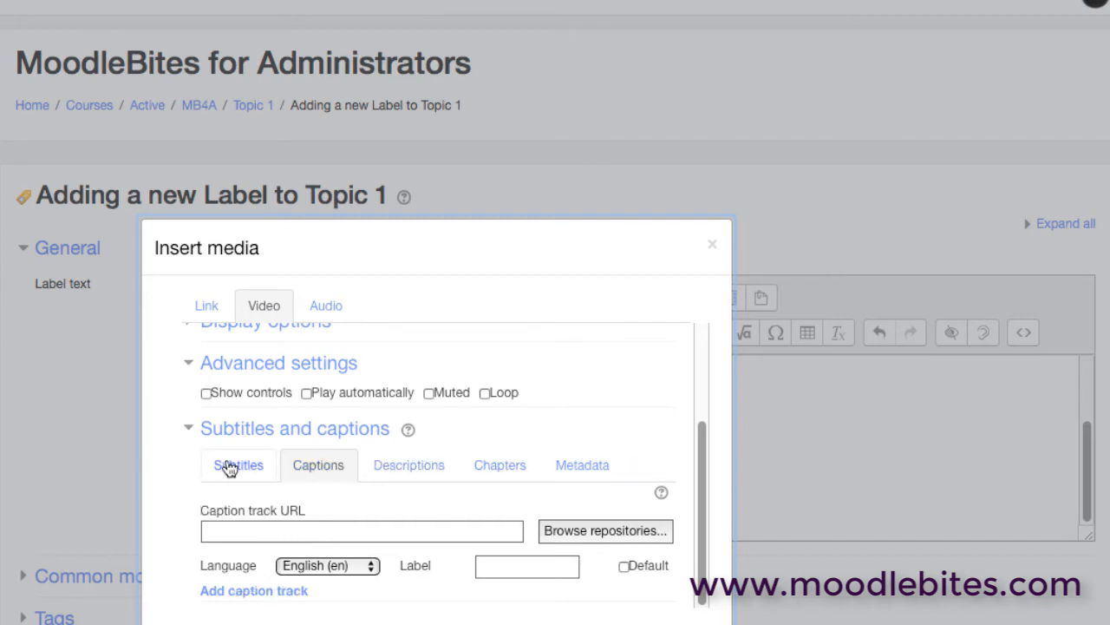
click(238, 465)
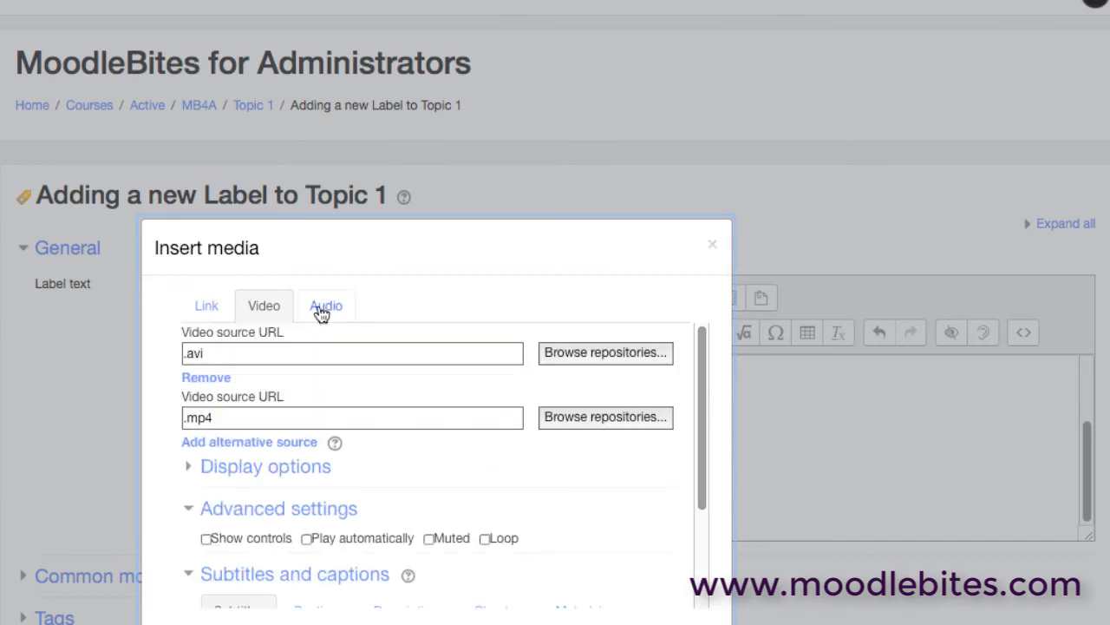
Review the audio tab's advanced settings, then close the Insert media dialog
click(326, 305)
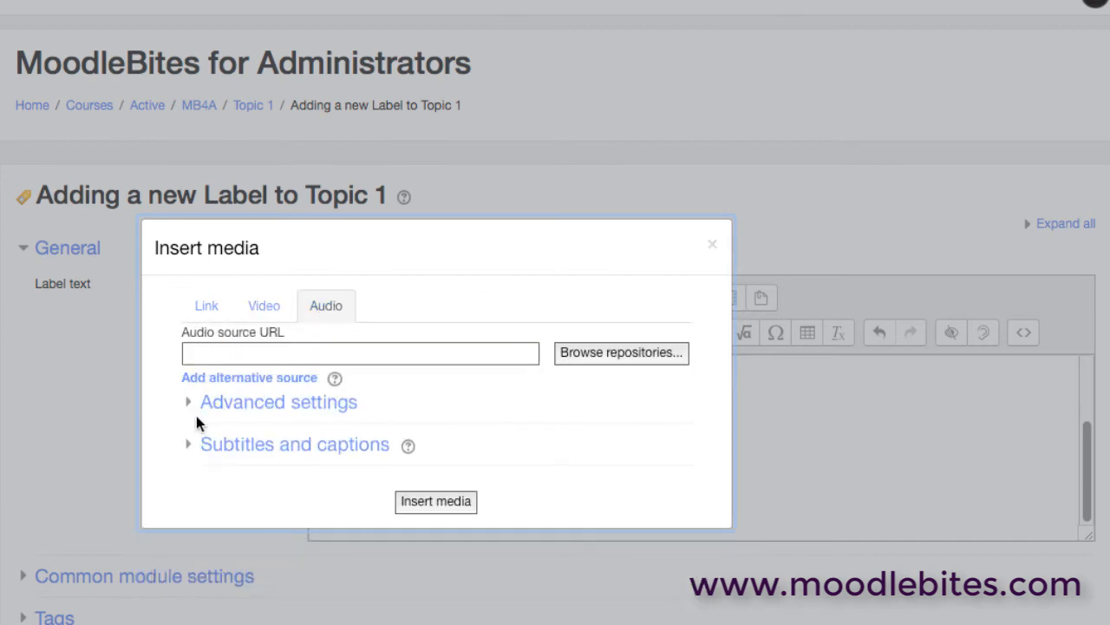
click(189, 401)
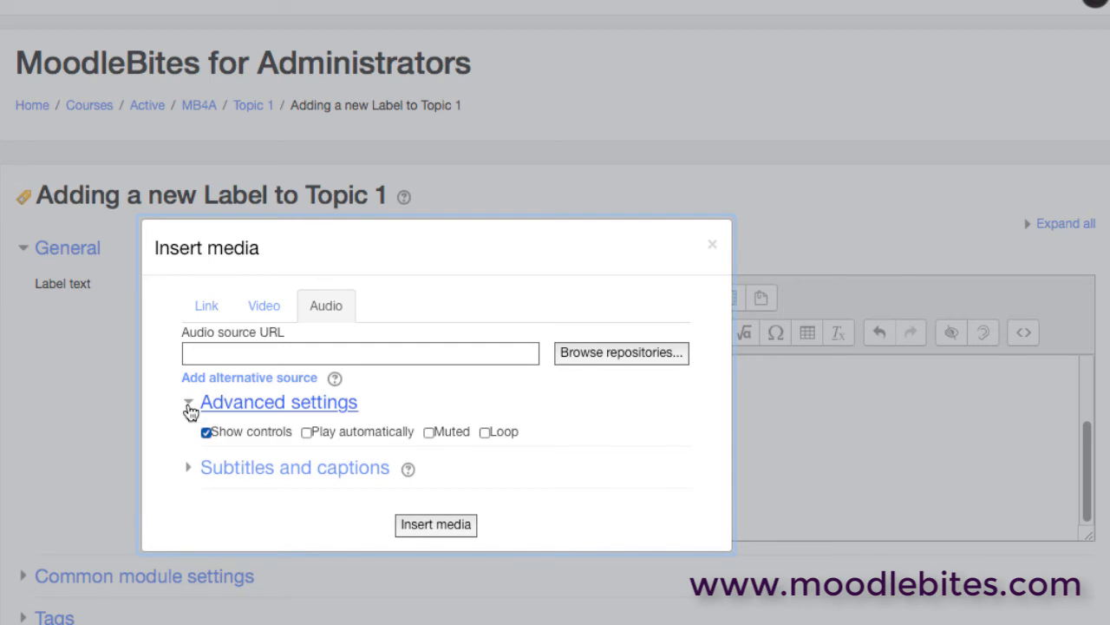
click(711, 243)
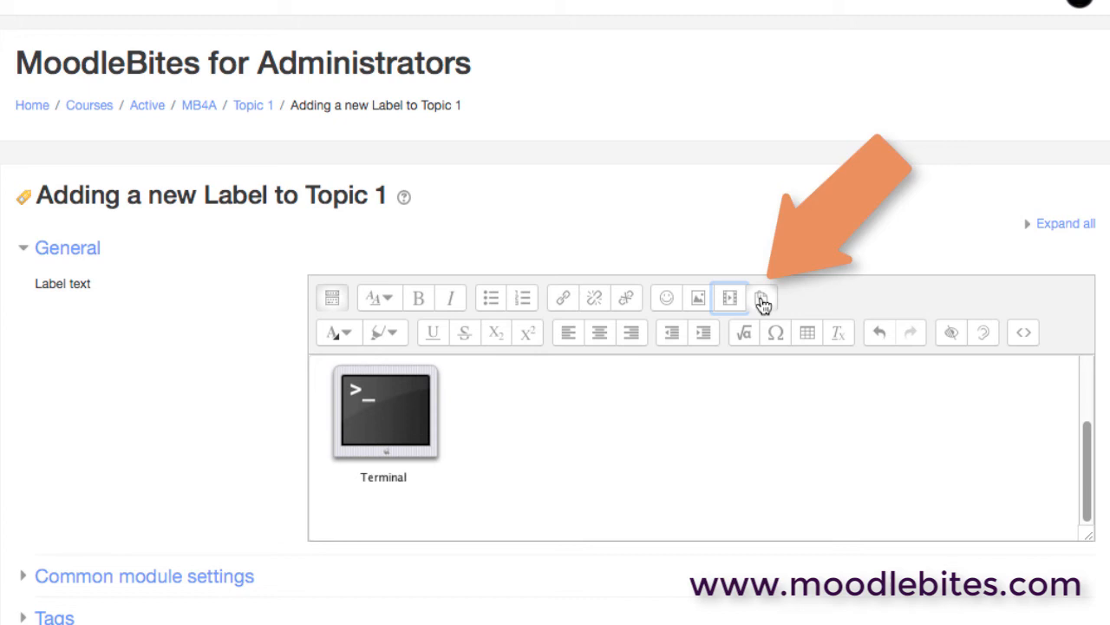
Open the label's embedded-files manager to view Terminal.png
click(761, 297)
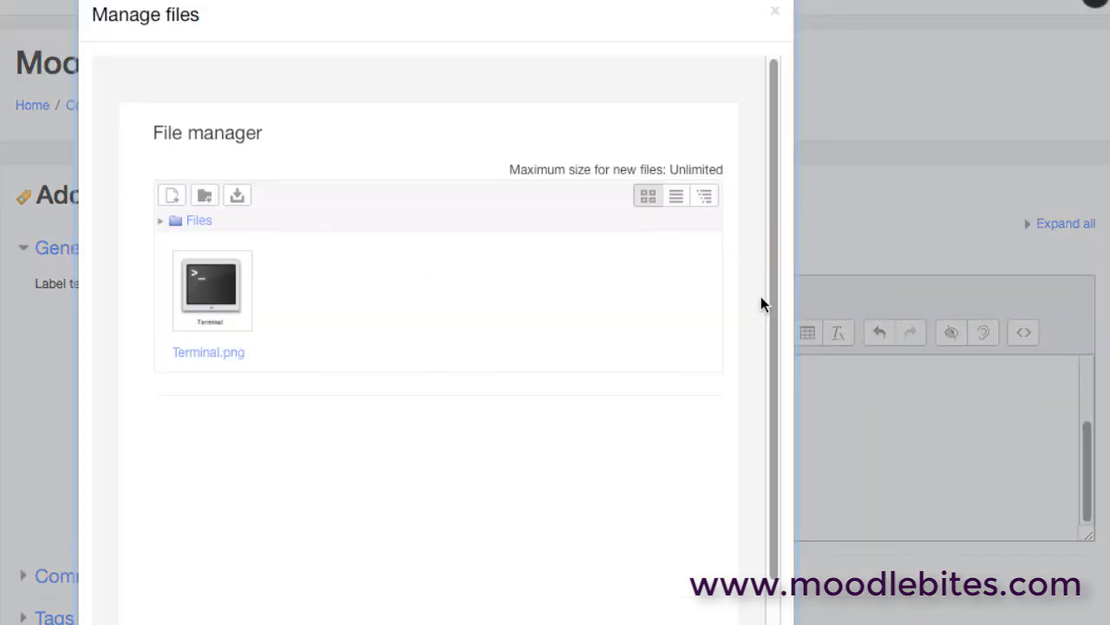
mouse_move(368, 256)
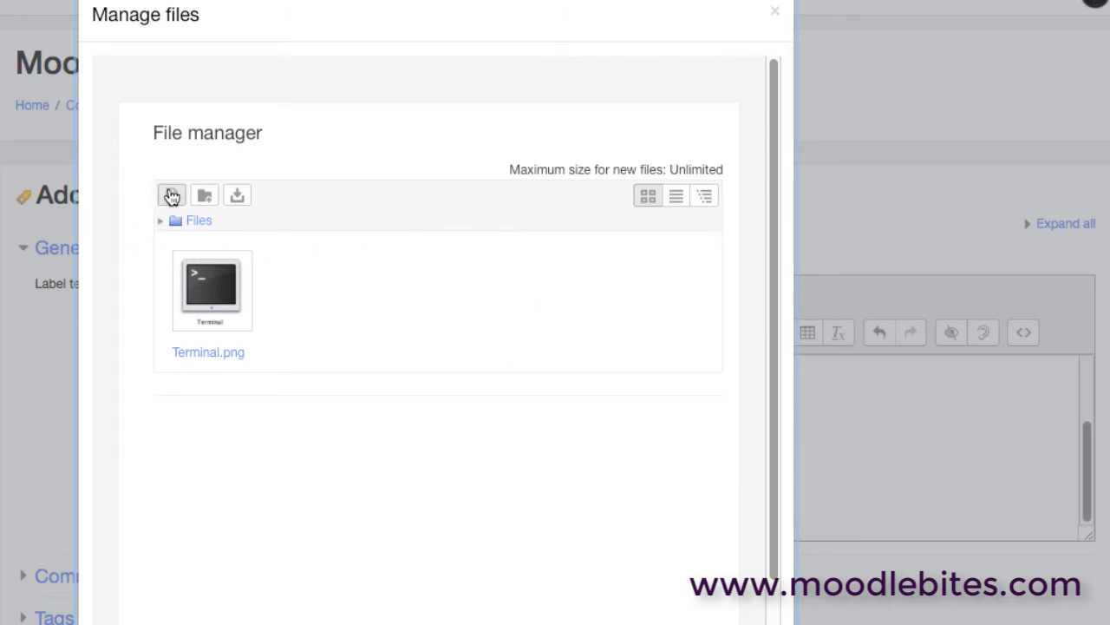
mouse_move(204, 195)
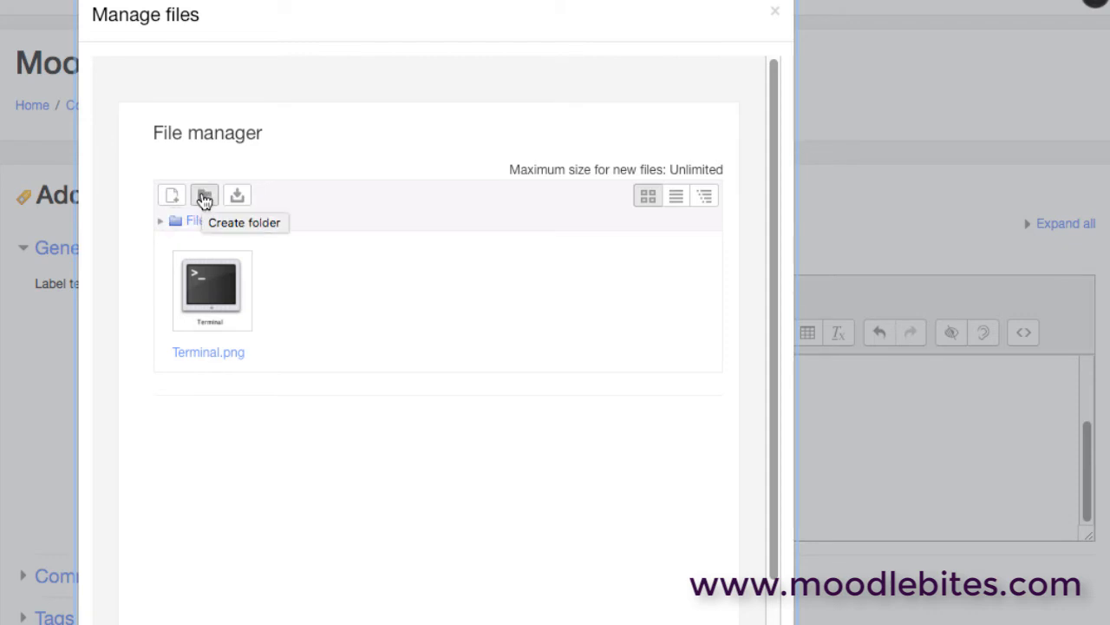
mouse_move(603, 267)
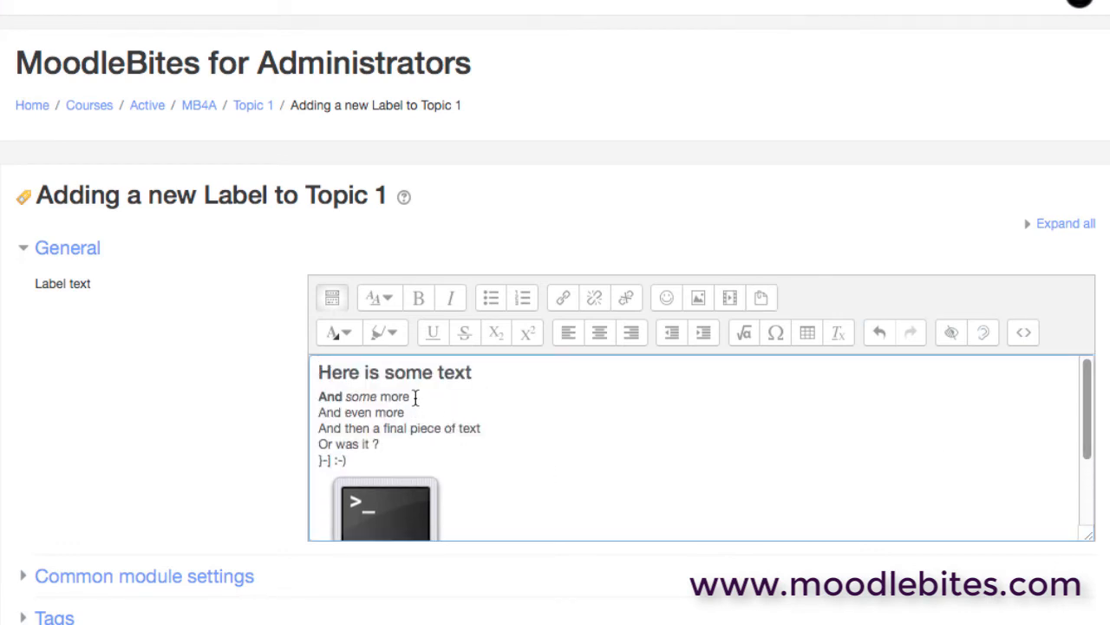
Colour the second-line word 'more' red and highlight 'piece of text' in yellow
click(332, 332)
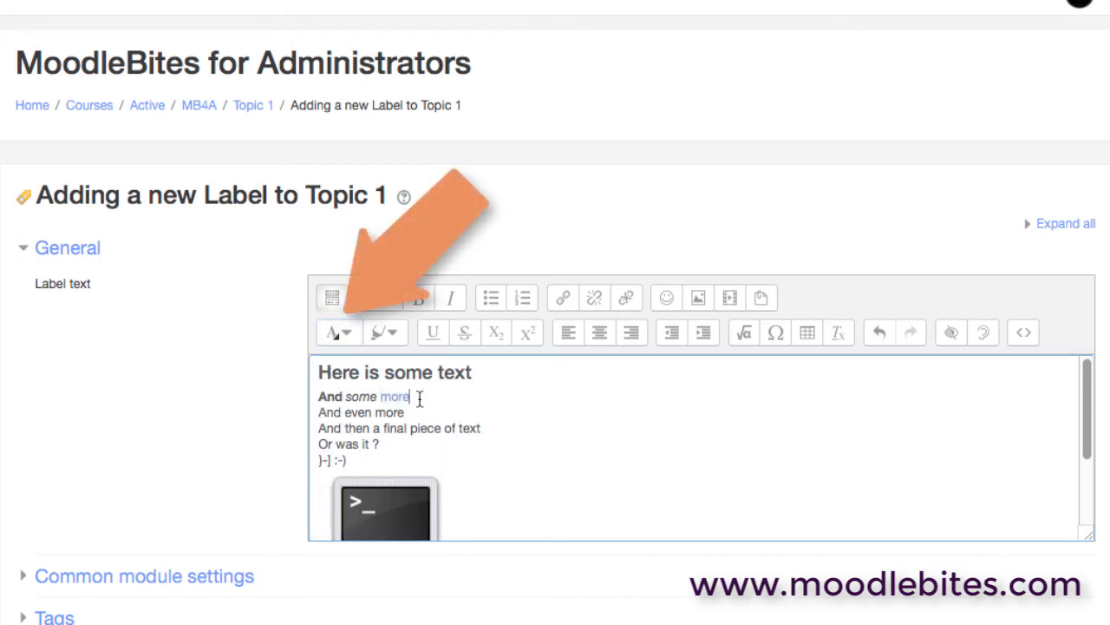
click(331, 333)
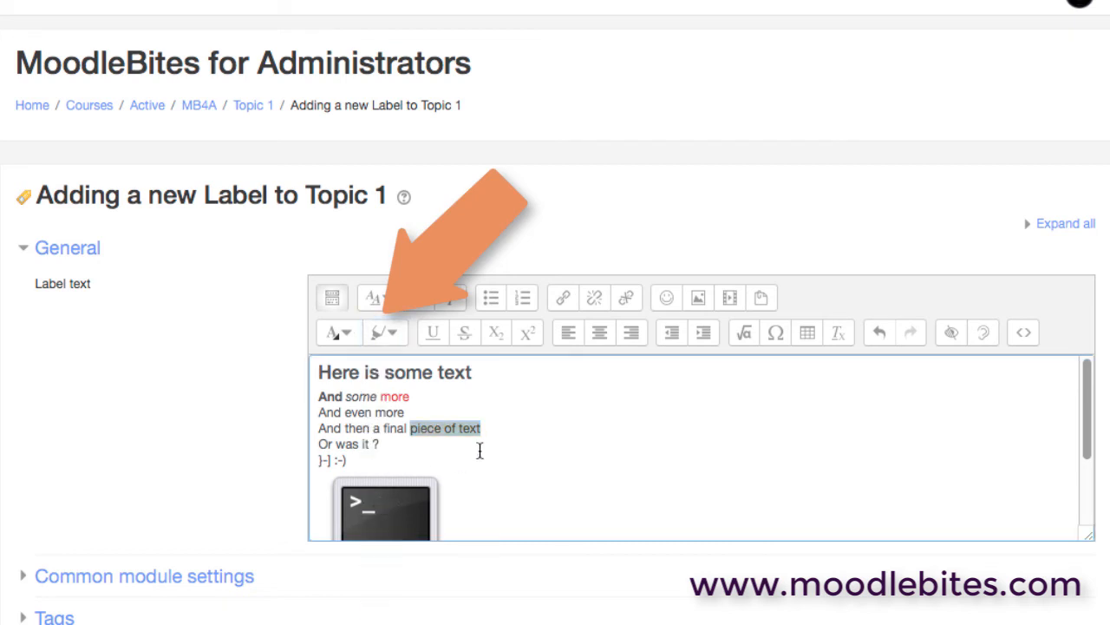
click(379, 332)
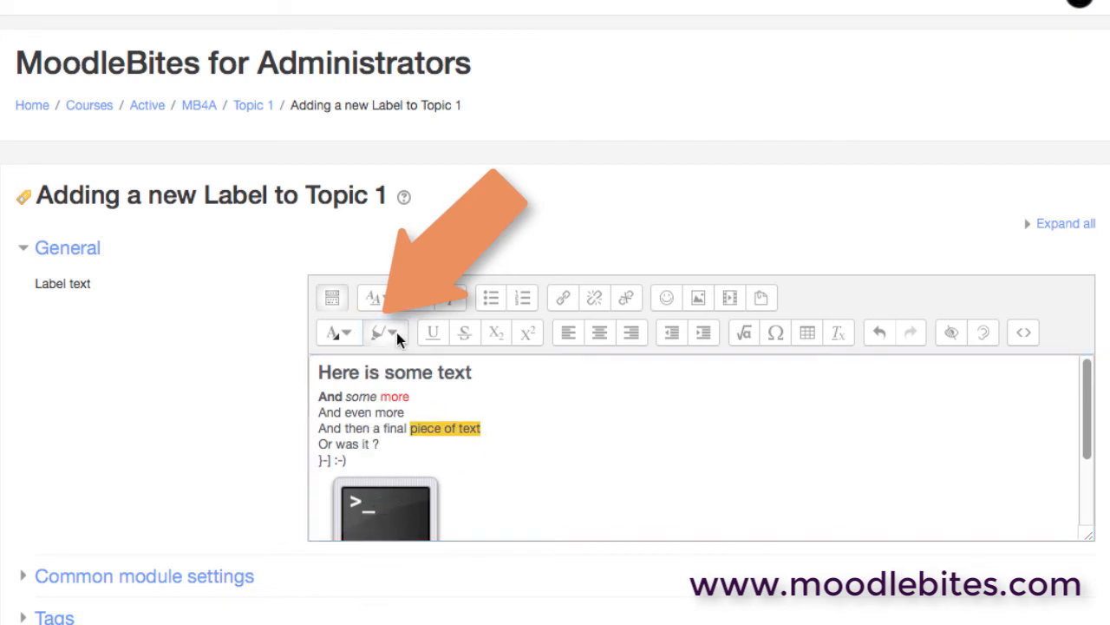
click(386, 332)
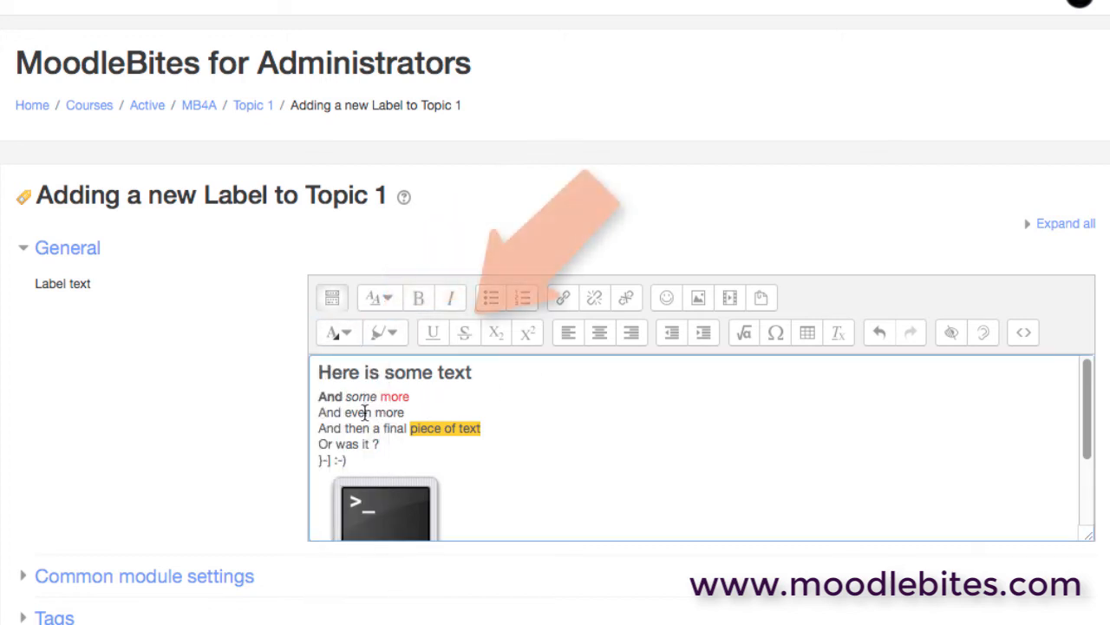
Underline 'even', strike through 'more', and centre the 'Here is some text' heading
double_click(357, 412)
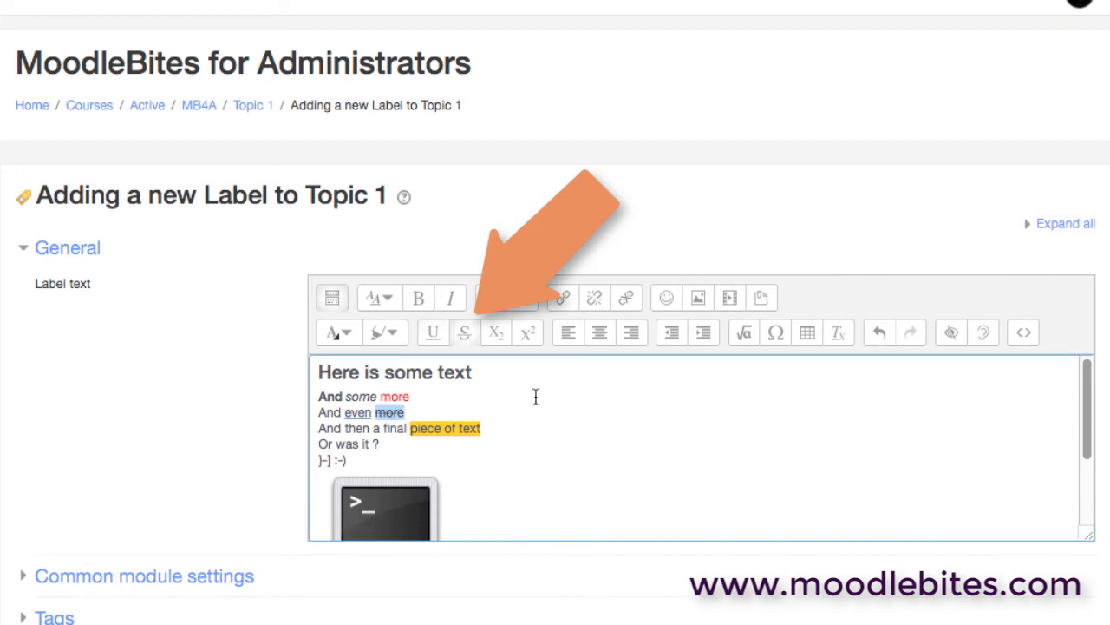
click(464, 332)
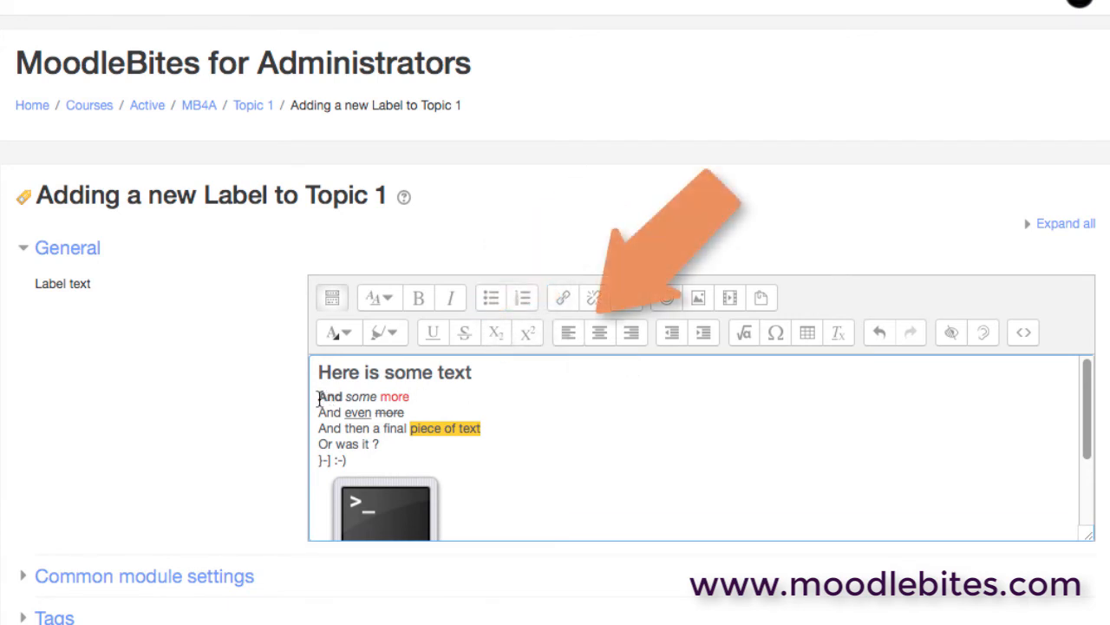
click(600, 332)
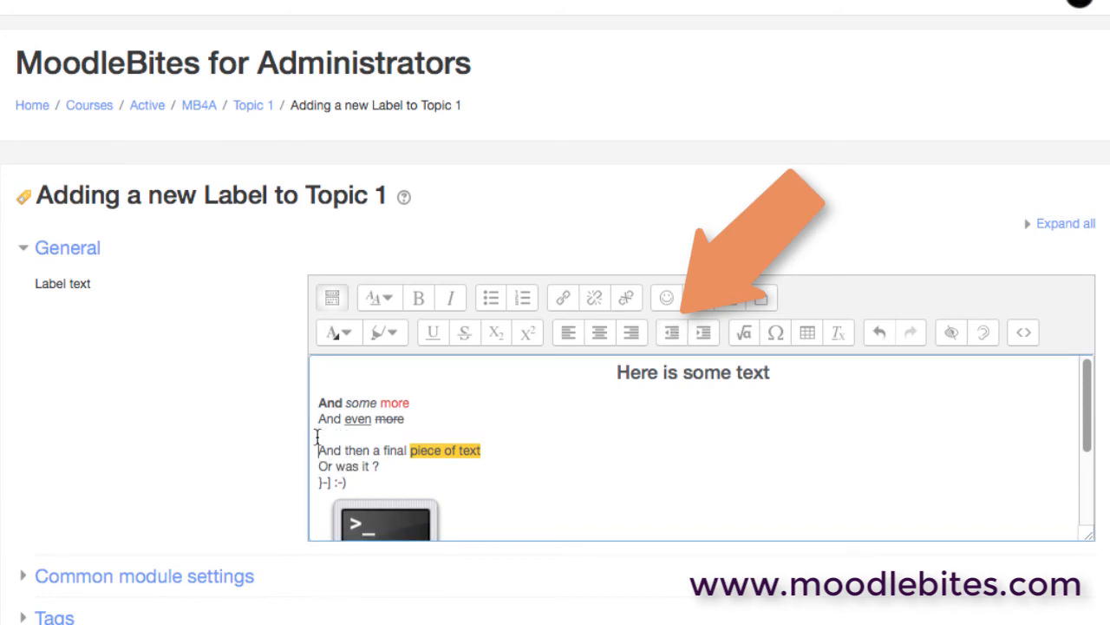
click(702, 333)
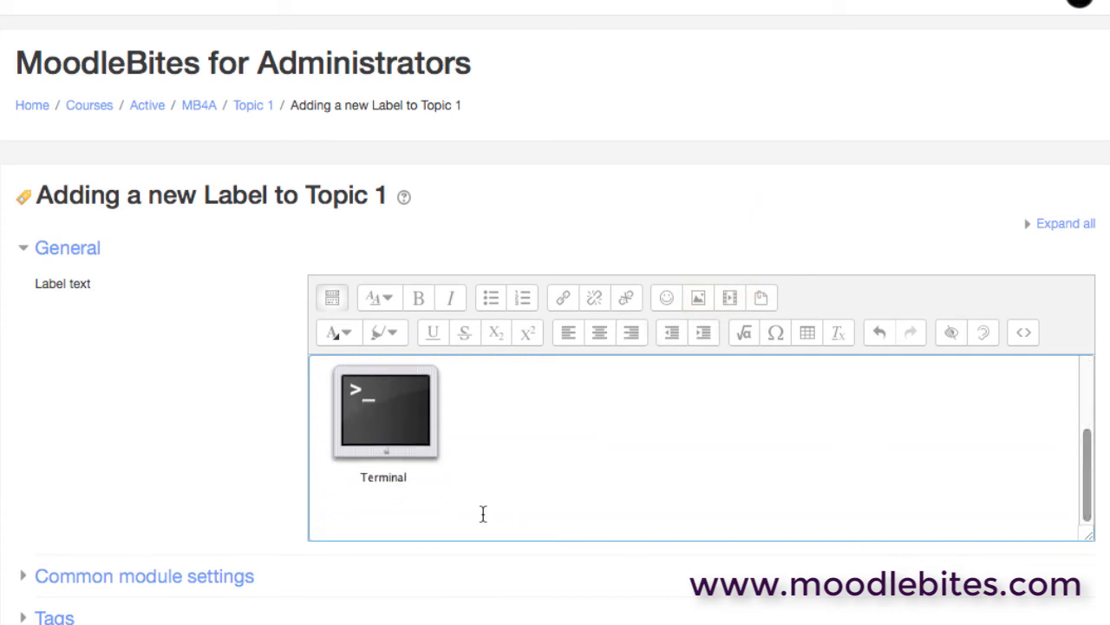
mouse_move(734, 357)
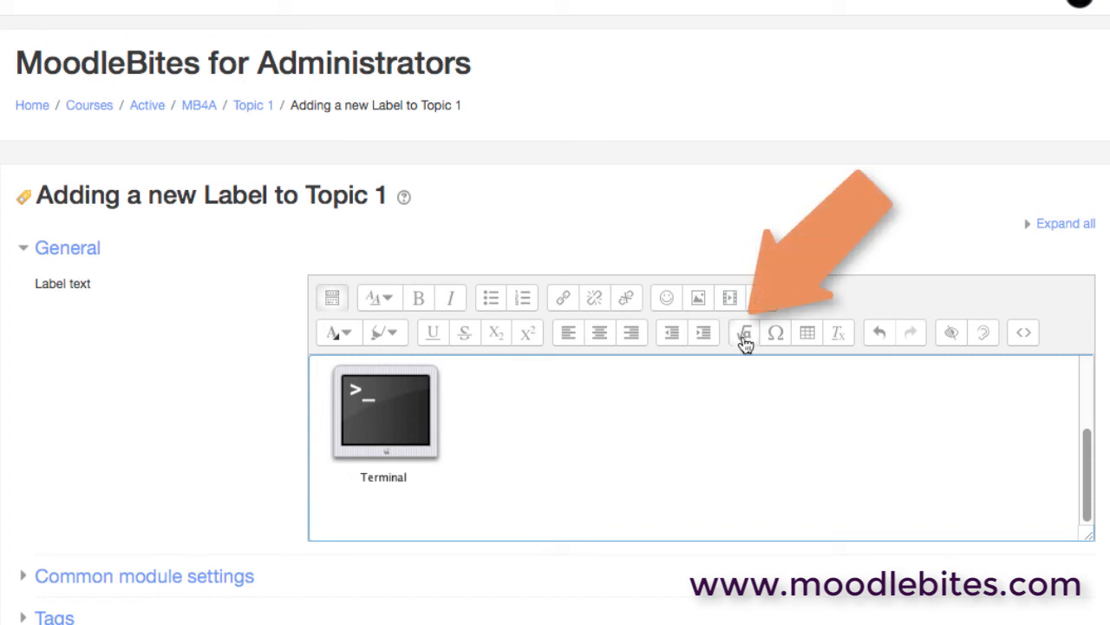
mouse_move(743, 332)
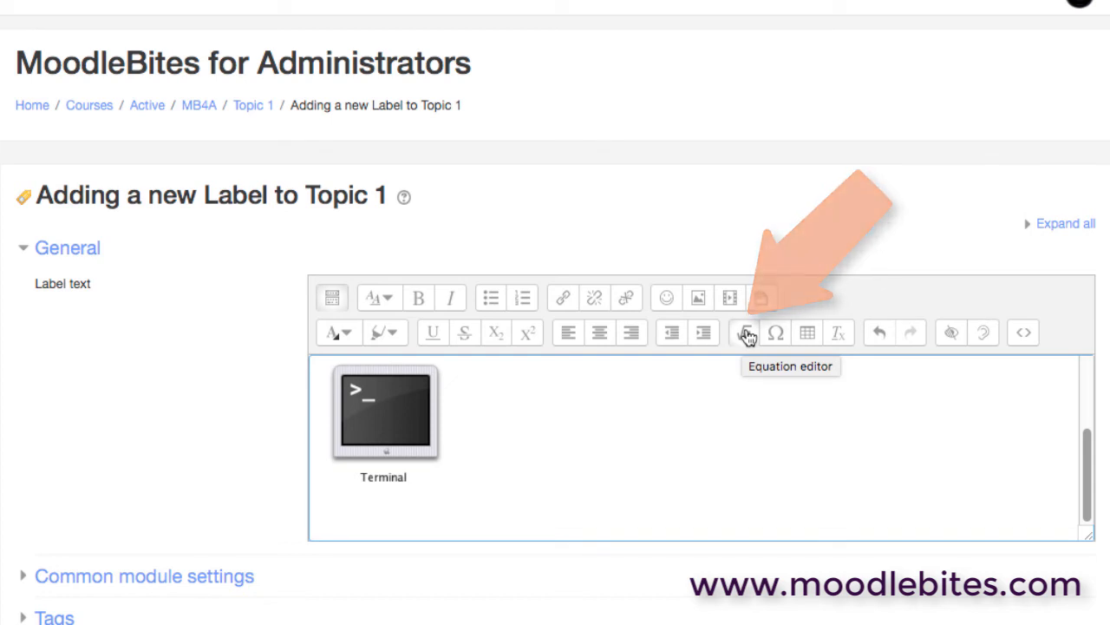
mouse_move(775, 332)
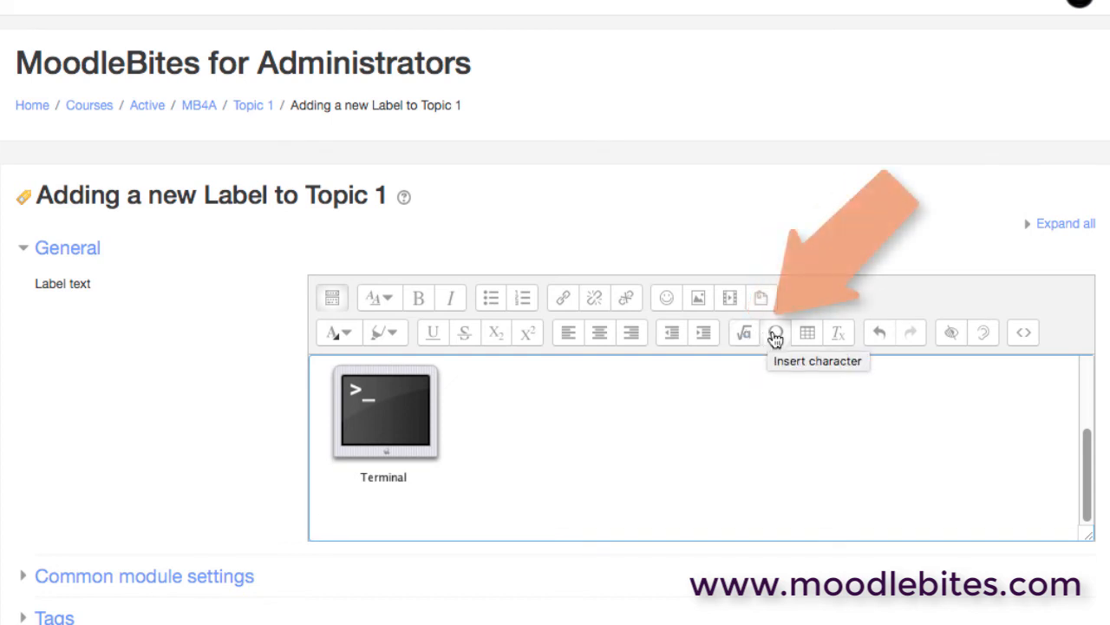
click(775, 333)
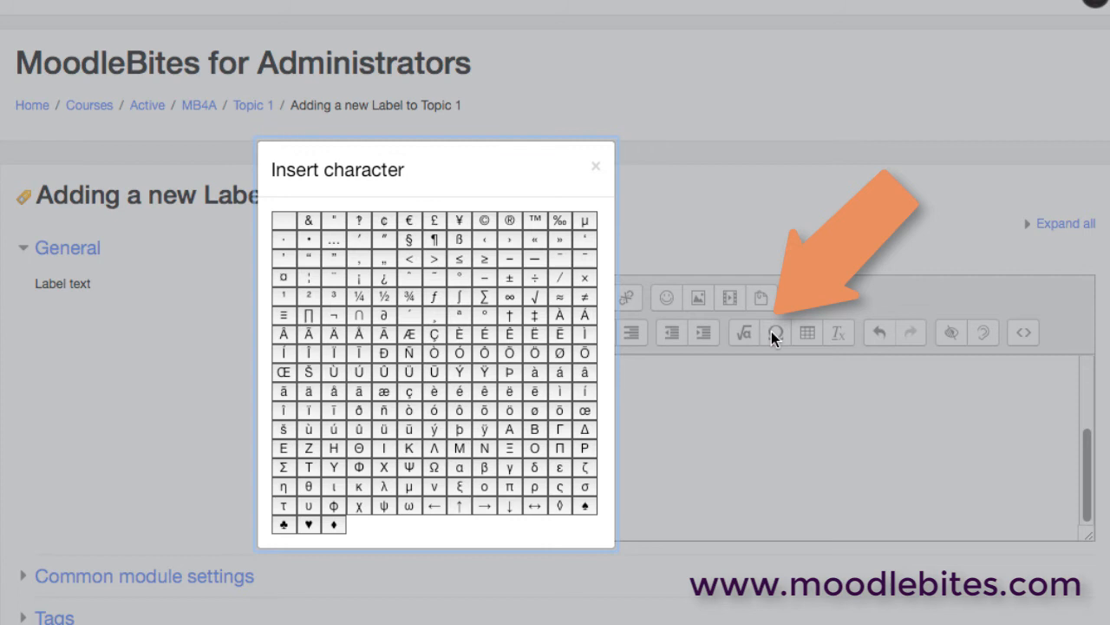
mouse_move(383, 227)
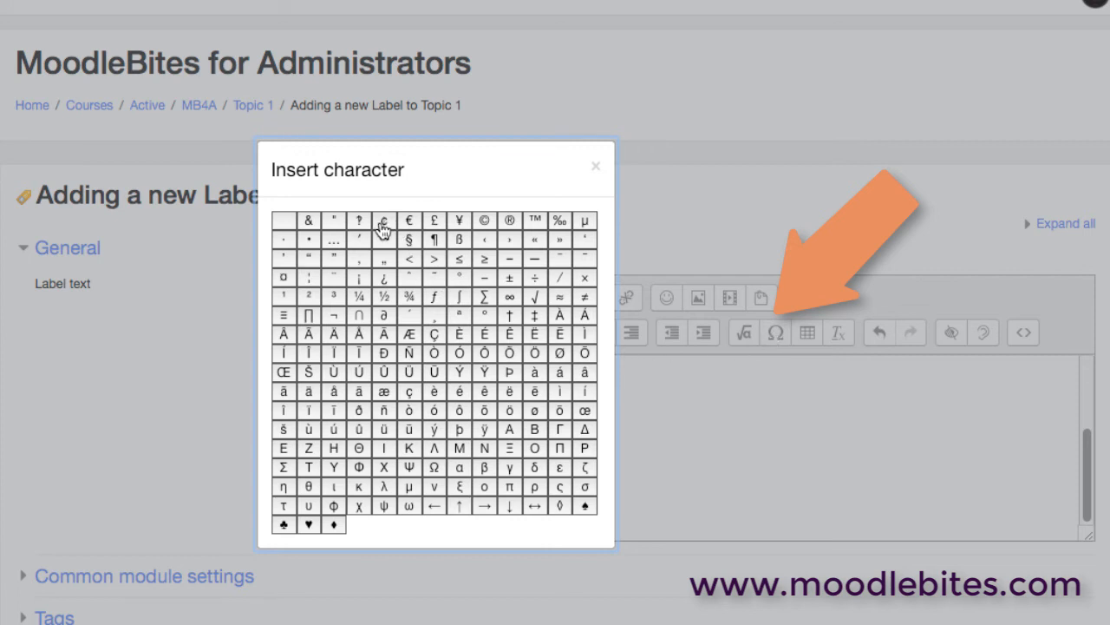
mouse_move(459, 224)
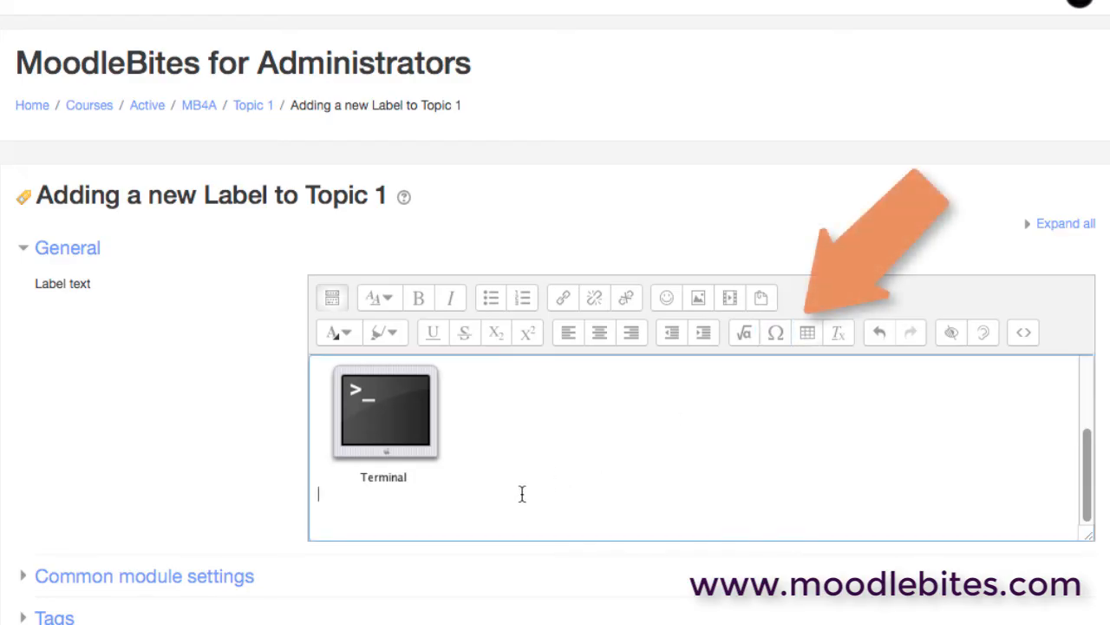
Insert a 3-by-3 table below the Terminal image with solid red borders on every cell
click(806, 332)
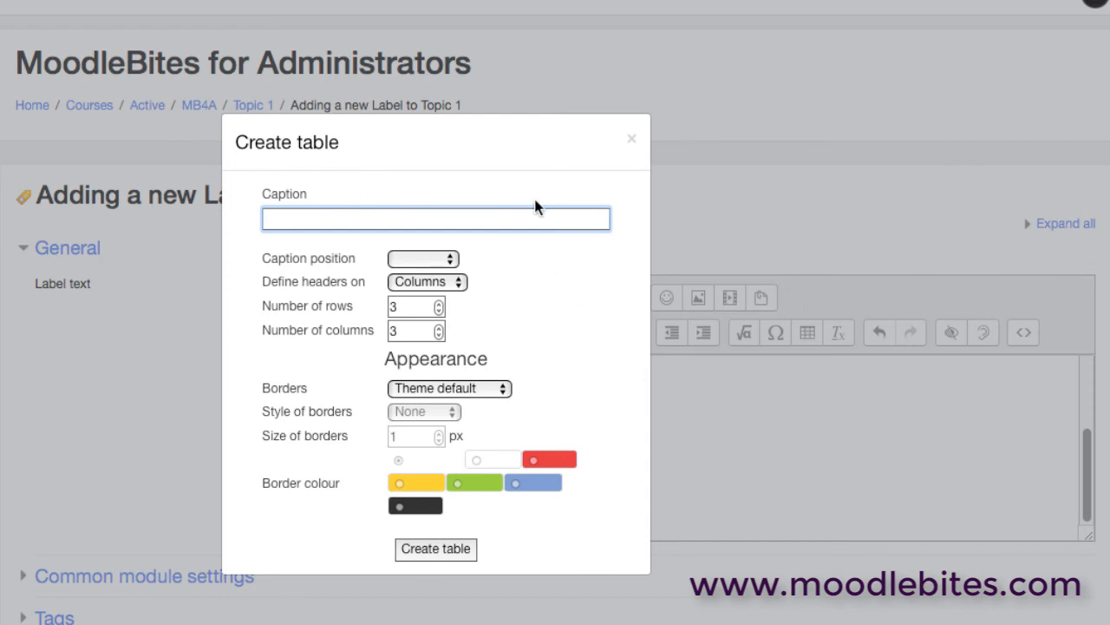
mouse_move(376, 148)
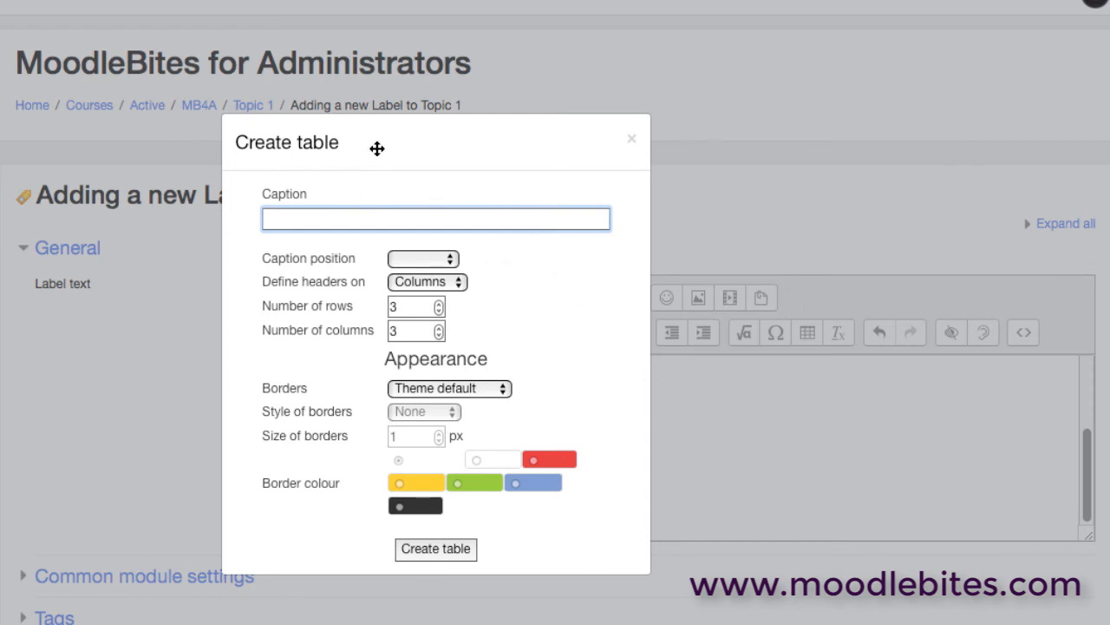
mouse_move(495, 399)
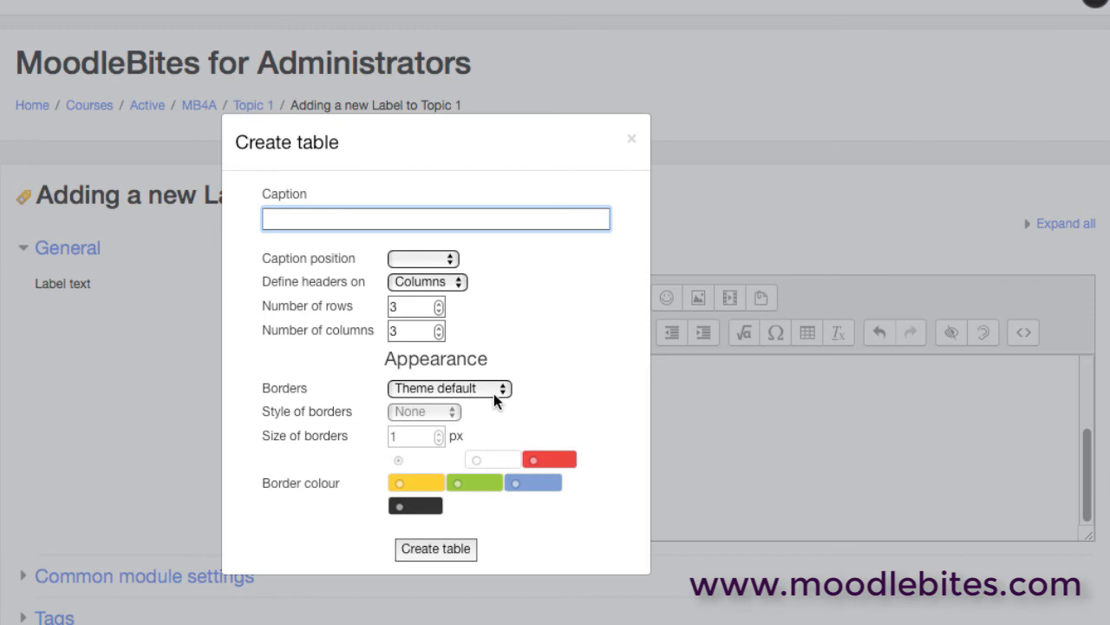
click(449, 388)
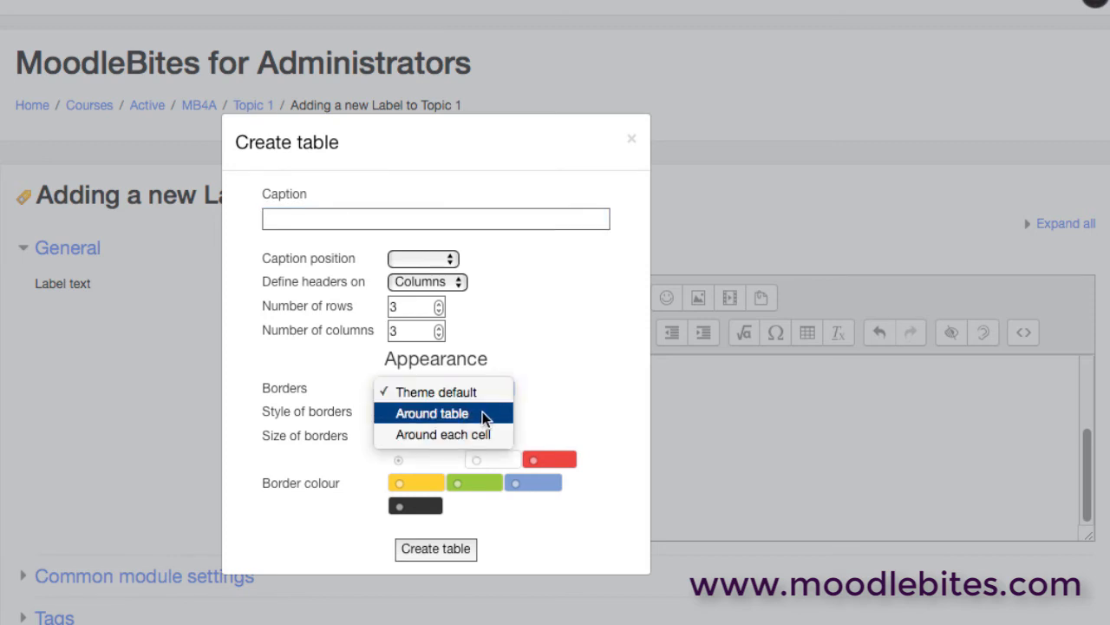
click(444, 434)
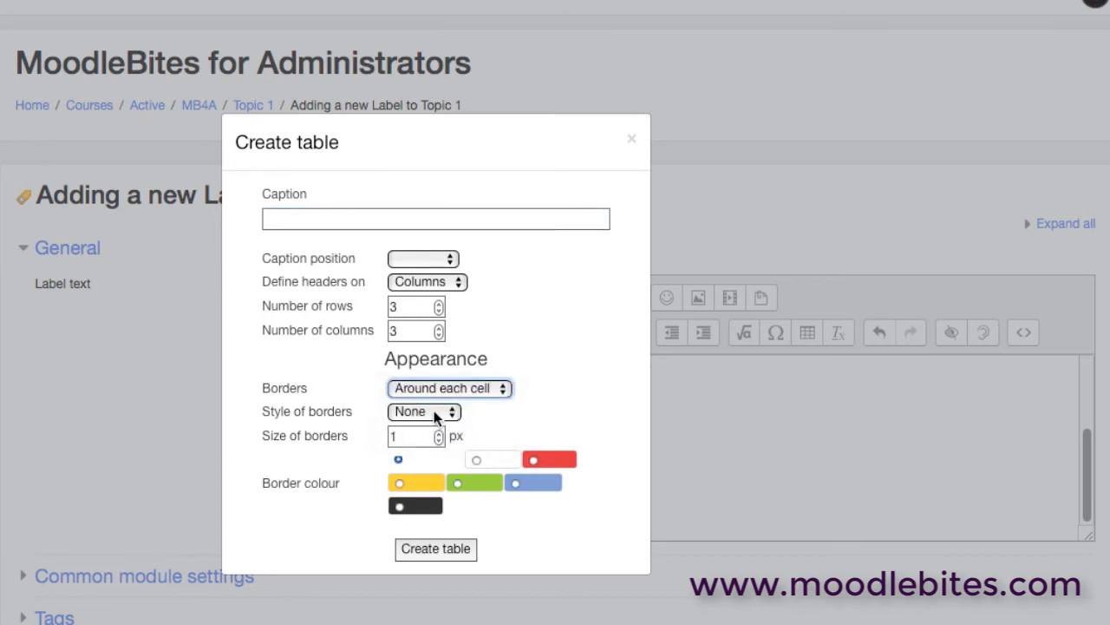
click(424, 411)
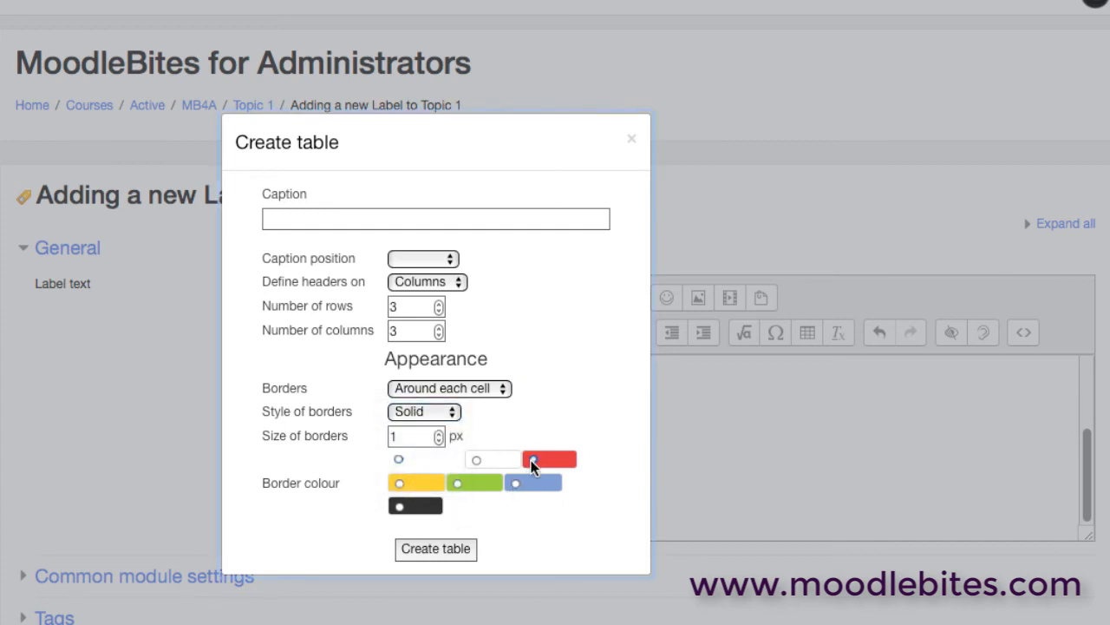
click(435, 548)
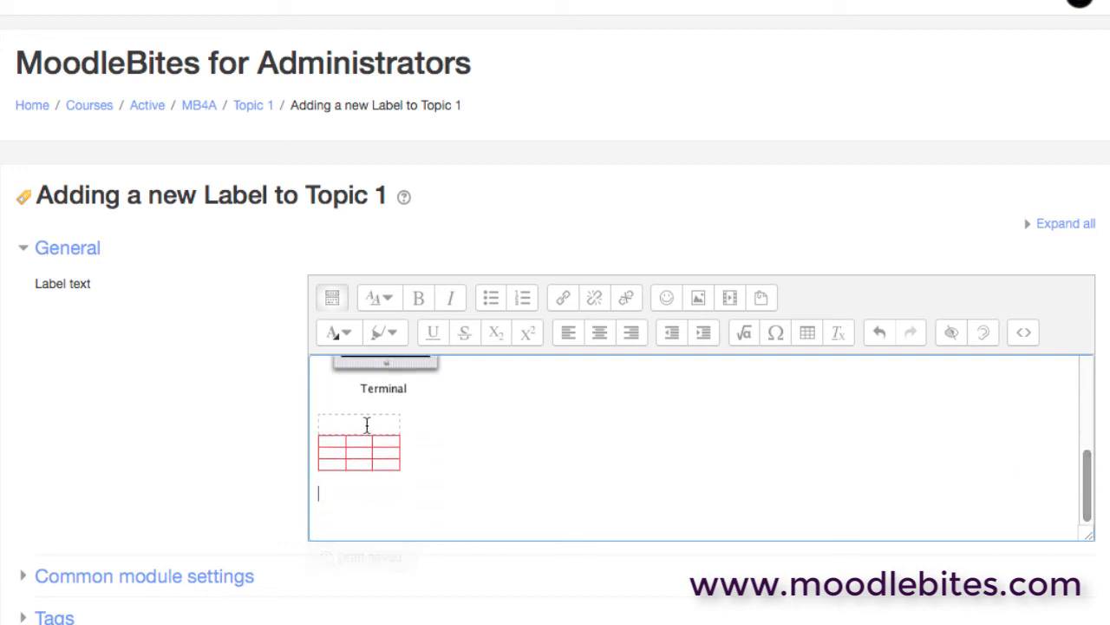
Enter table caption 'Heading' and header cells 'january' and 'February'
text(He)
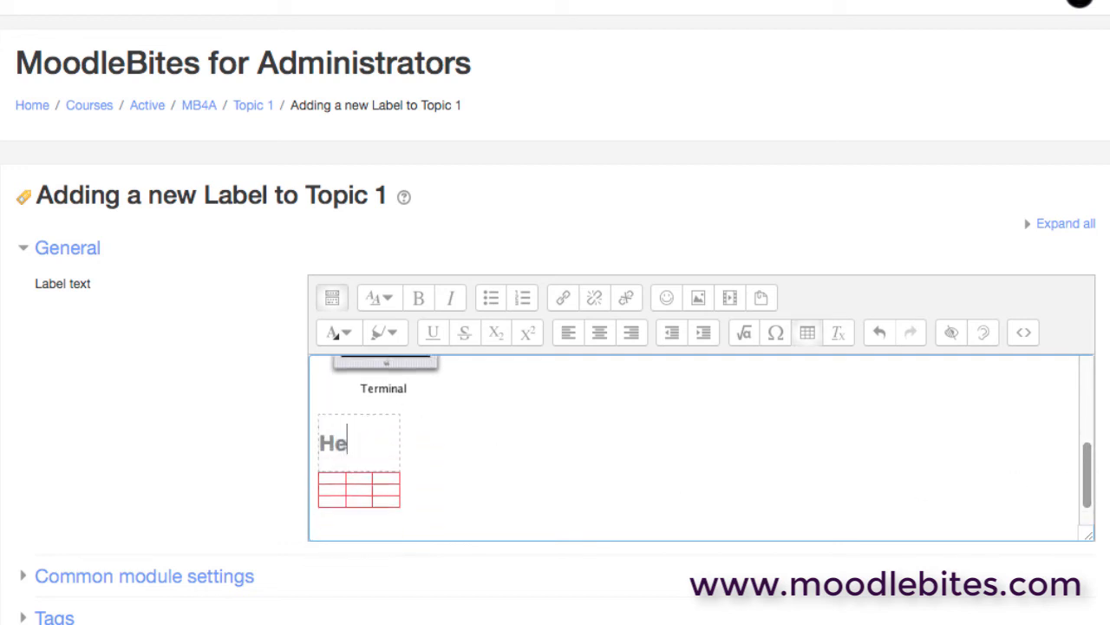
text(ading)
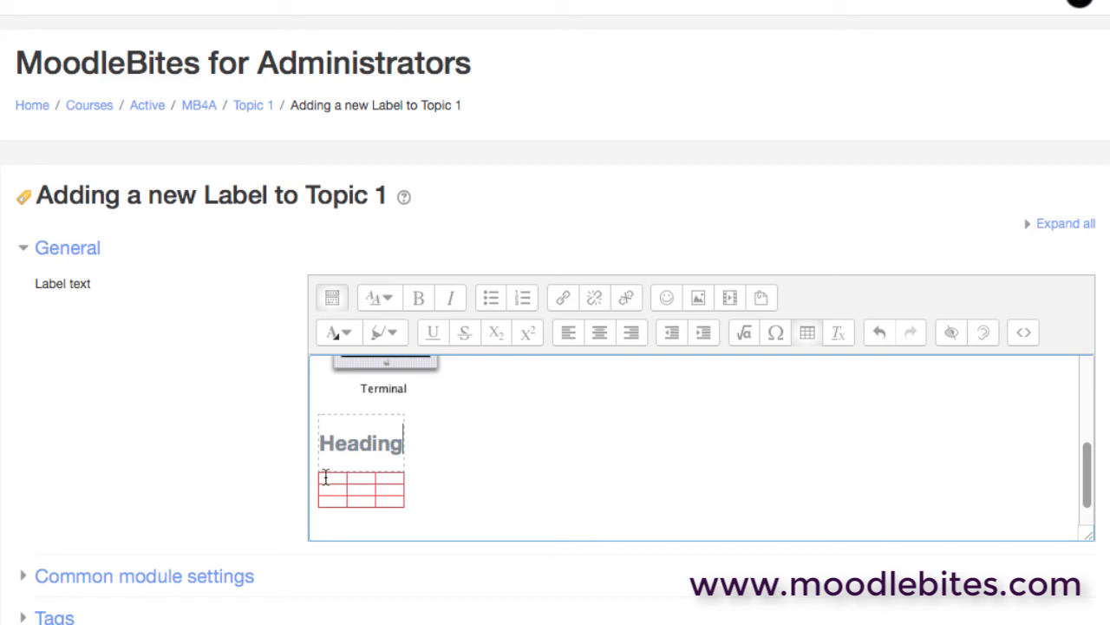
text(januar)
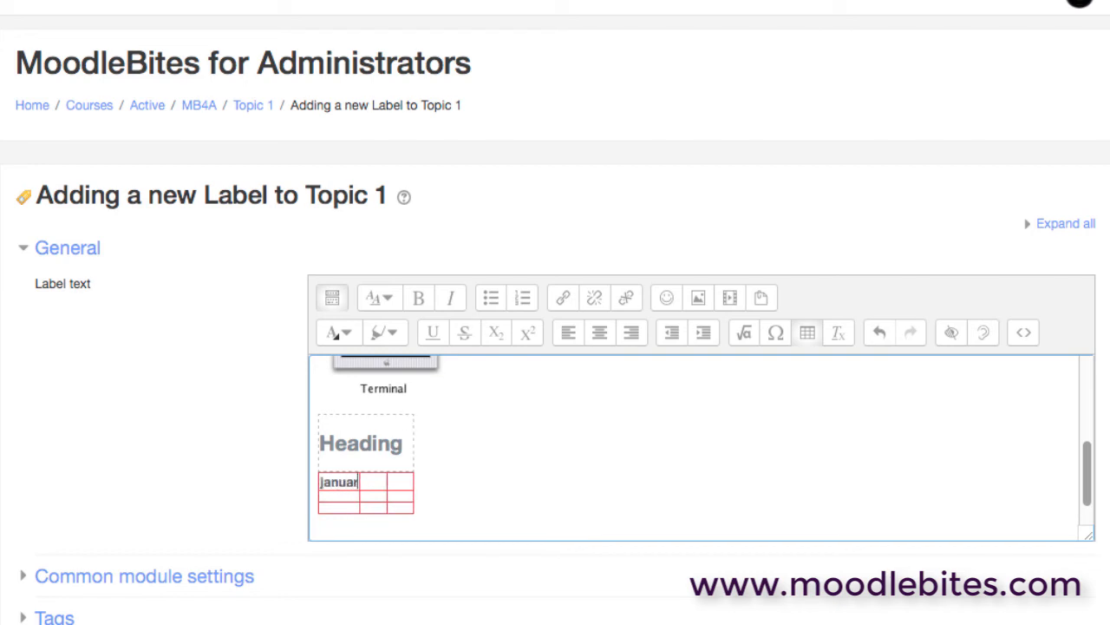
text(February)
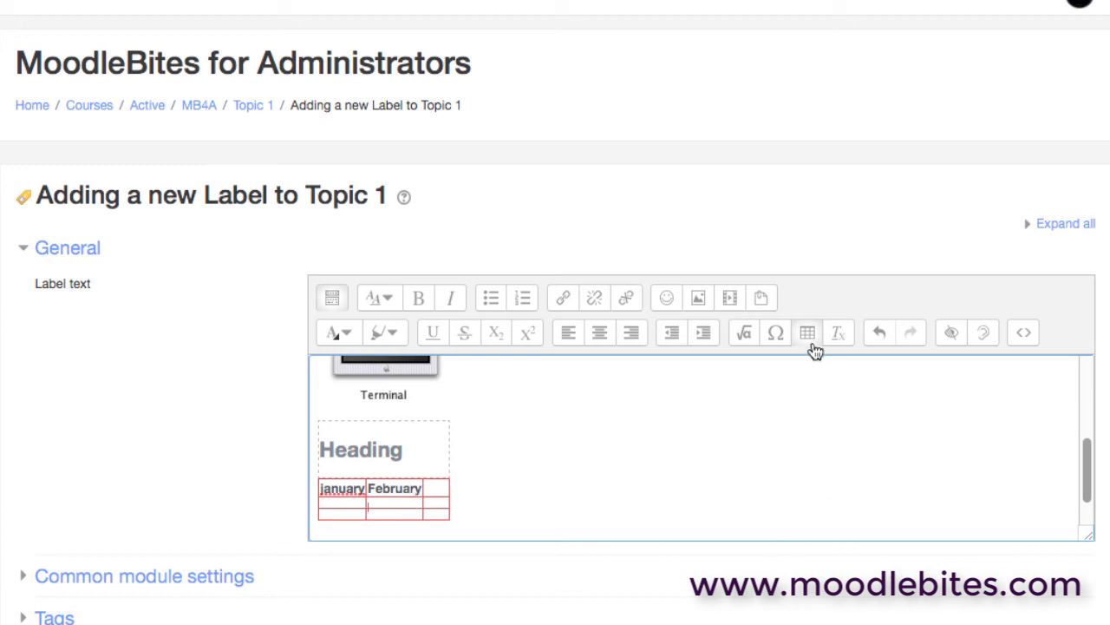
click(807, 332)
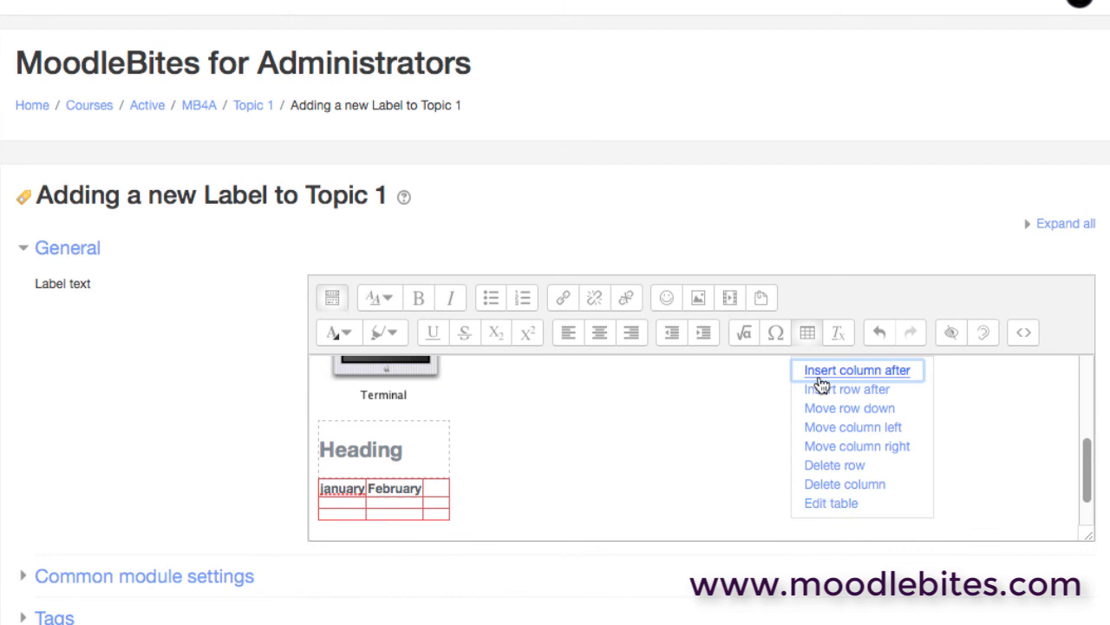
mouse_move(856, 446)
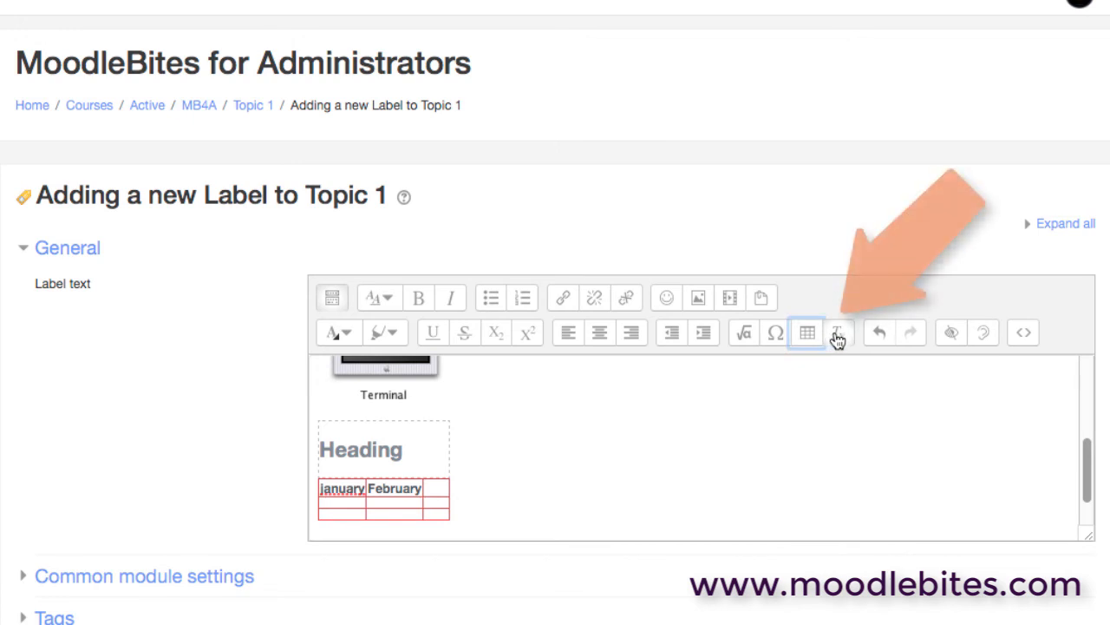
mouse_move(838, 333)
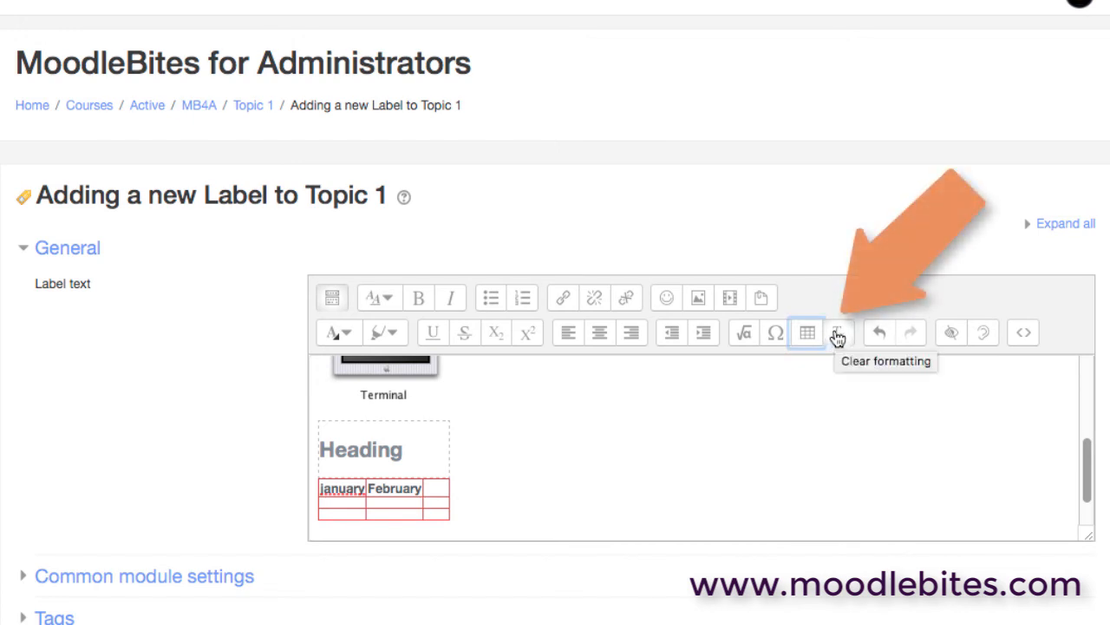
mouse_move(1088, 468)
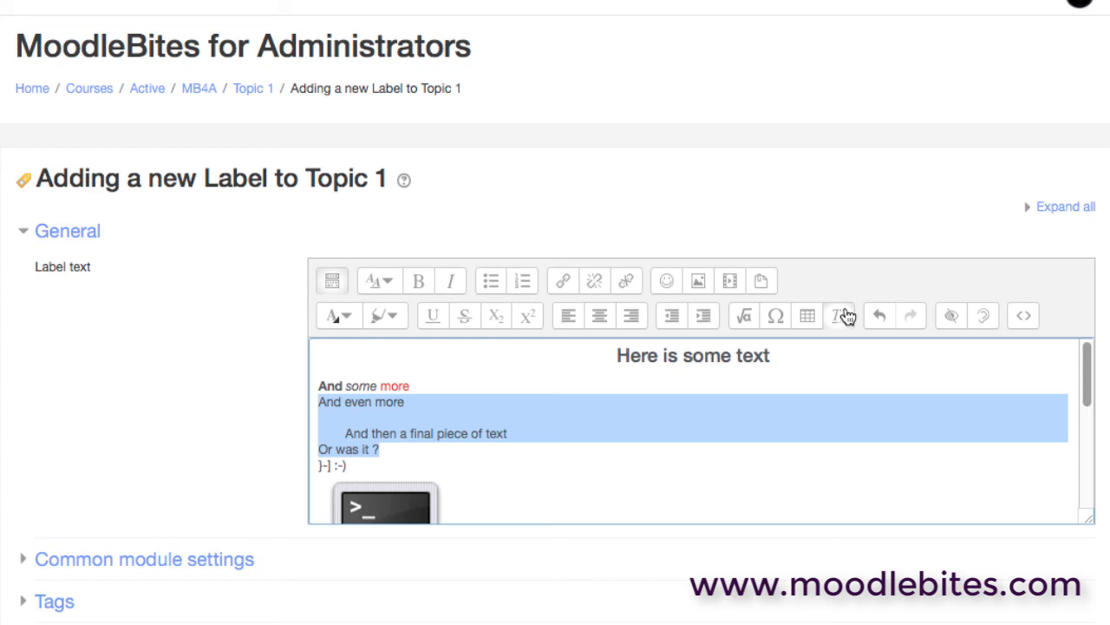
click(879, 315)
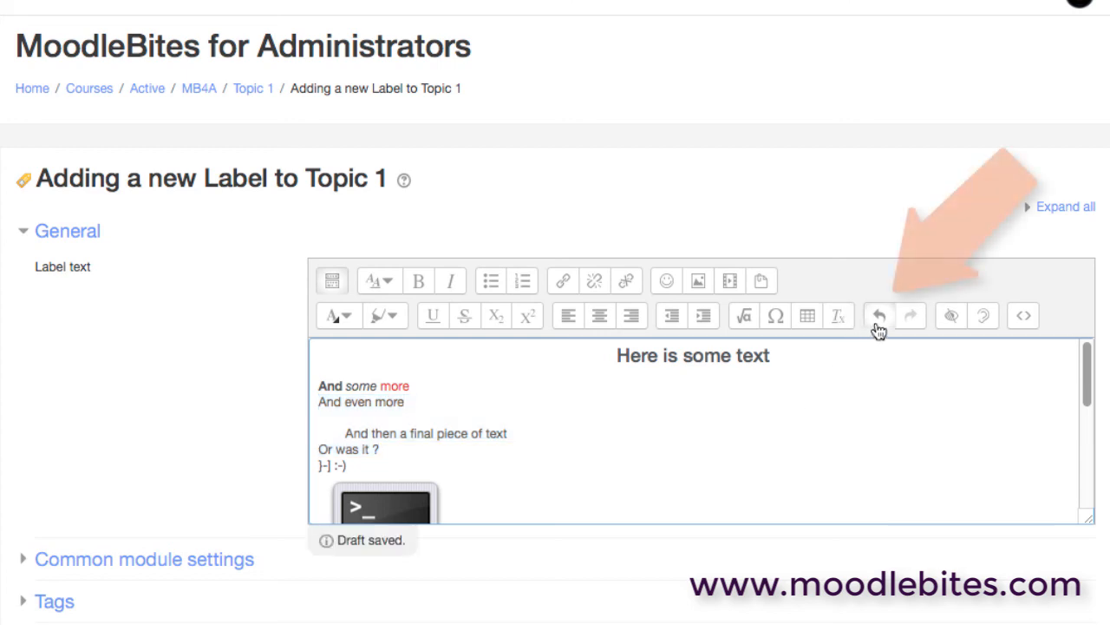
mouse_move(877, 315)
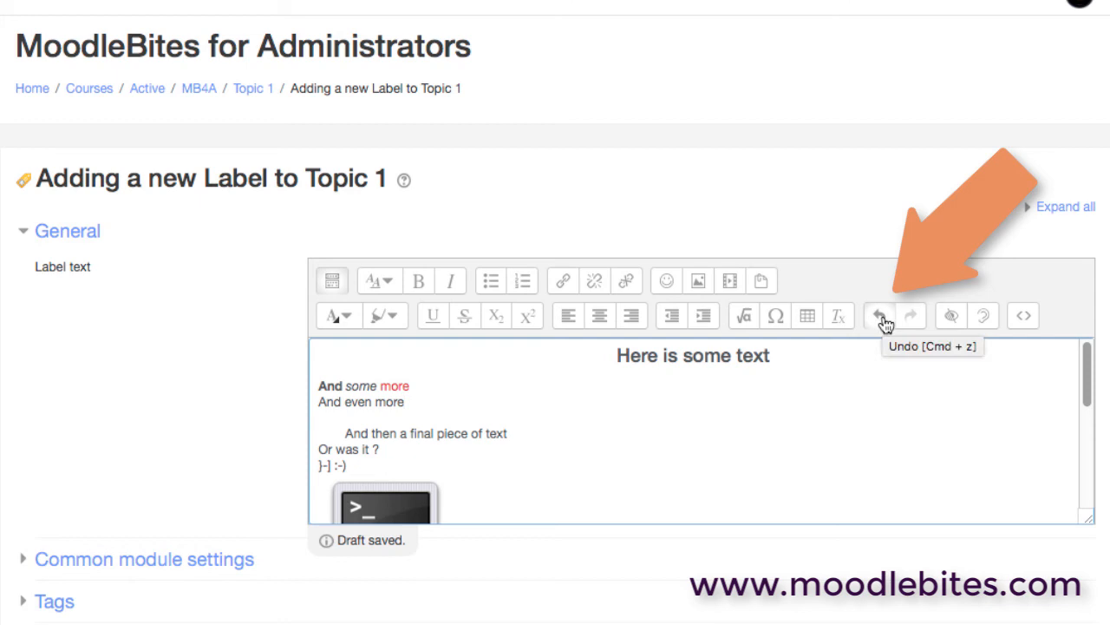
click(878, 315)
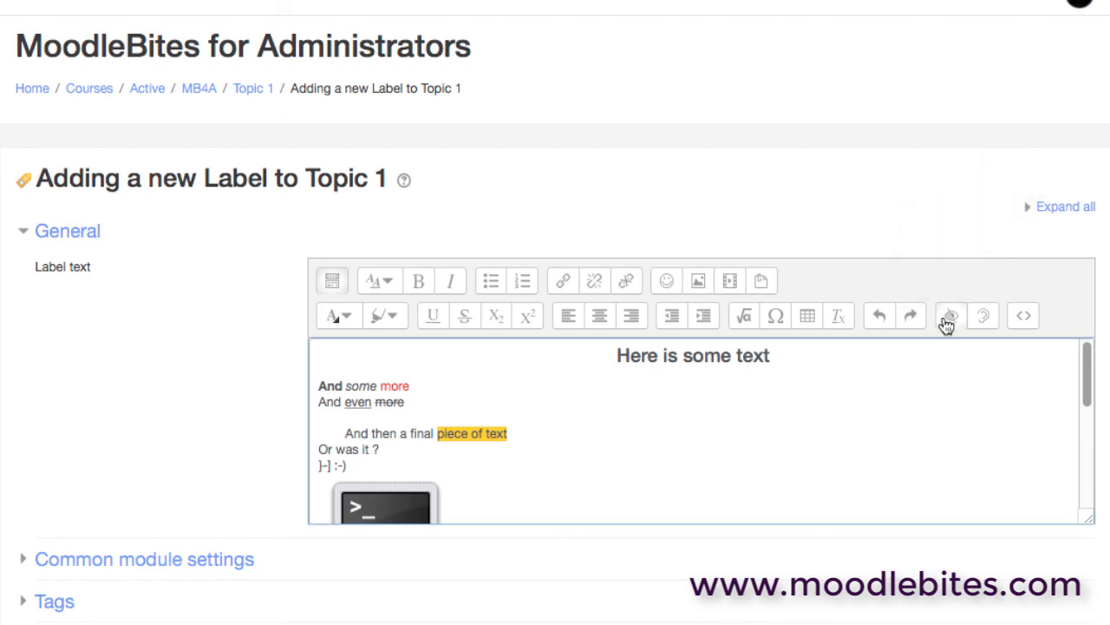
mouse_move(949, 315)
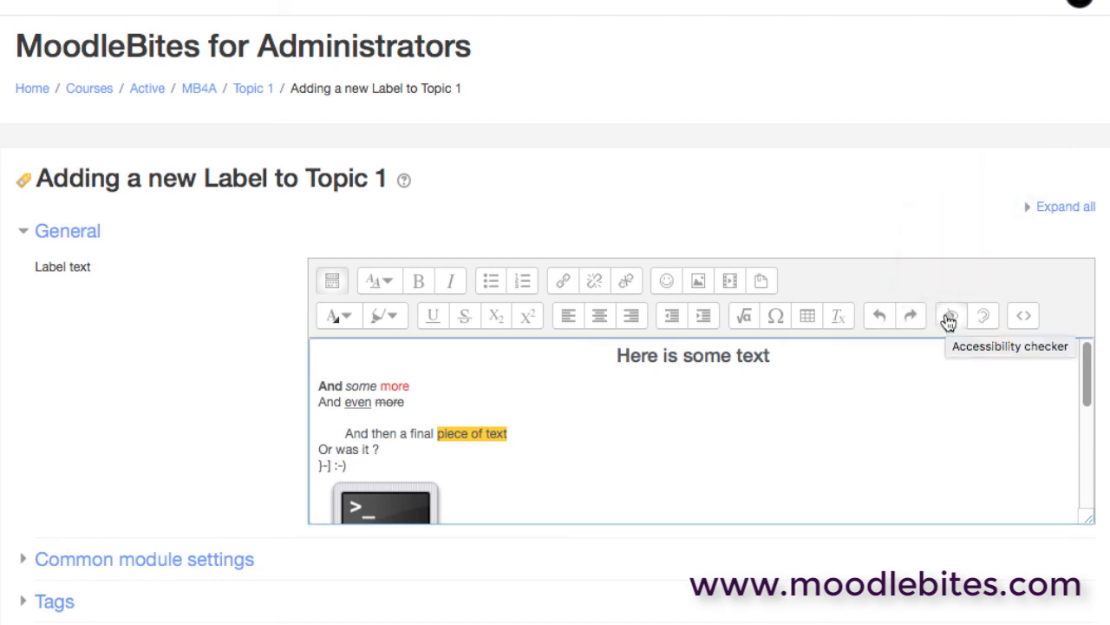
click(949, 315)
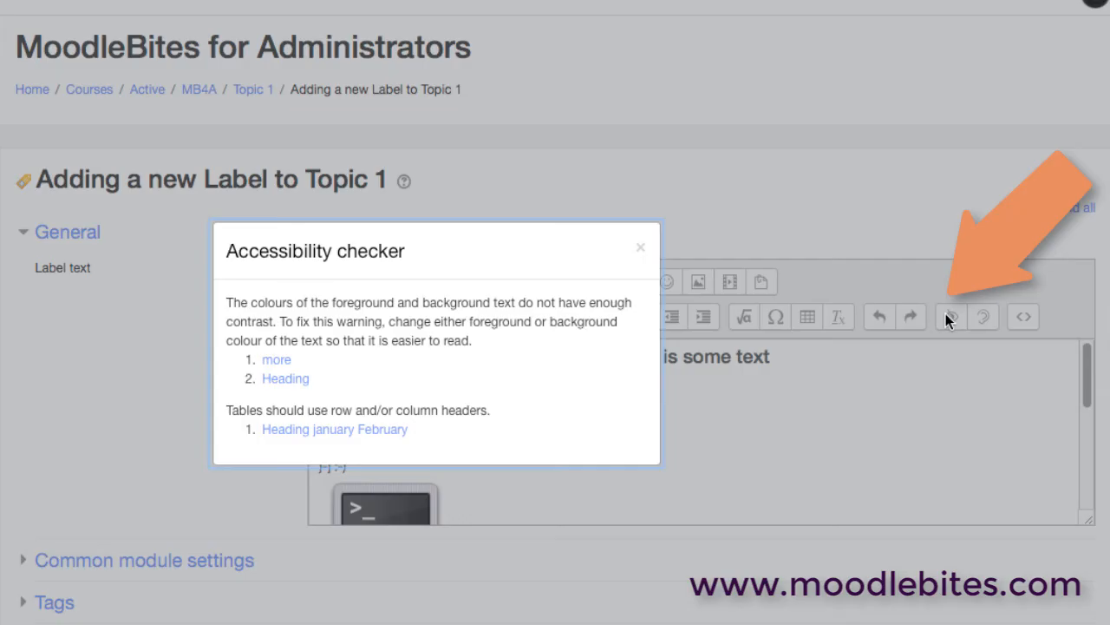
mouse_move(599, 409)
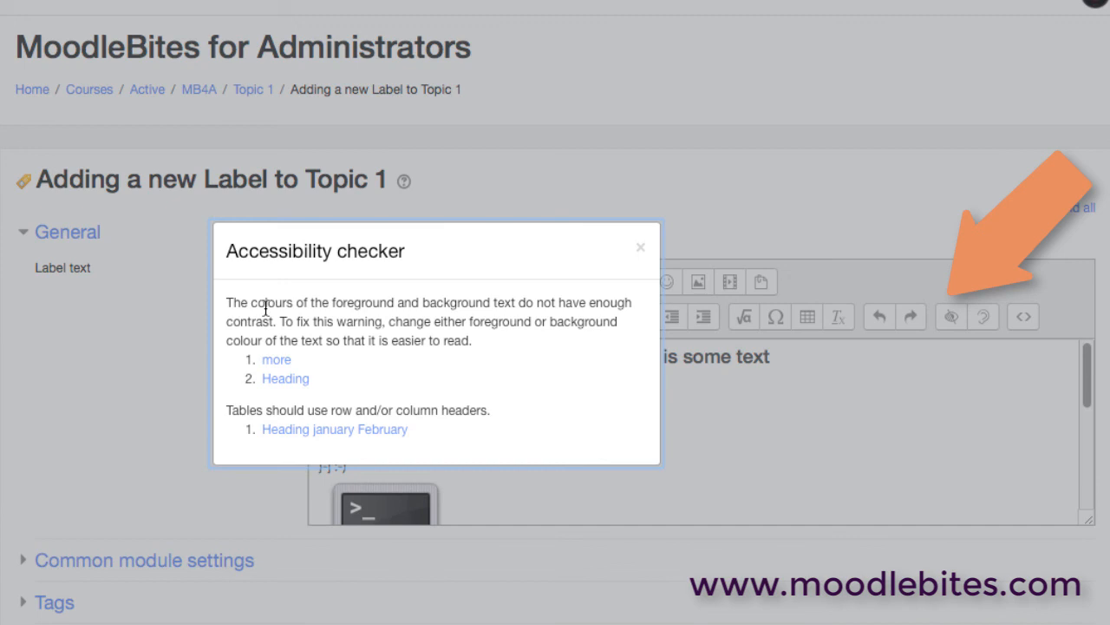
mouse_move(512, 343)
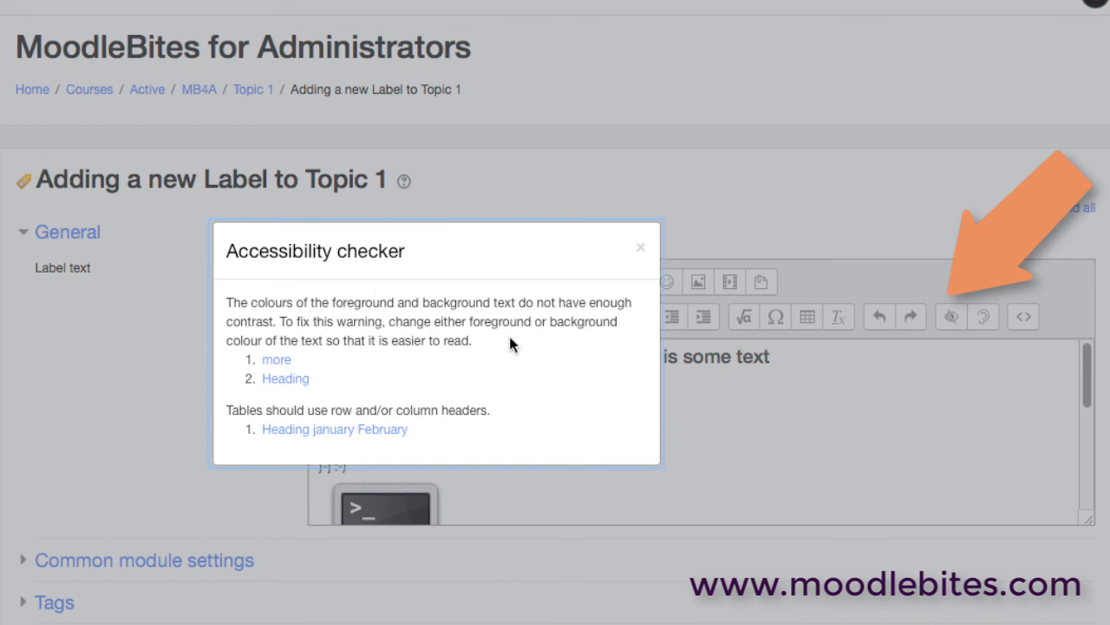
mouse_move(272, 400)
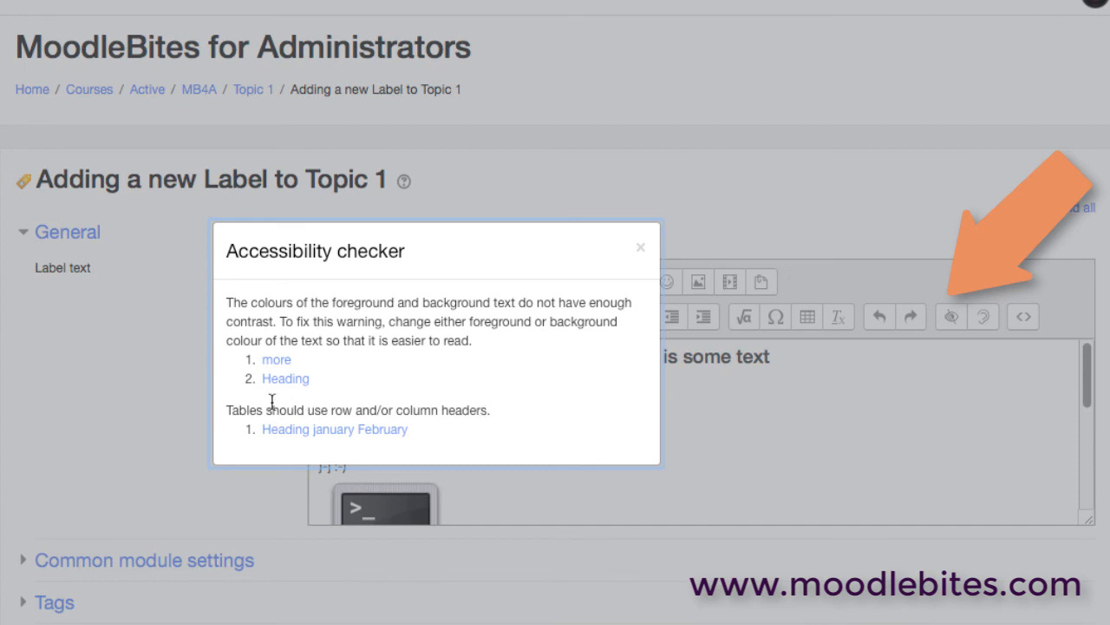
mouse_move(412, 408)
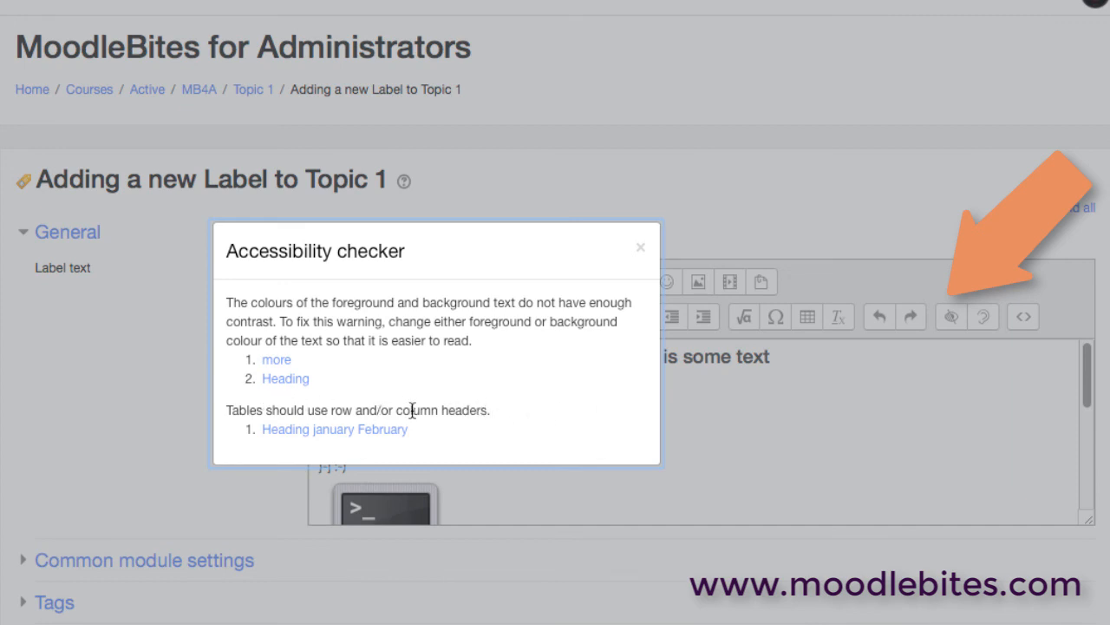
mouse_move(438, 431)
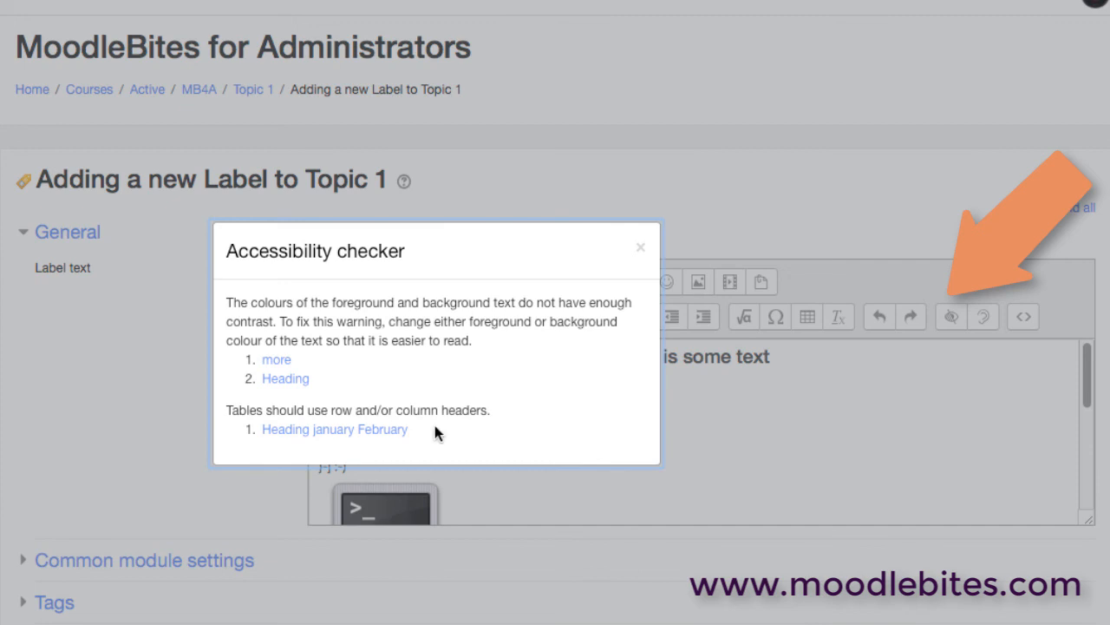
mouse_move(449, 433)
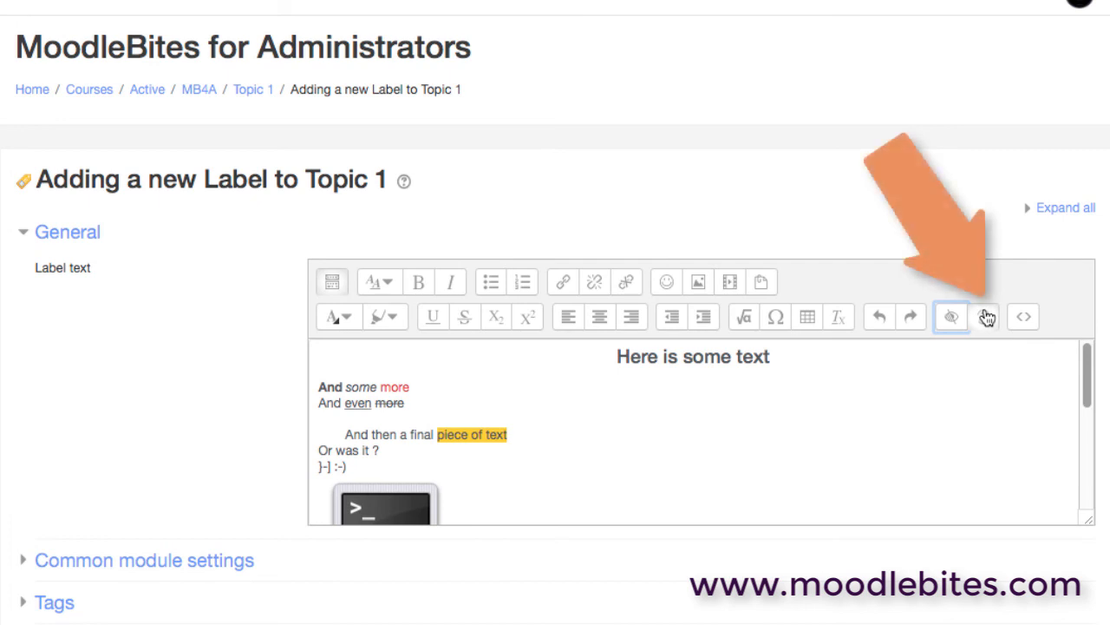
click(988, 316)
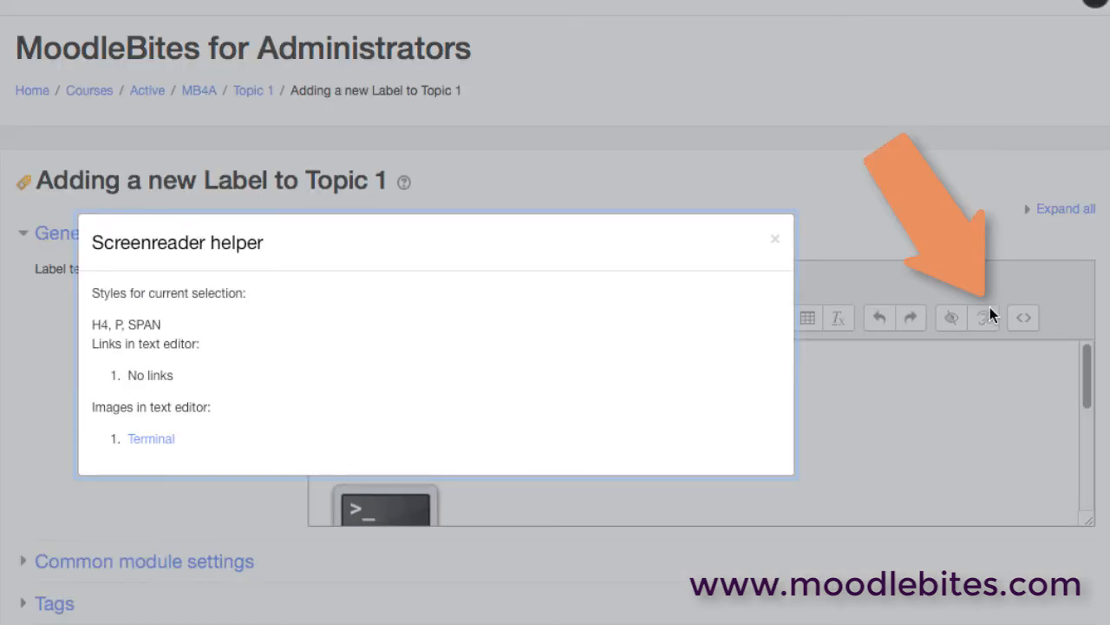
mouse_move(215, 319)
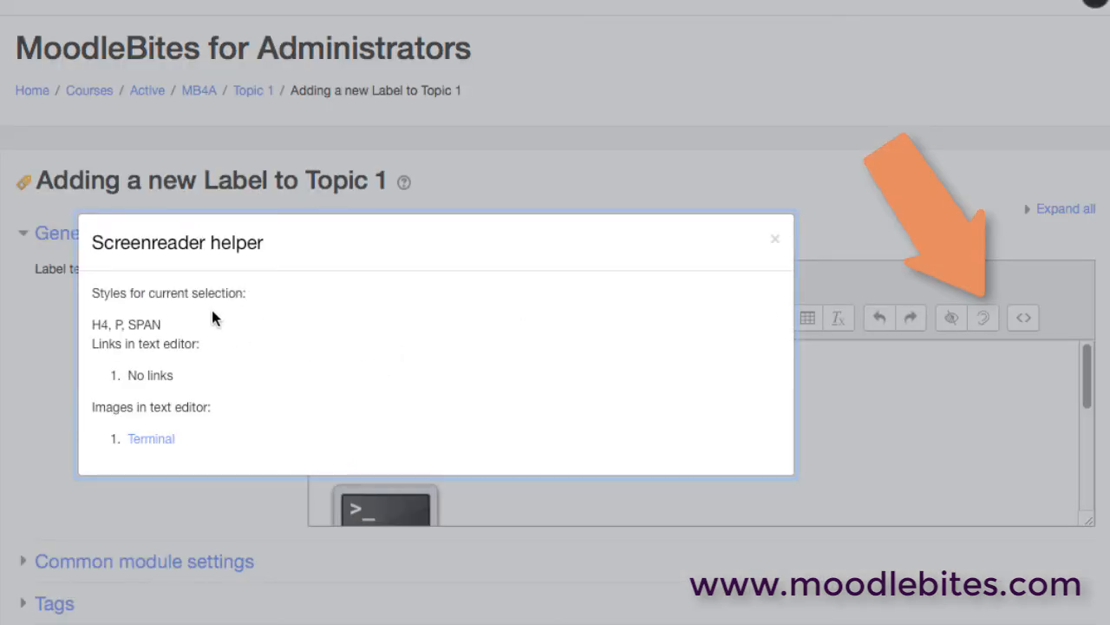
mouse_move(252, 401)
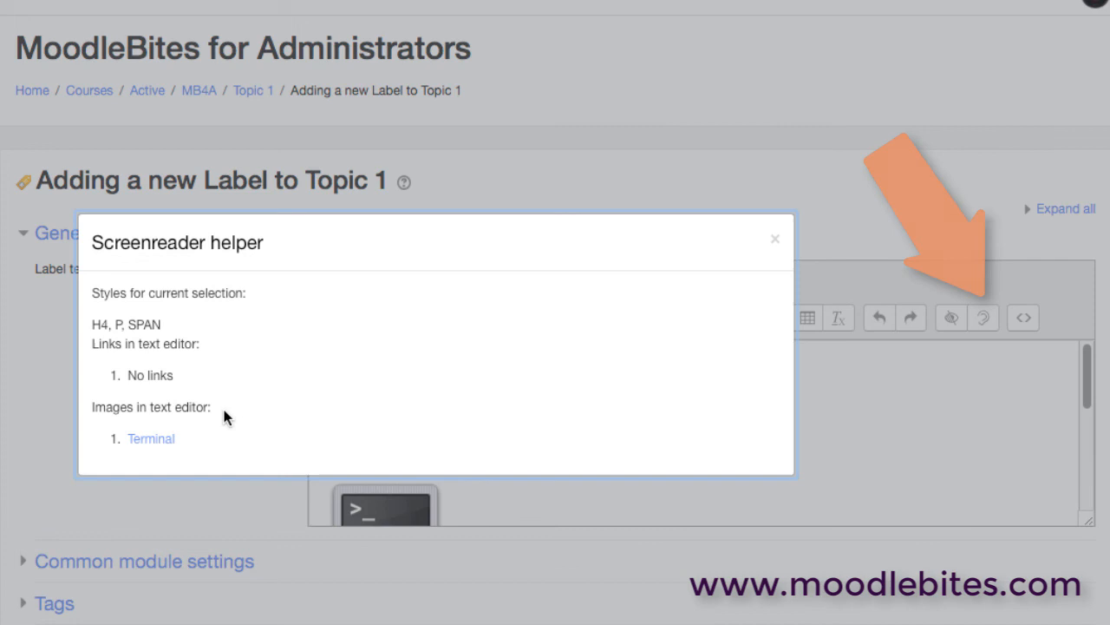
click(774, 238)
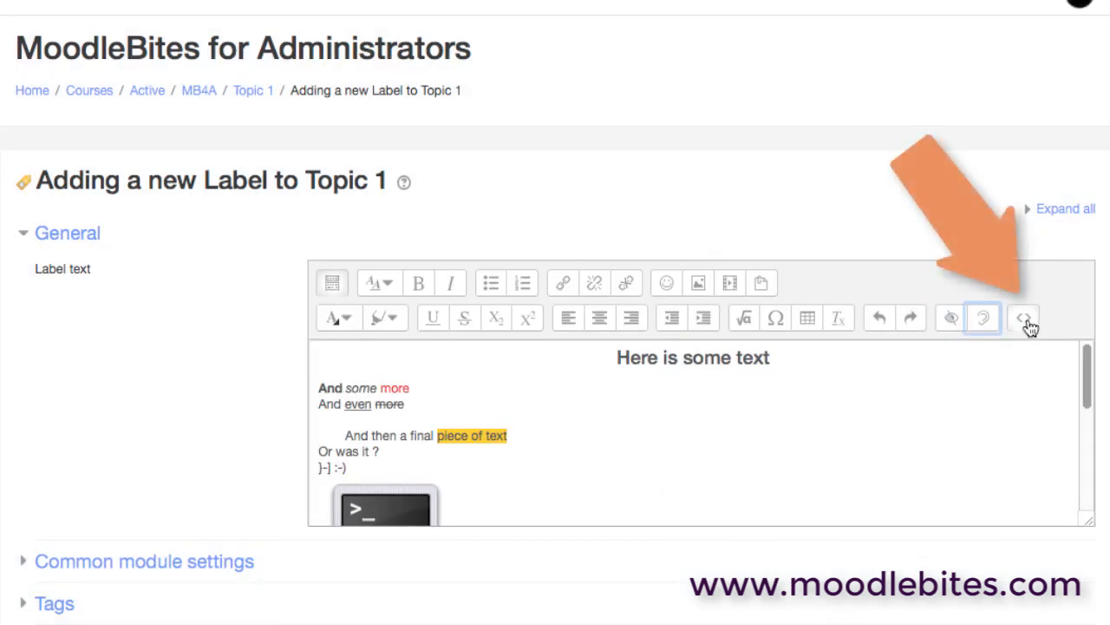
Switch the label to HTML source view, then back to formatted text
click(1024, 317)
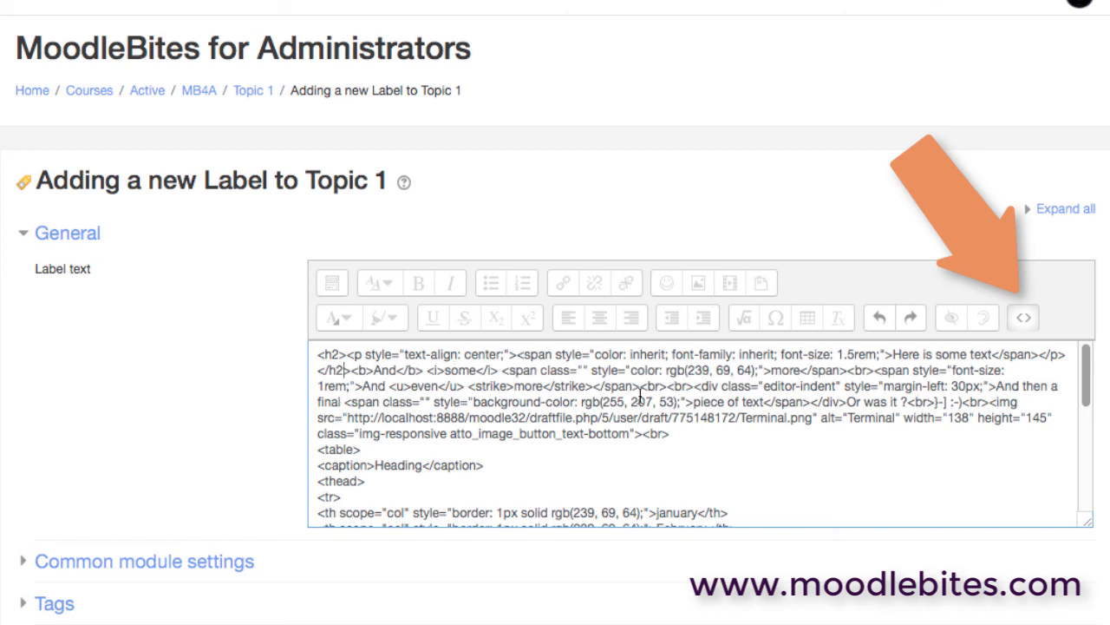
click(1022, 317)
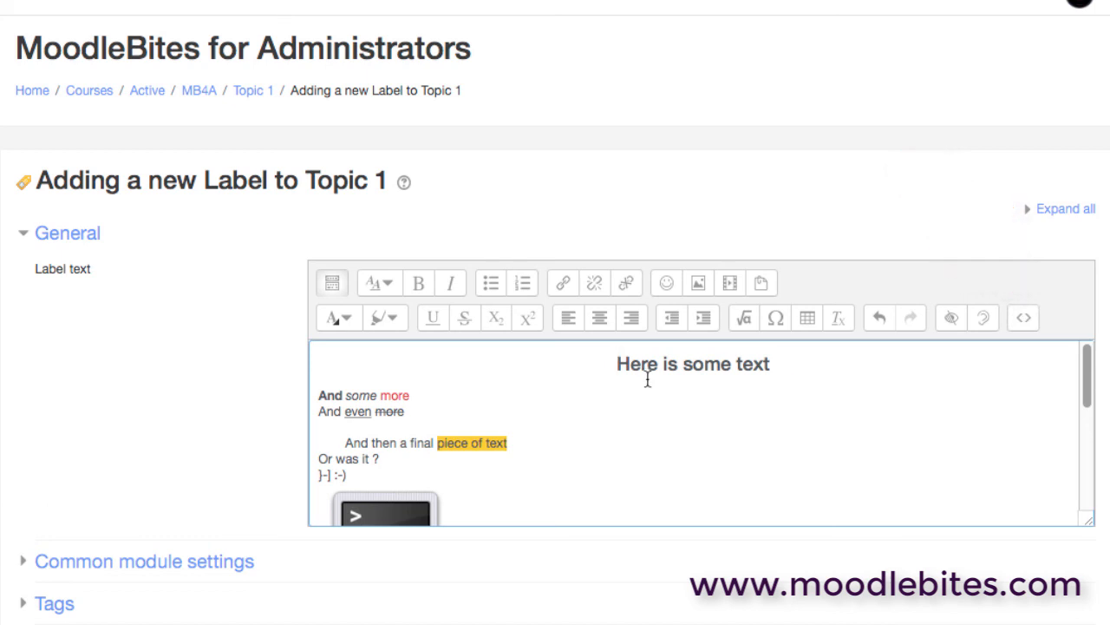
mouse_move(1090, 377)
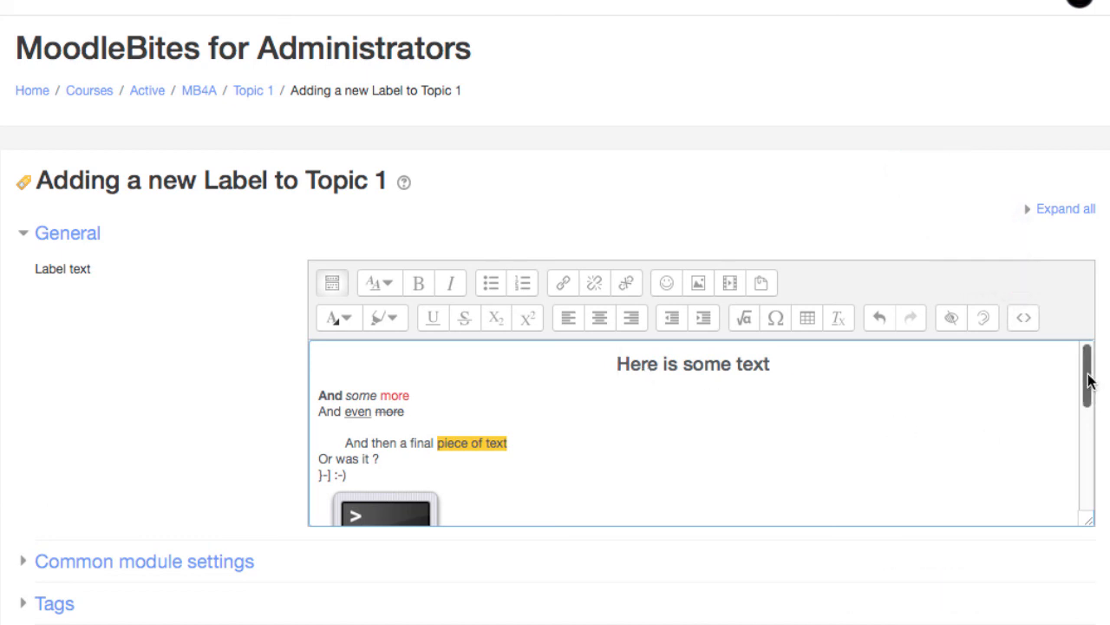
scroll(down, 3)
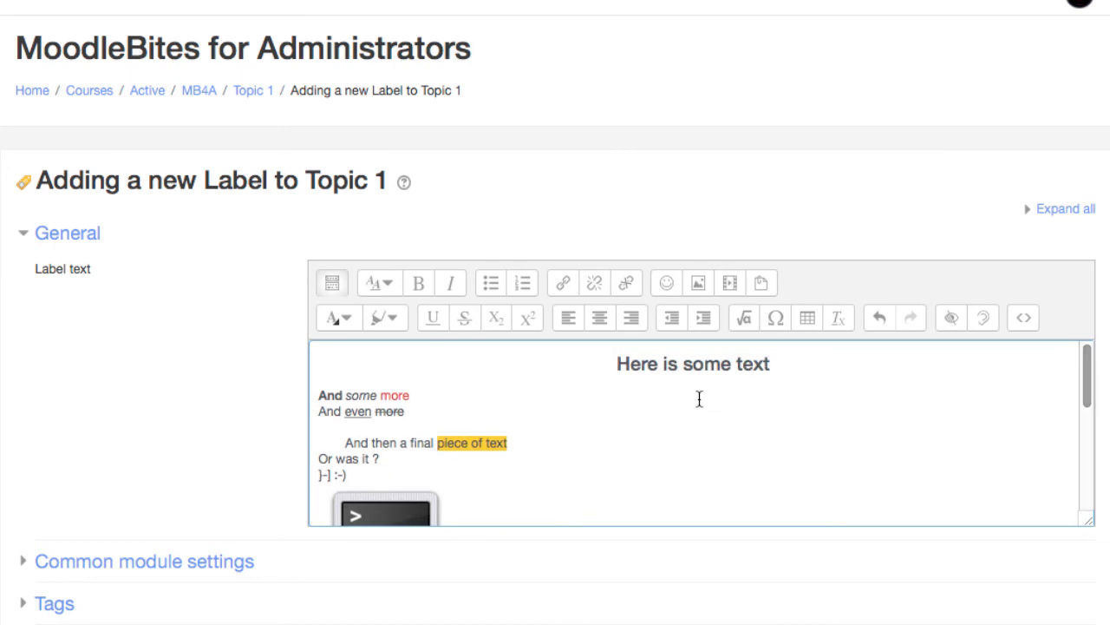
mouse_move(685, 428)
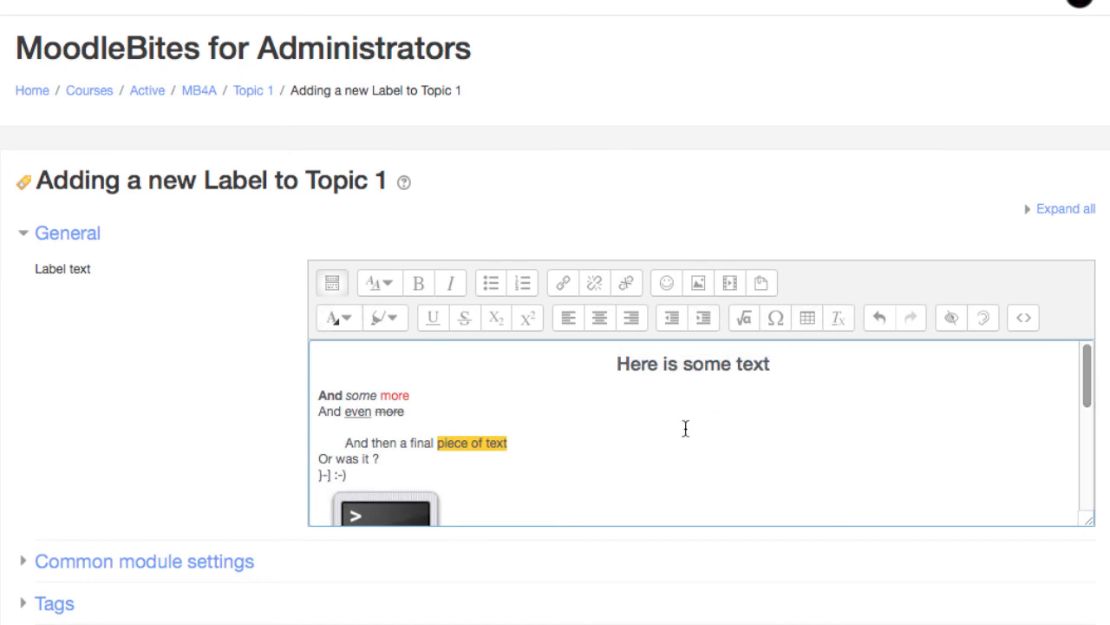